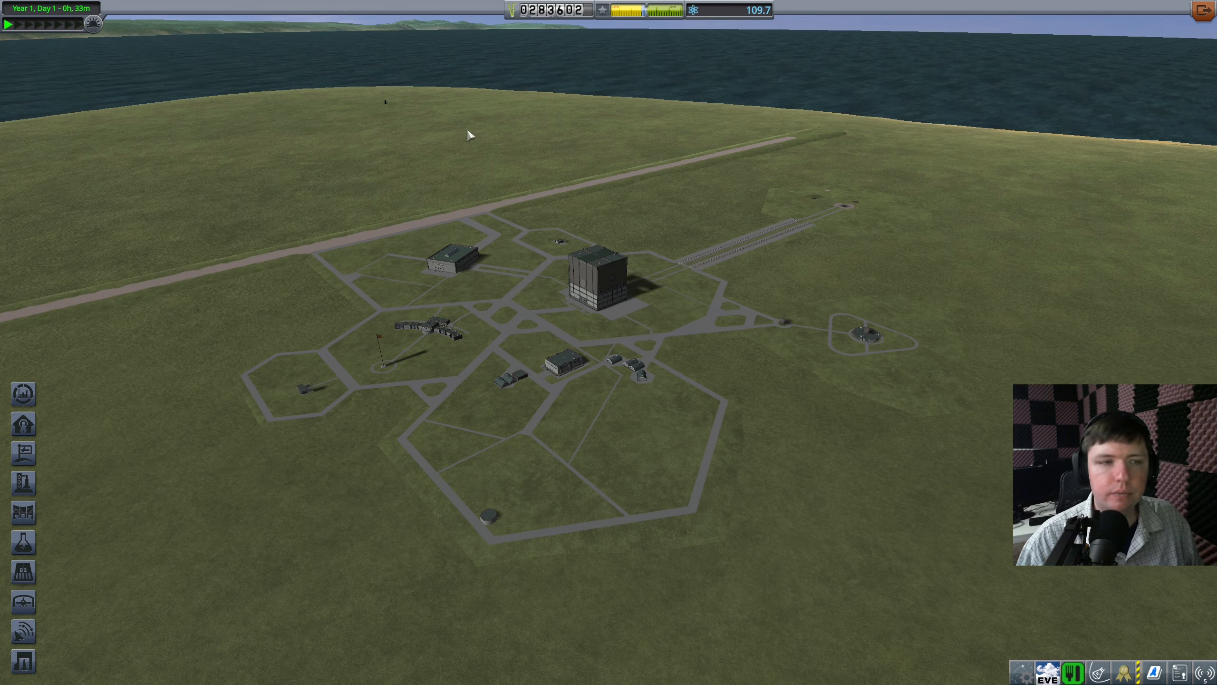
mouse_move(941, 437)
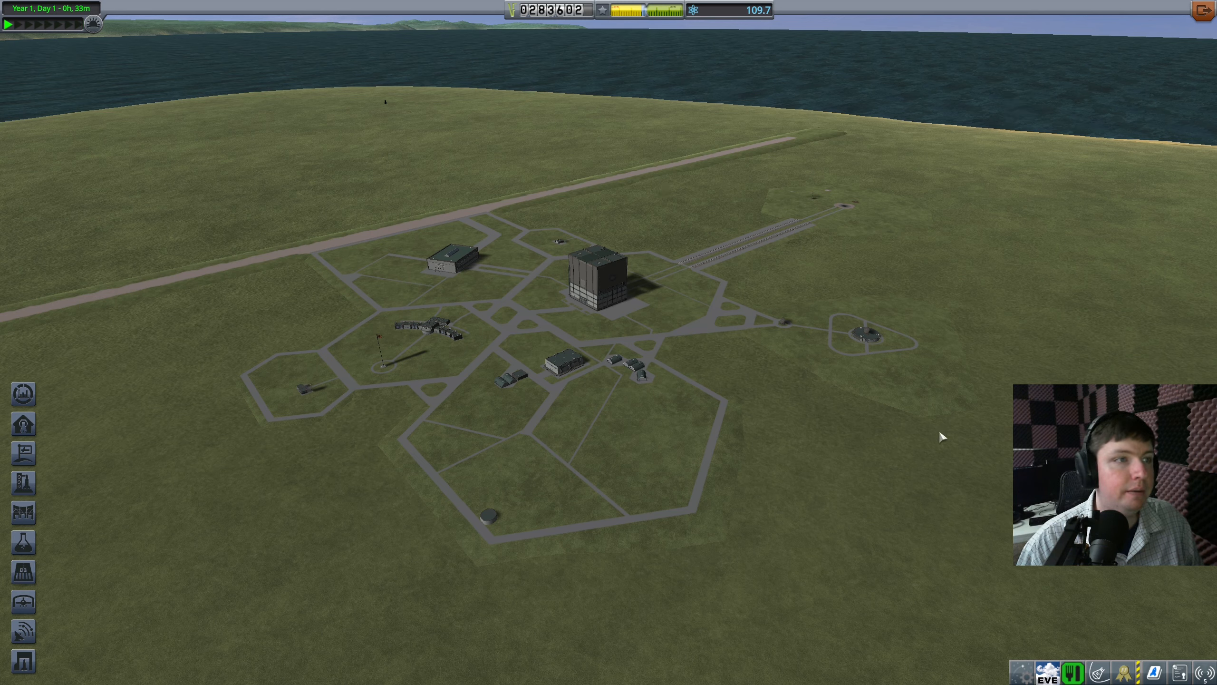
mouse_move(937, 267)
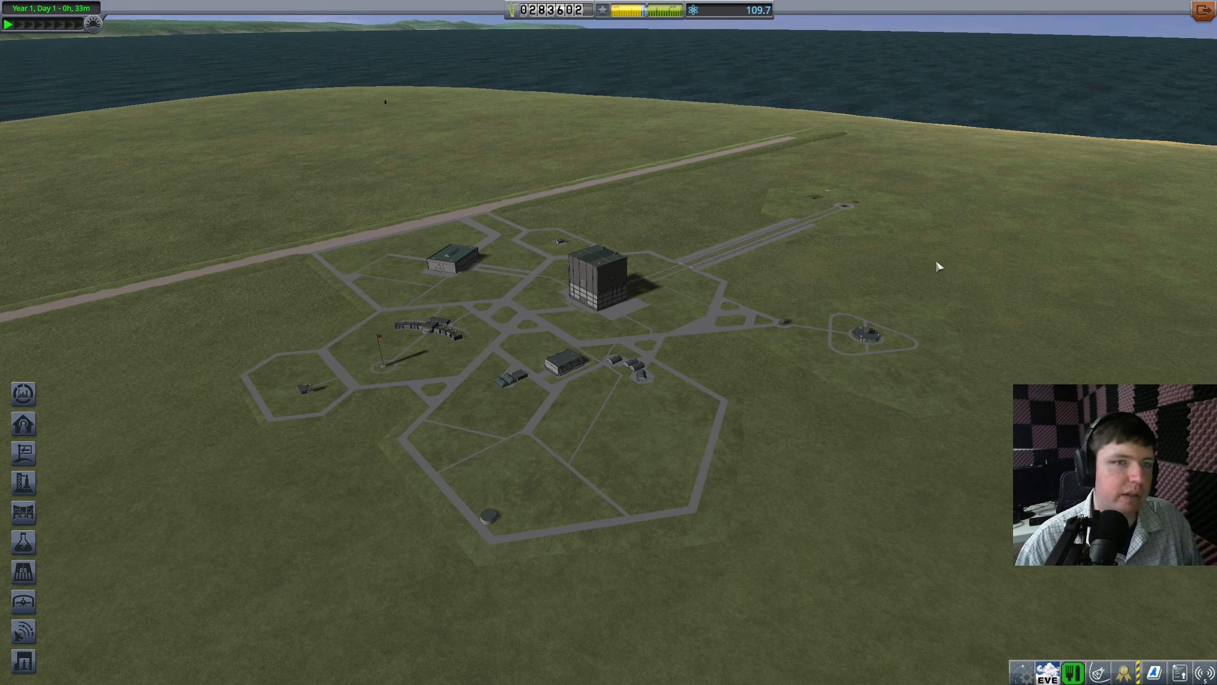
mouse_move(417, 137)
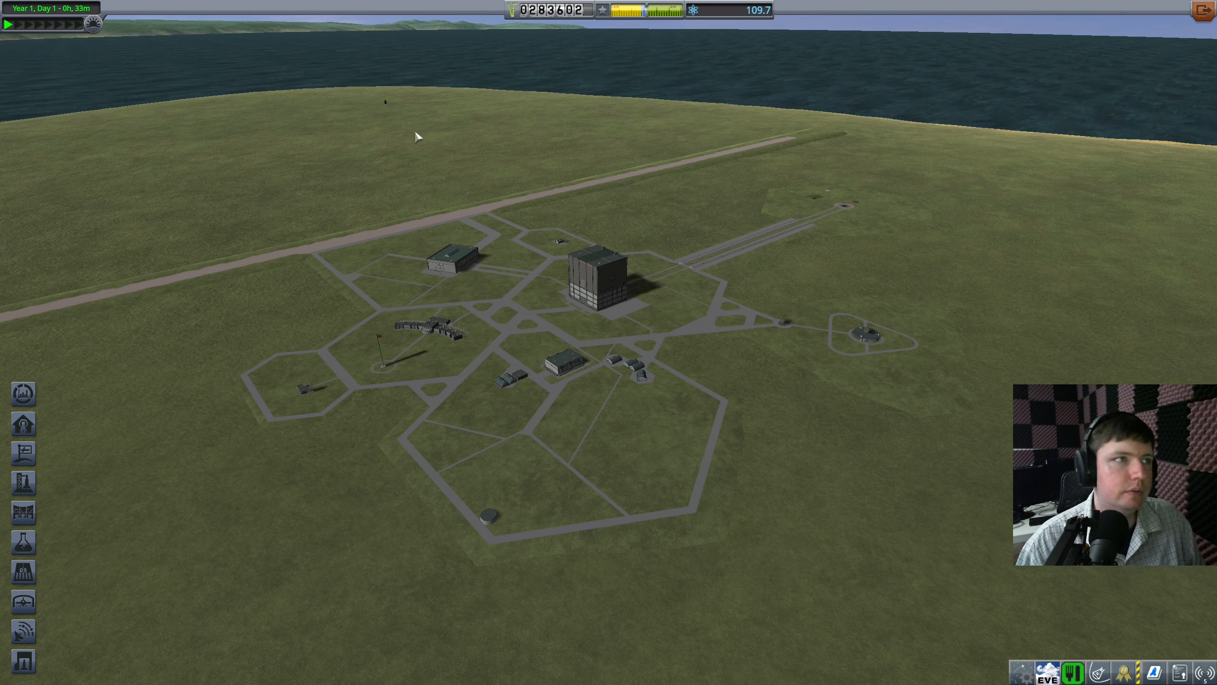
mouse_move(833, 445)
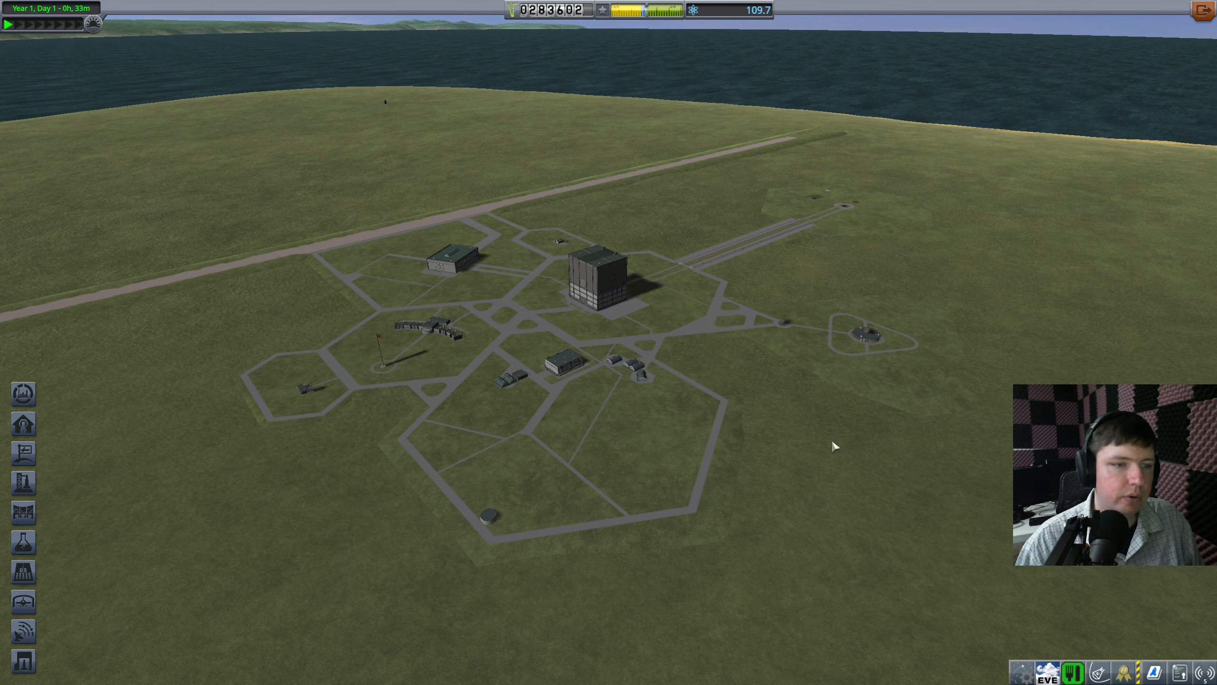
mouse_move(433, 29)
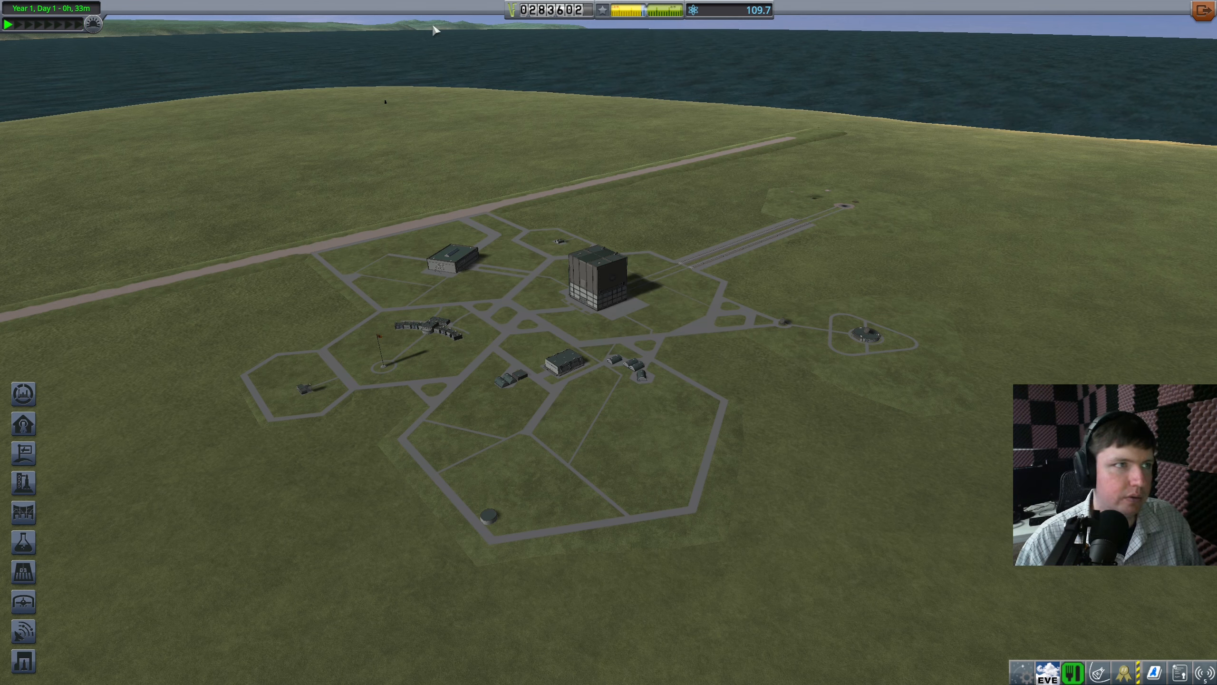
mouse_move(1018, 298)
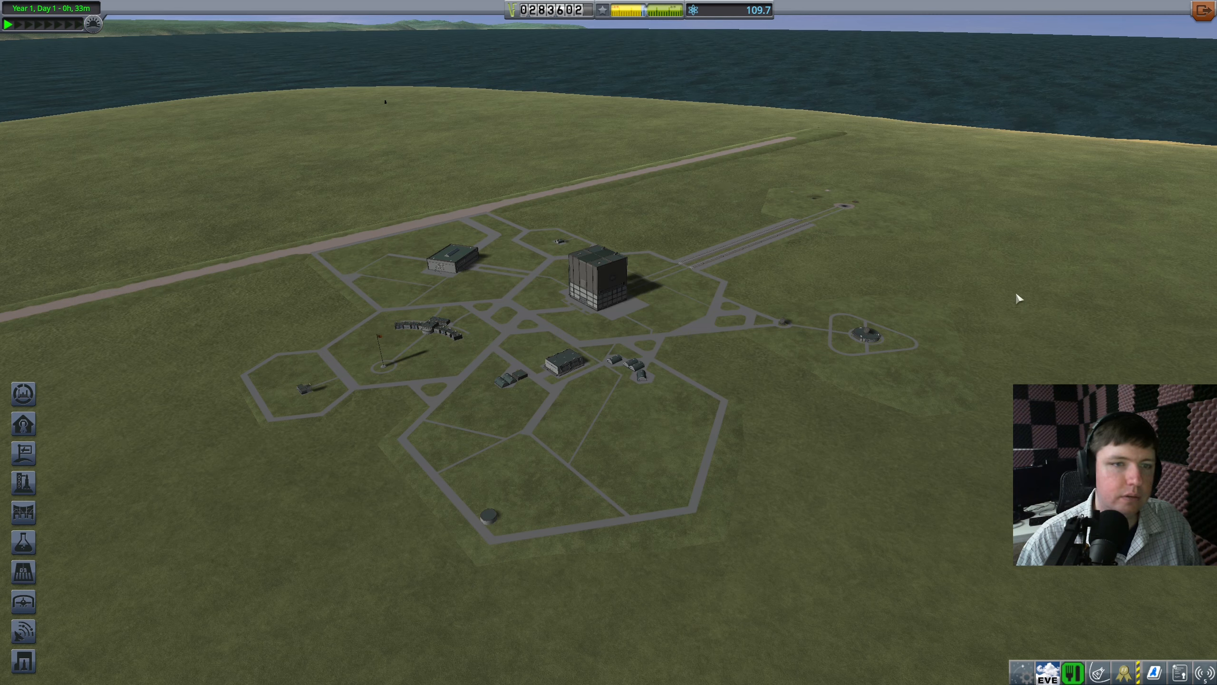
mouse_move(556, 364)
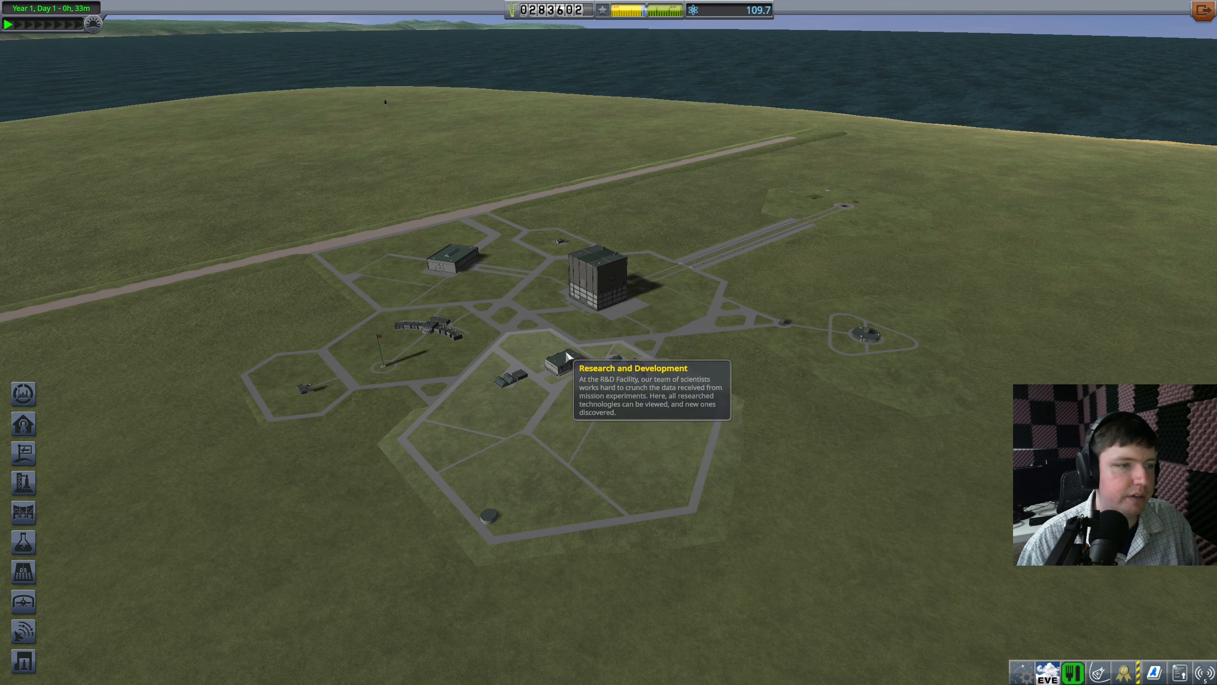
mouse_move(392, 335)
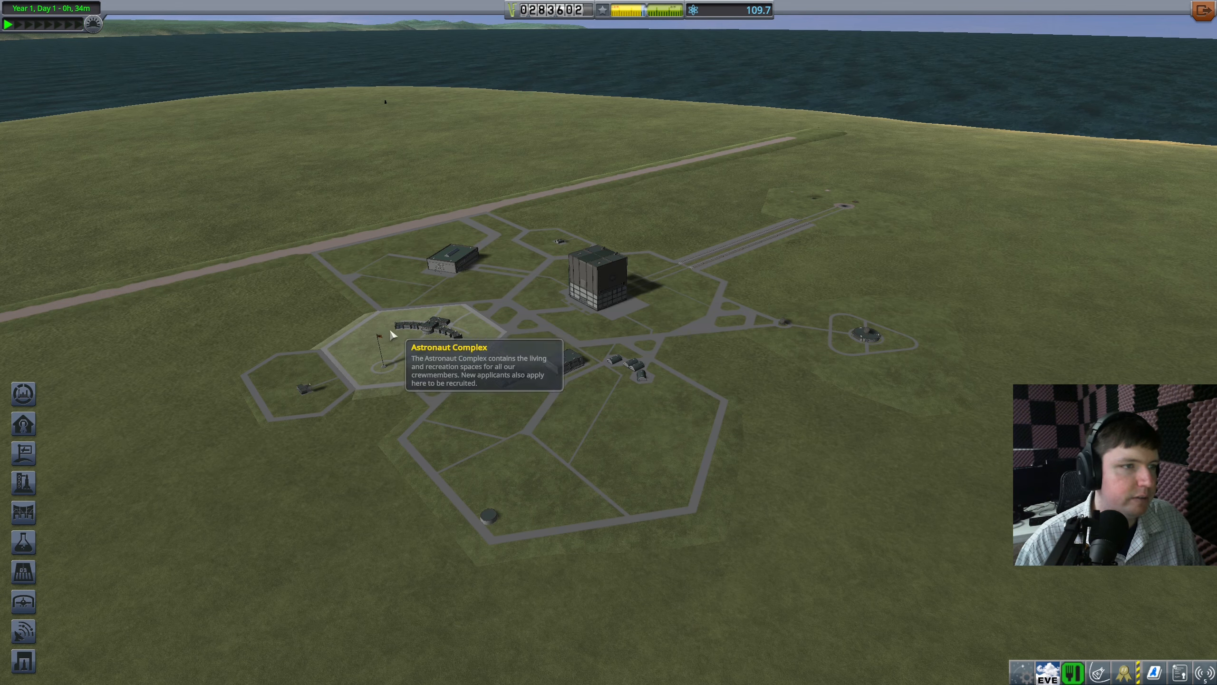
mouse_move(301, 258)
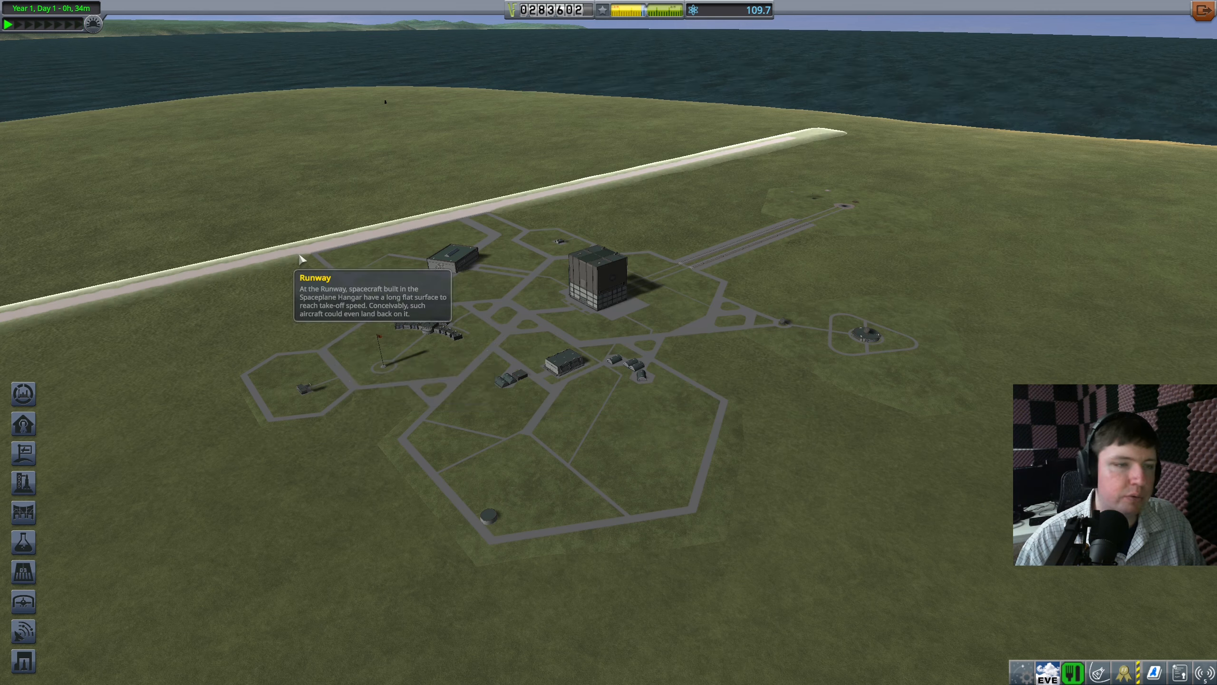
mouse_move(553, 365)
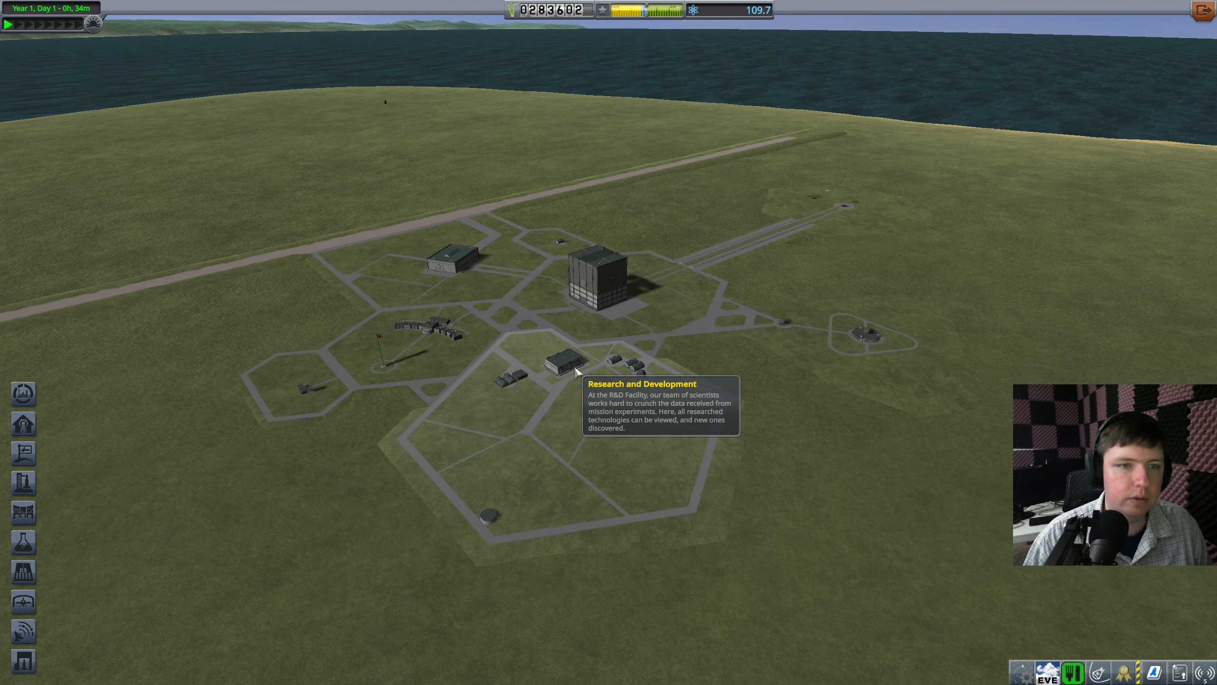
Research General Rocketry and General Construction in the R&D tech tree.
left_click(561, 362)
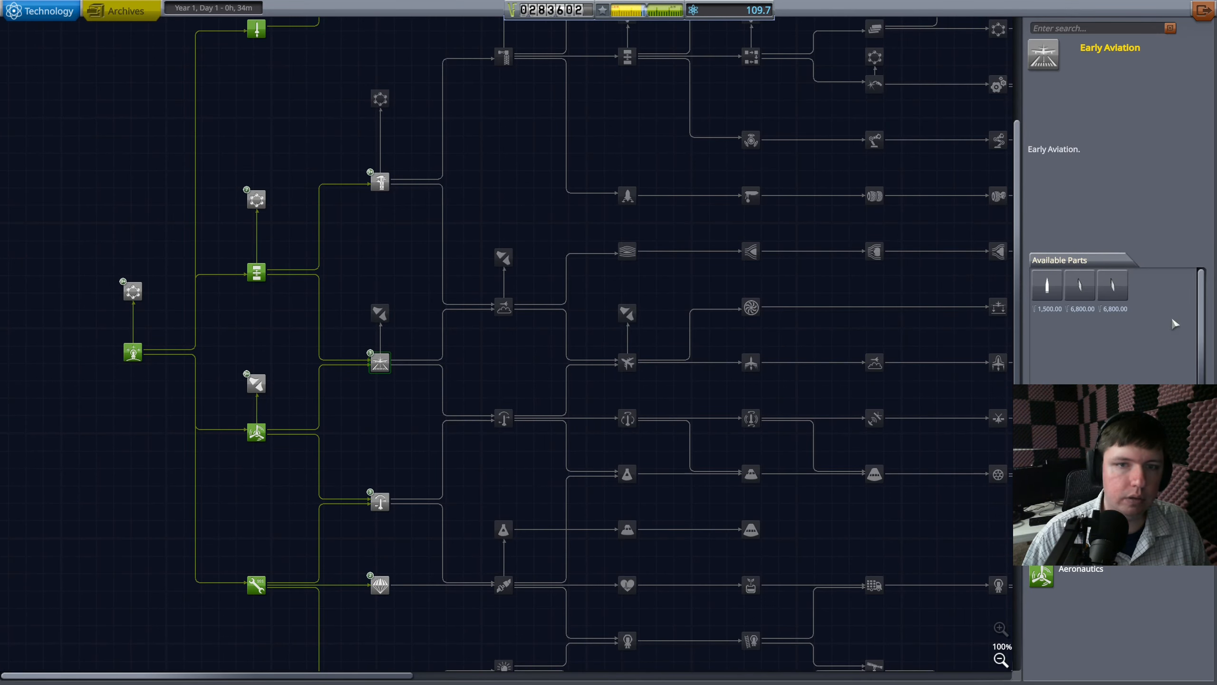
mouse_move(269, 186)
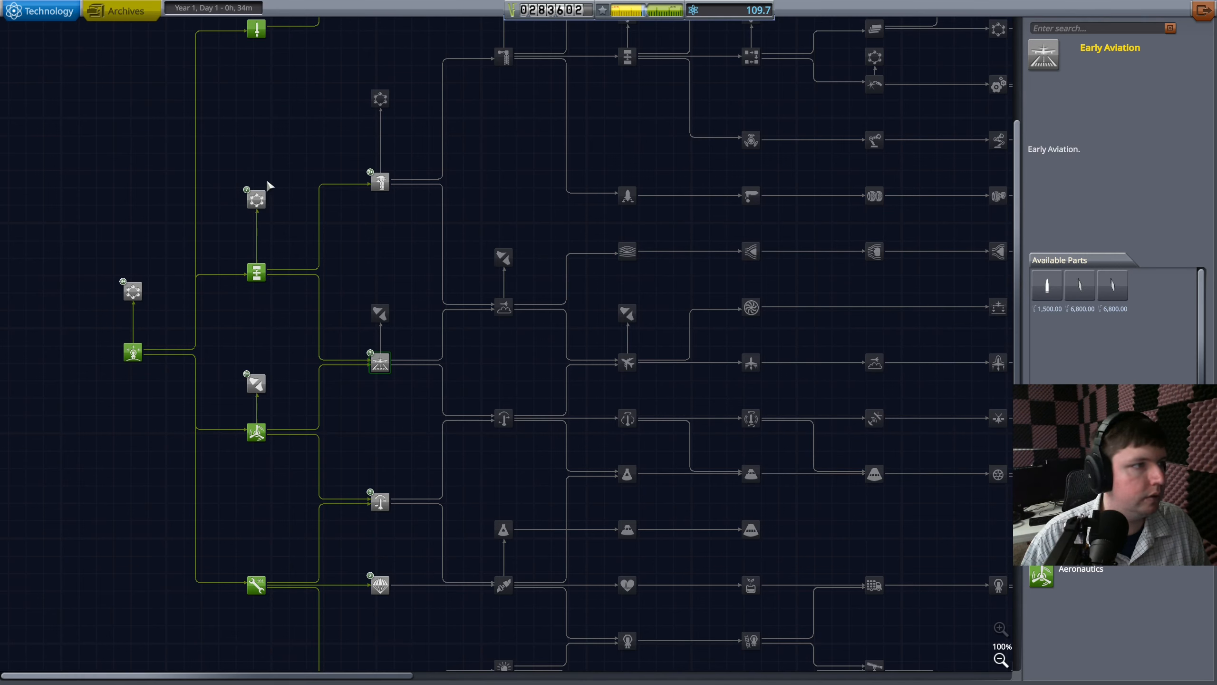
left_click(379, 181)
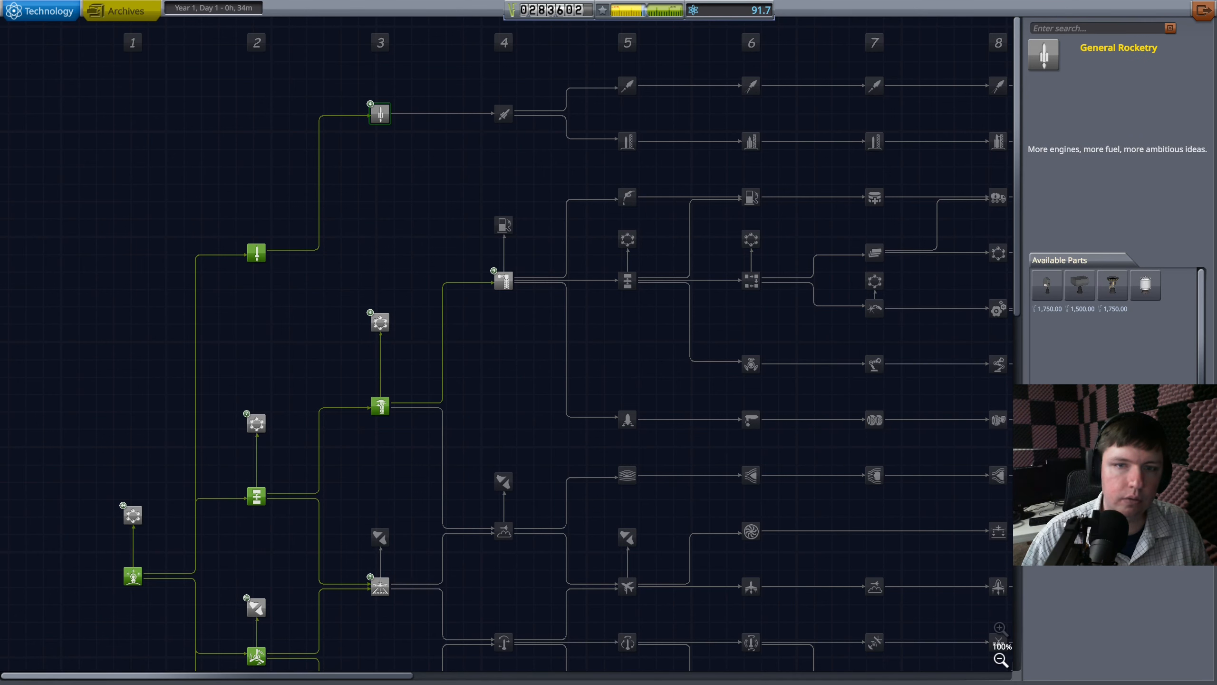
left_click(503, 114)
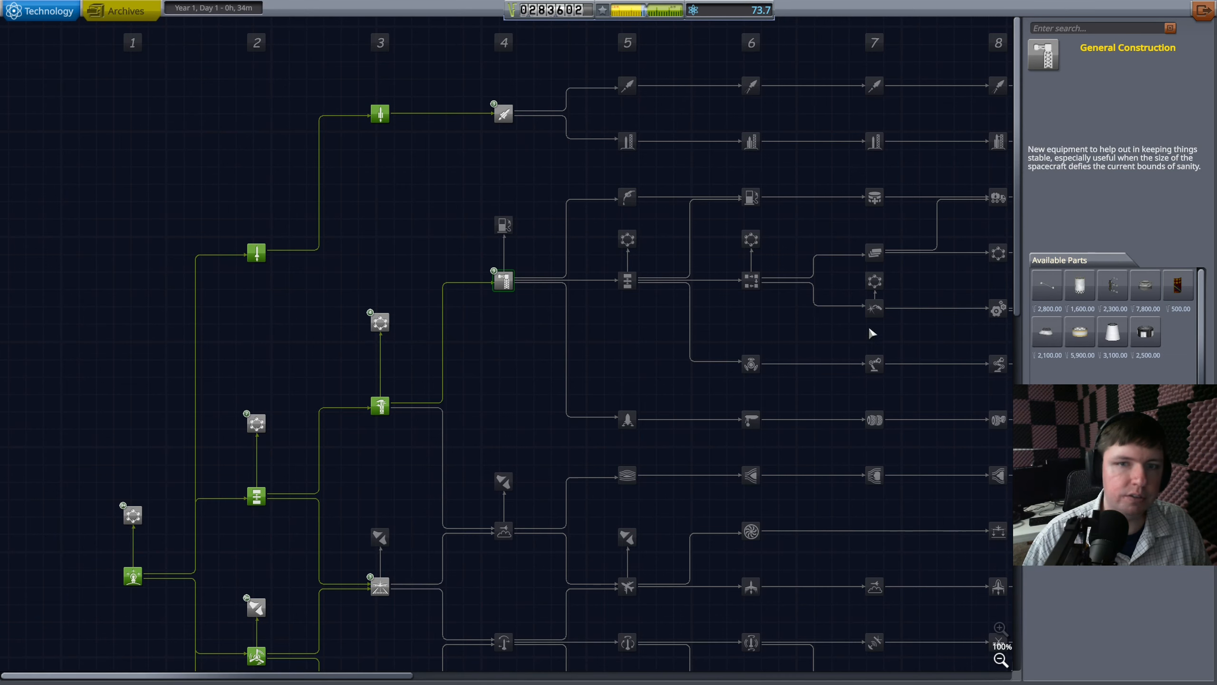
mouse_move(1176, 285)
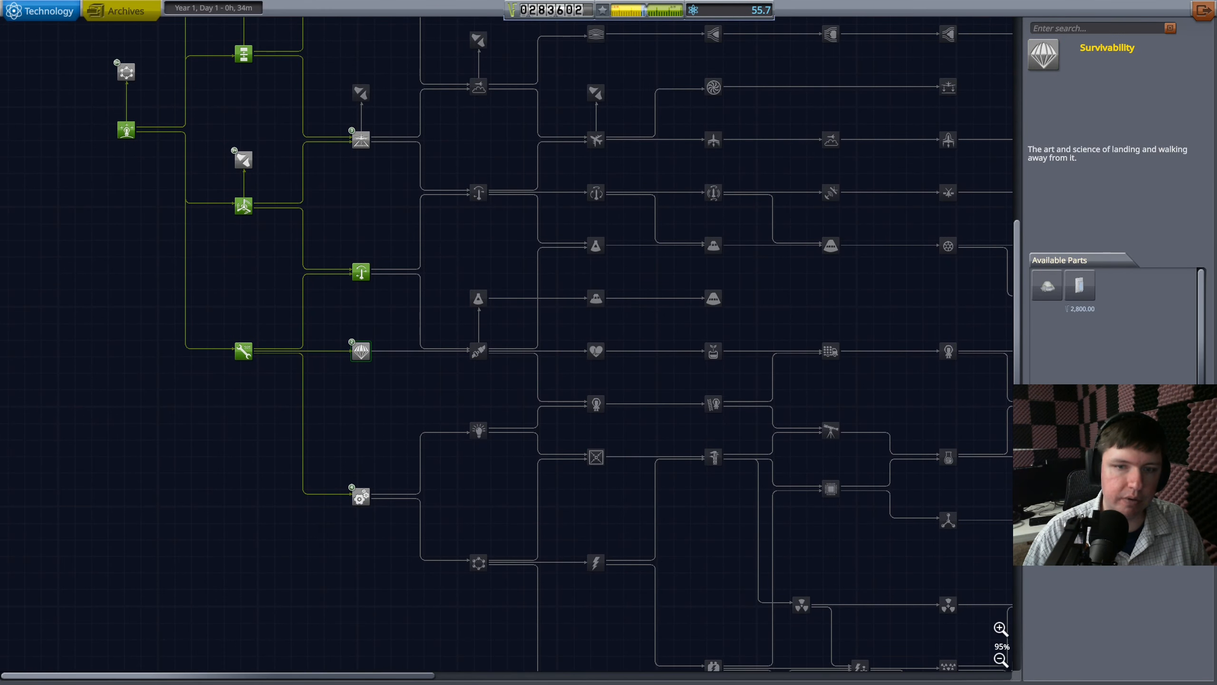
Research Enhanced Survivability, then inspect the Early Aviation and Structures - tiny nodes.
left_click(477, 351)
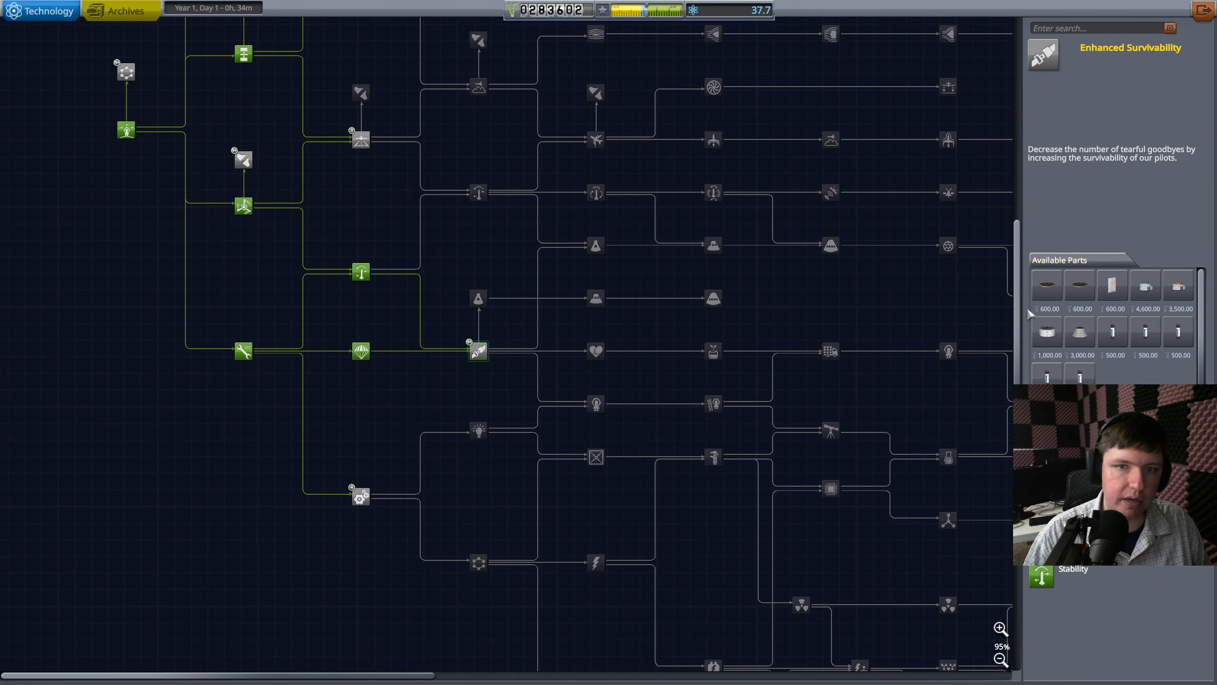
mouse_move(405, 347)
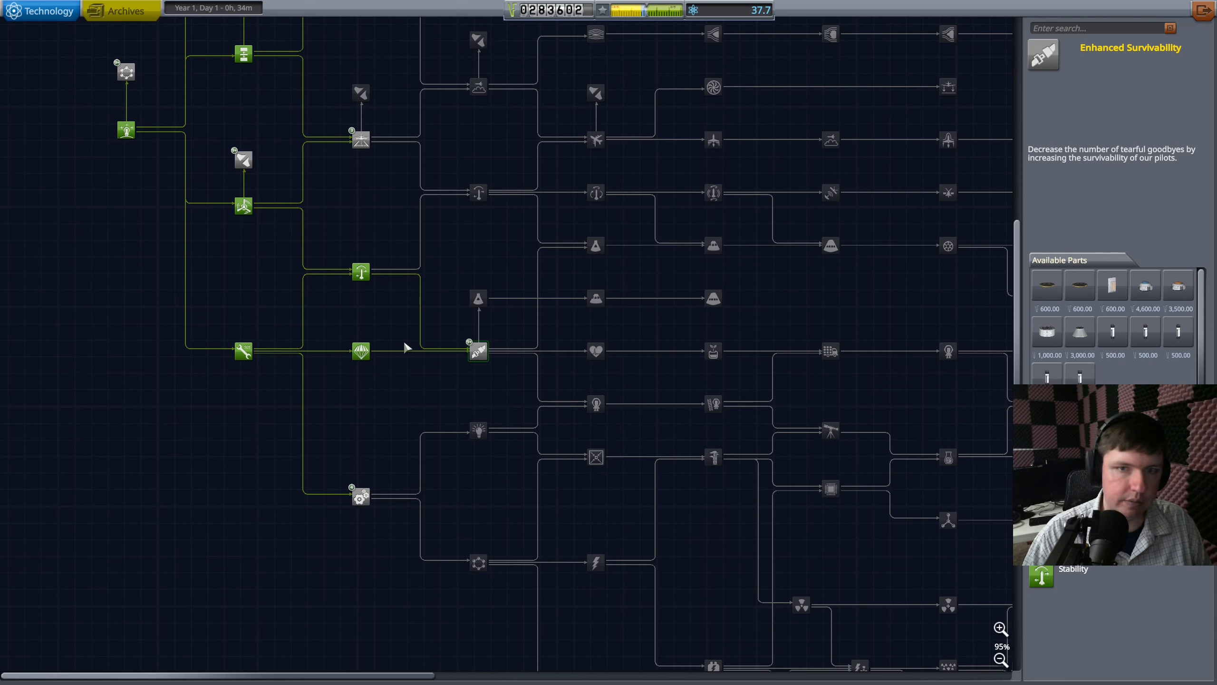
mouse_move(852, 334)
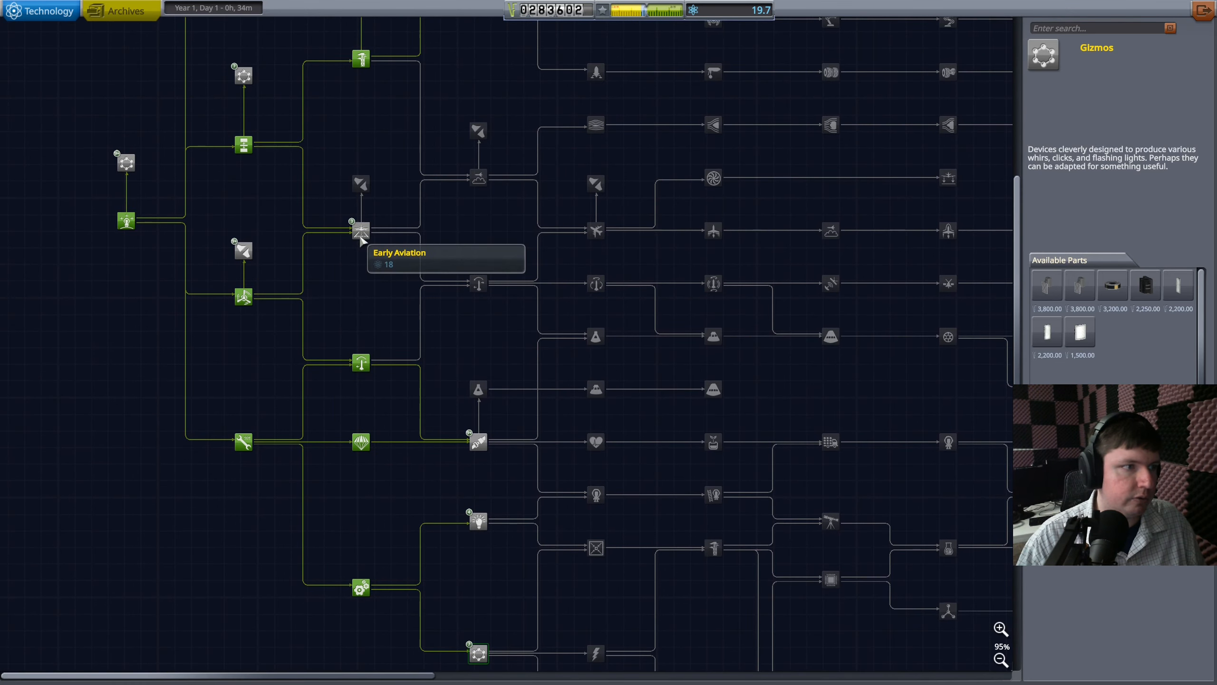
left_click(358, 231)
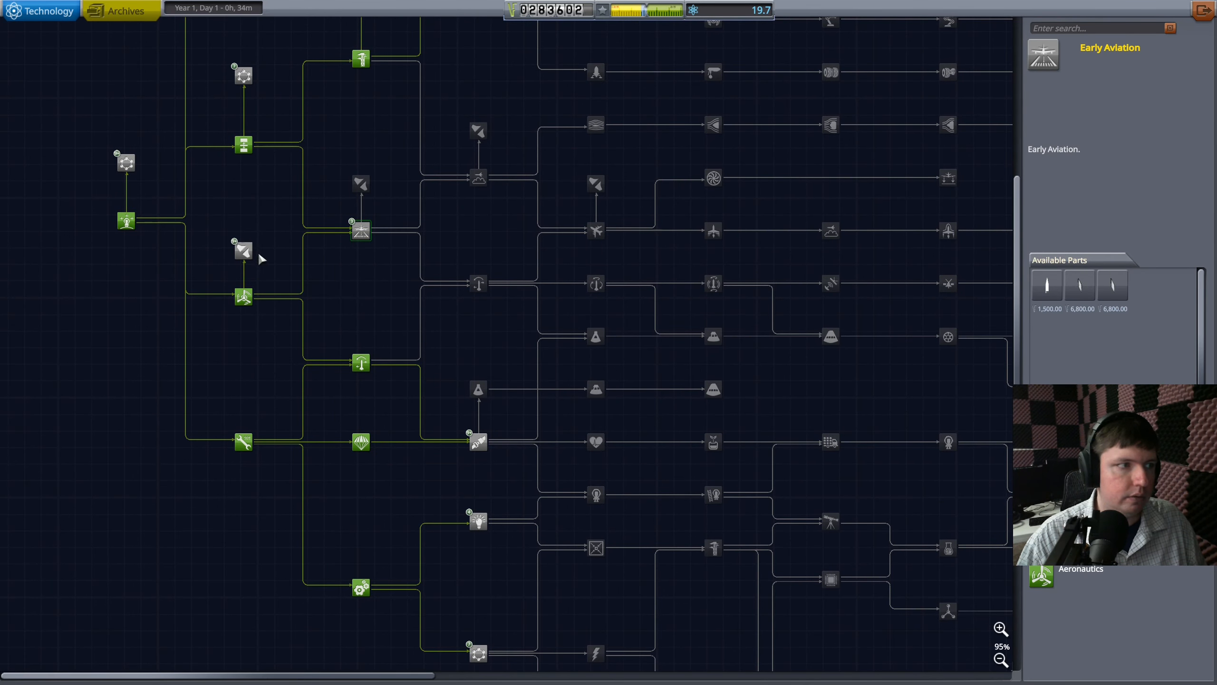
left_click(243, 248)
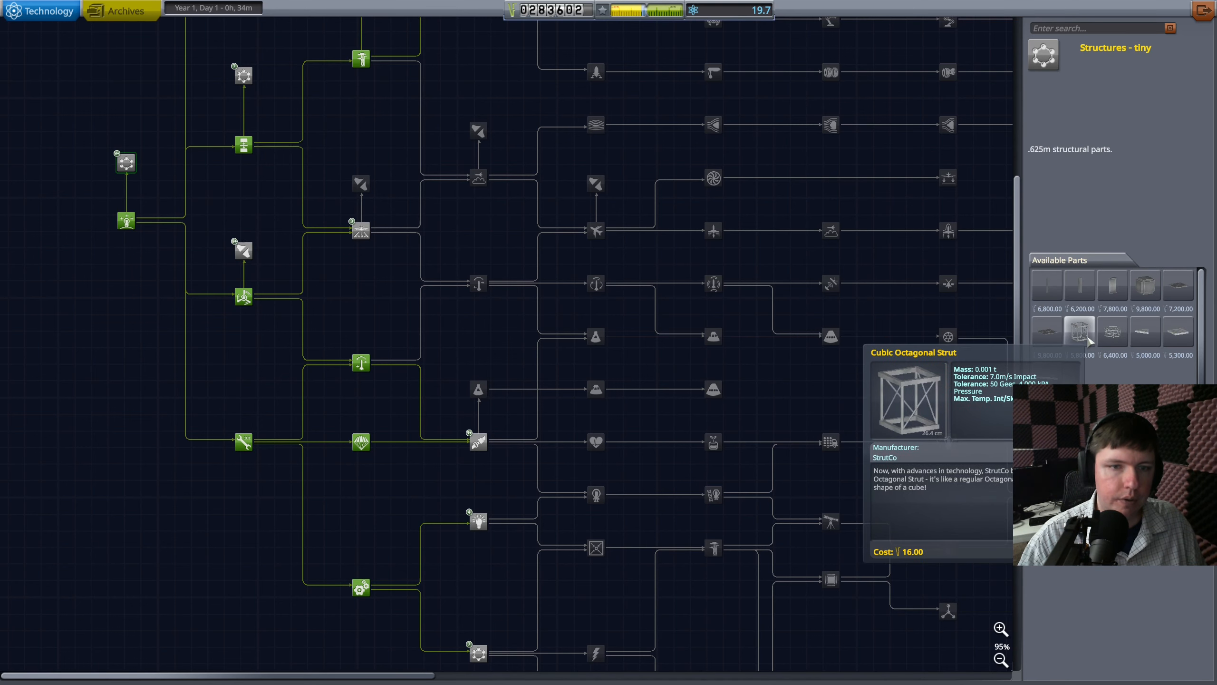
mouse_move(1111, 331)
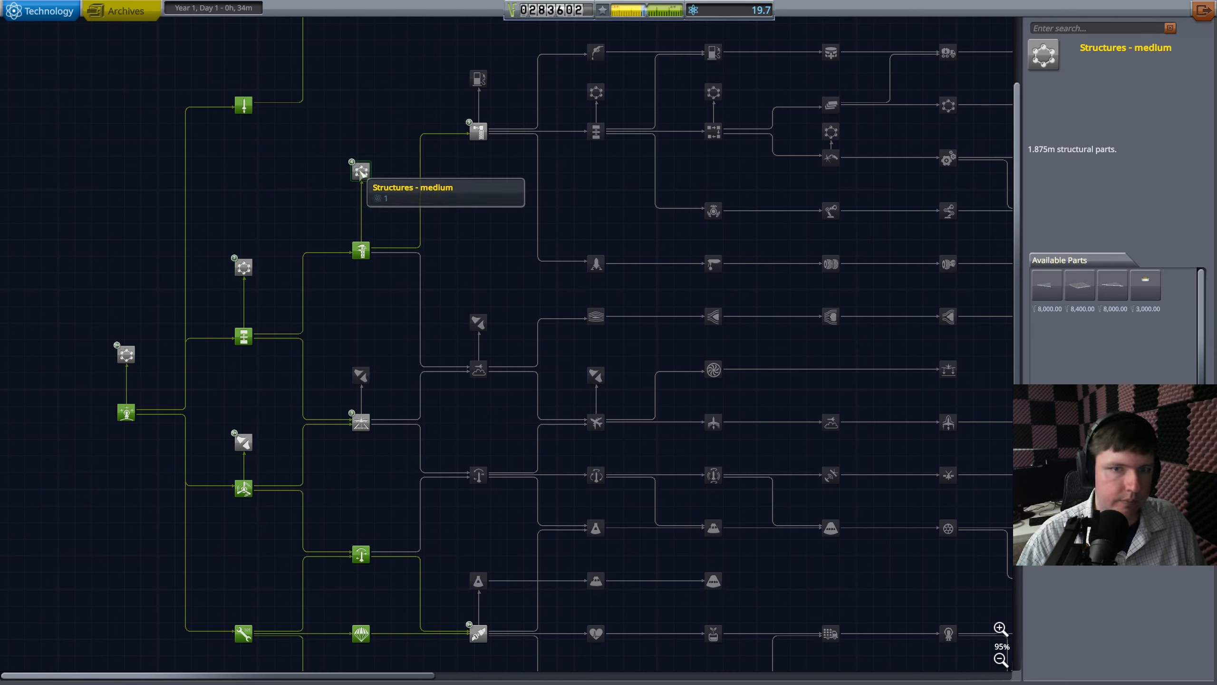
mouse_move(507, 140)
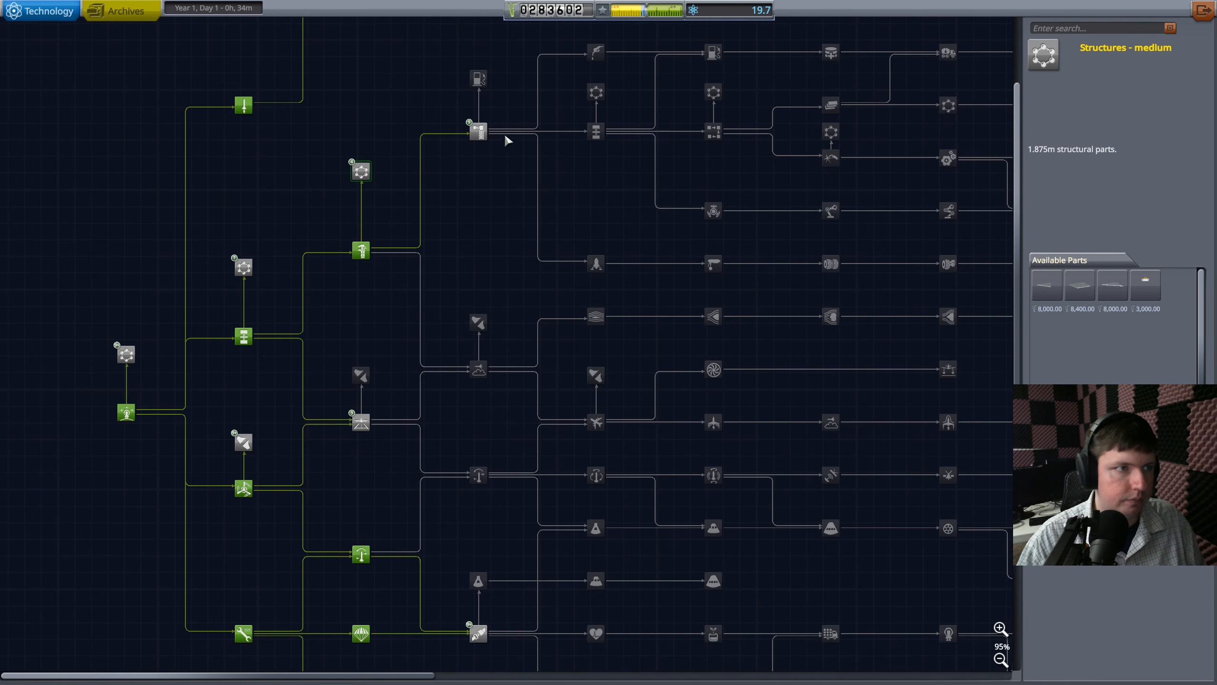
scroll("down", 3)
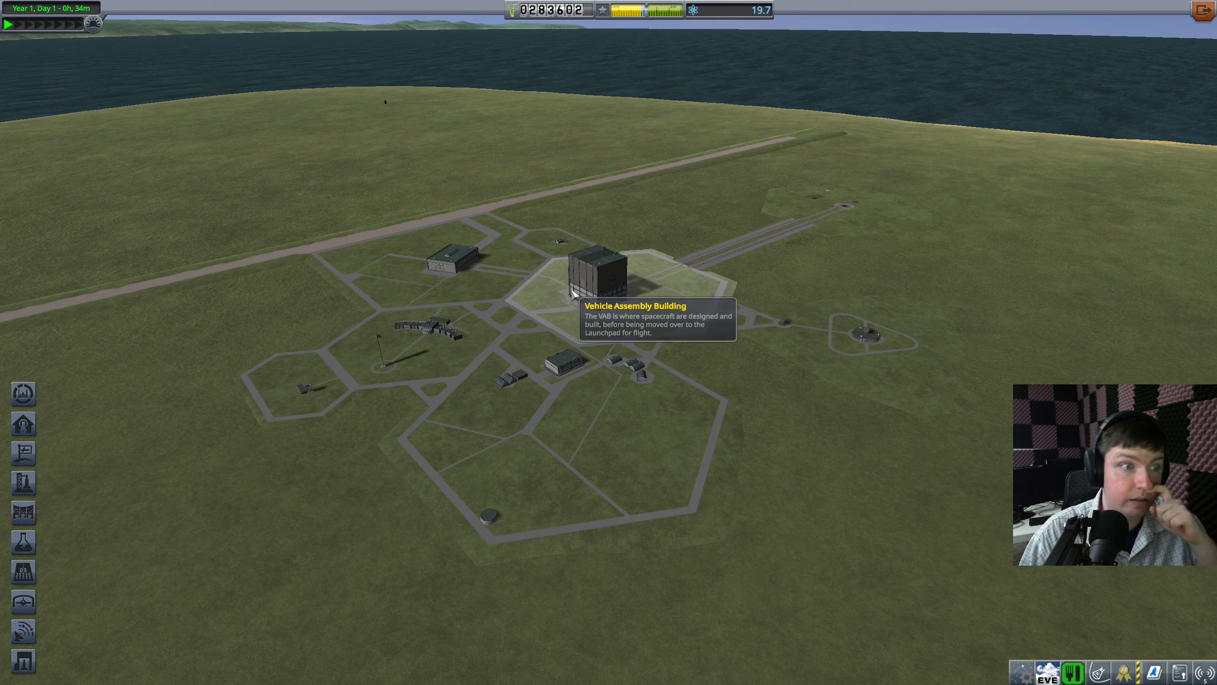
mouse_move(557, 244)
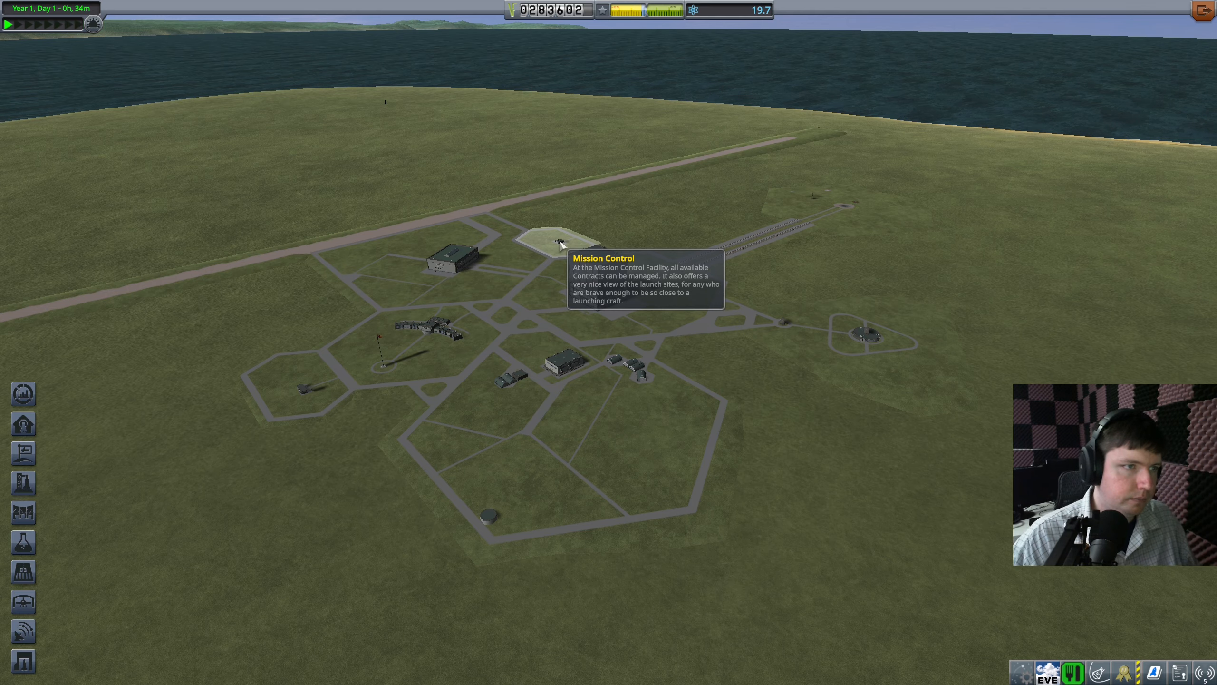
mouse_move(609, 283)
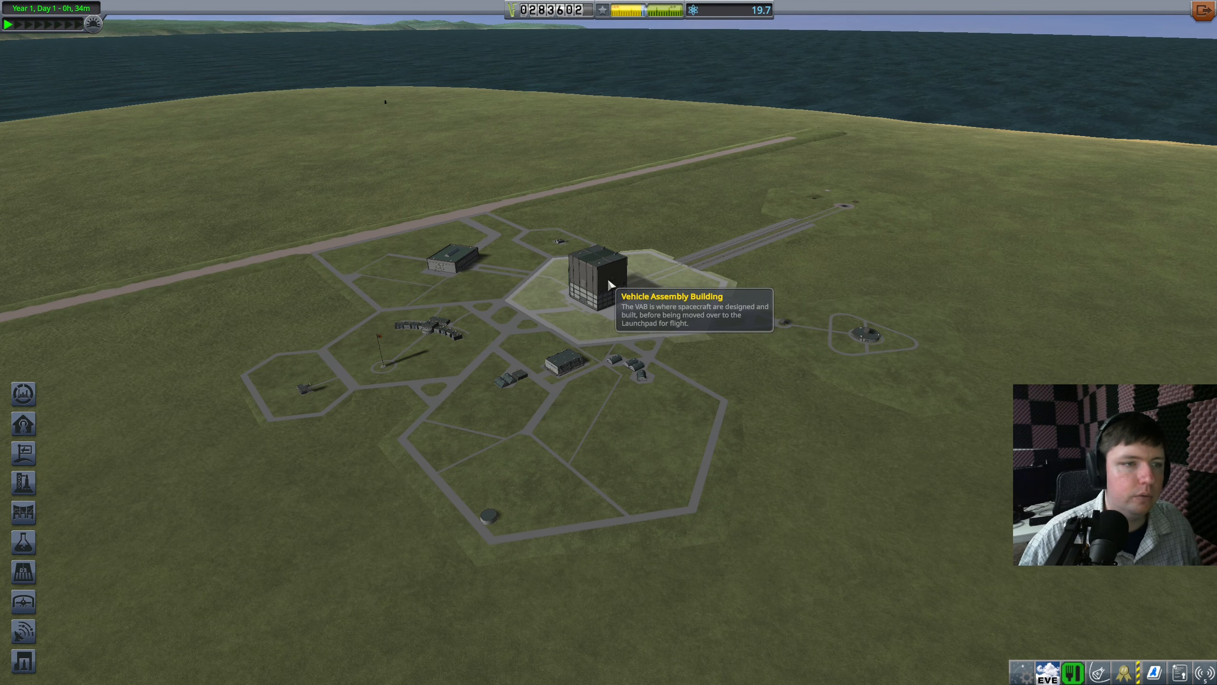
Enter the Vehicle Assembly Building to start a new untitled craft.
left_click(592, 280)
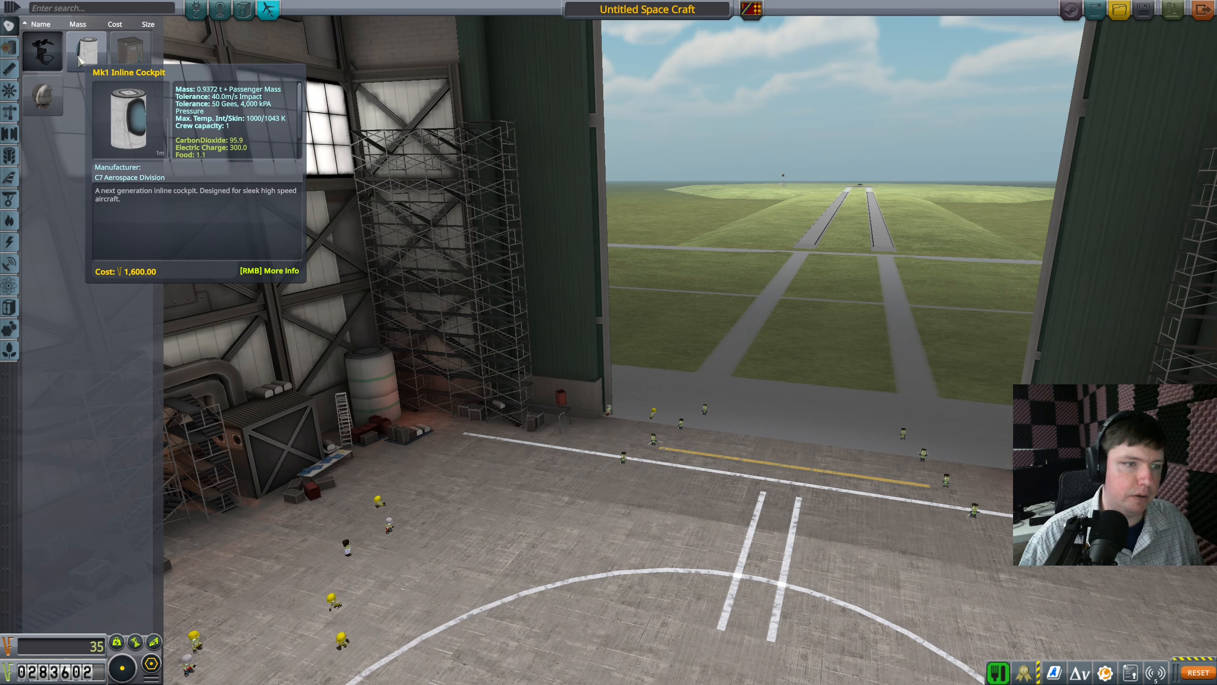
Browse the VAB parts list categories, ending on engines.
left_click(9, 68)
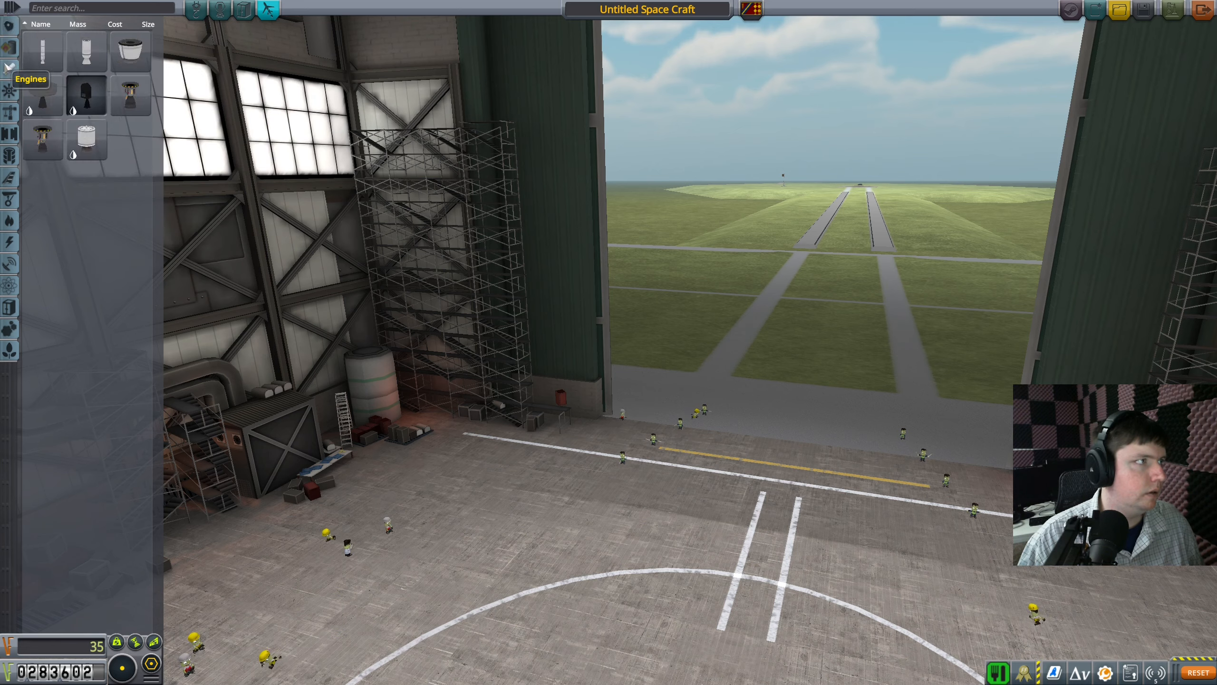
mouse_move(45, 154)
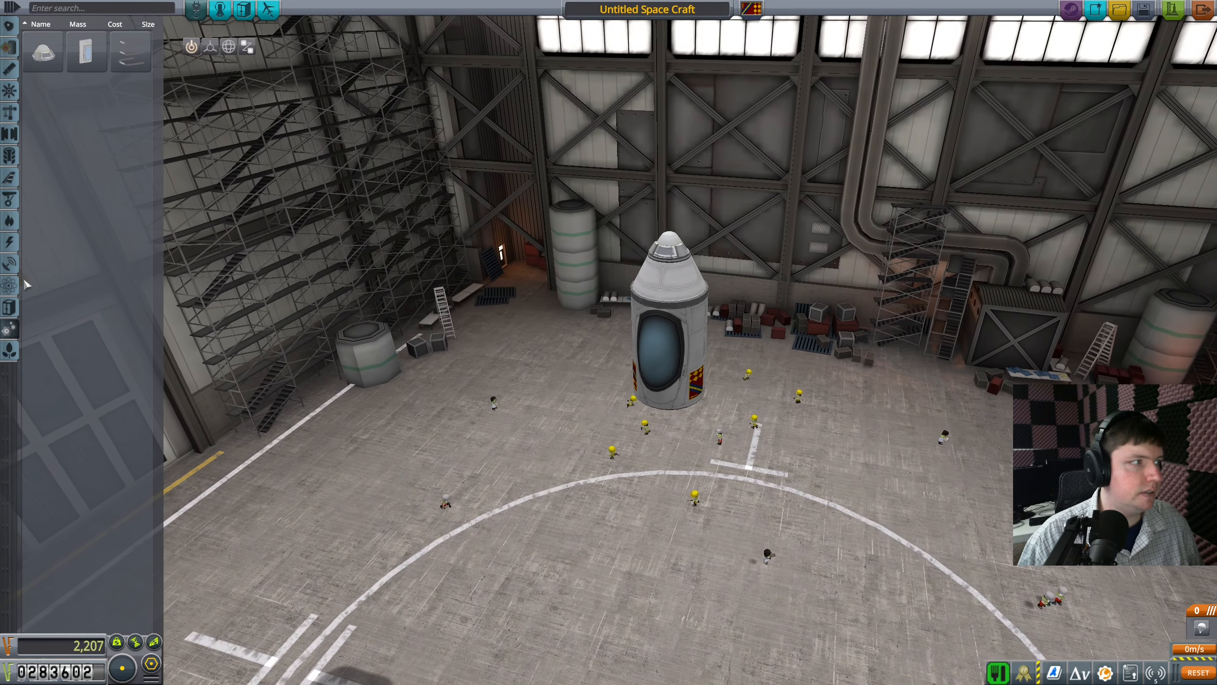
mouse_move(11, 329)
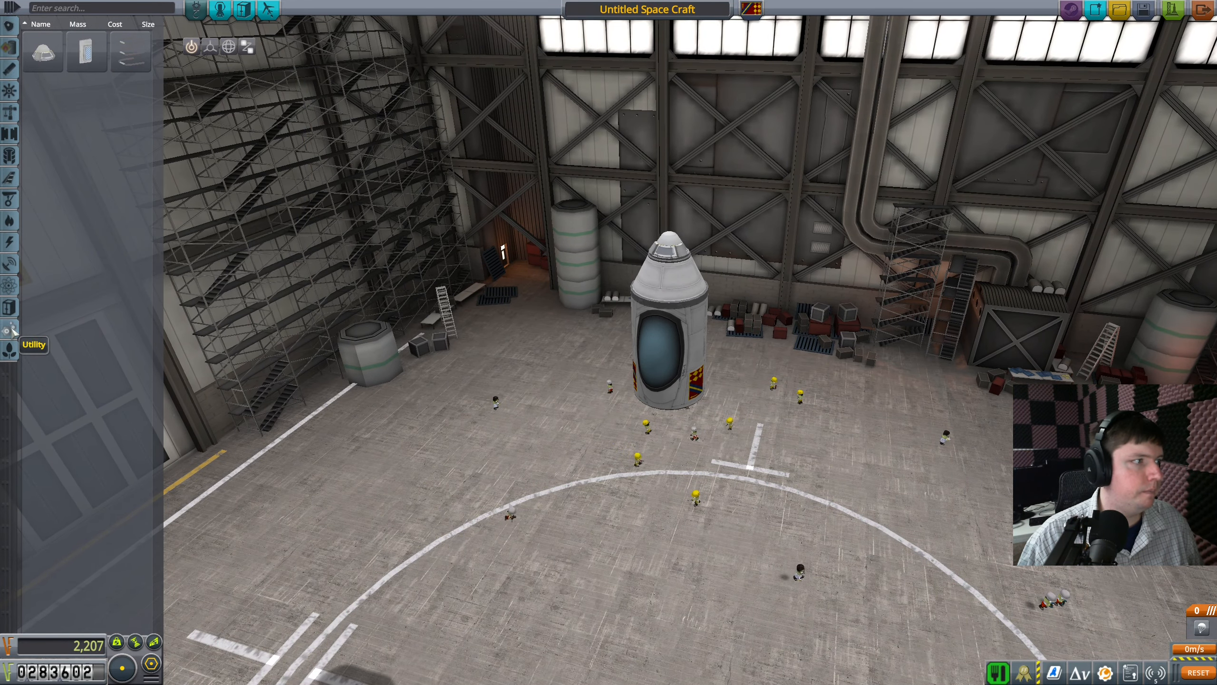
mouse_move(85, 52)
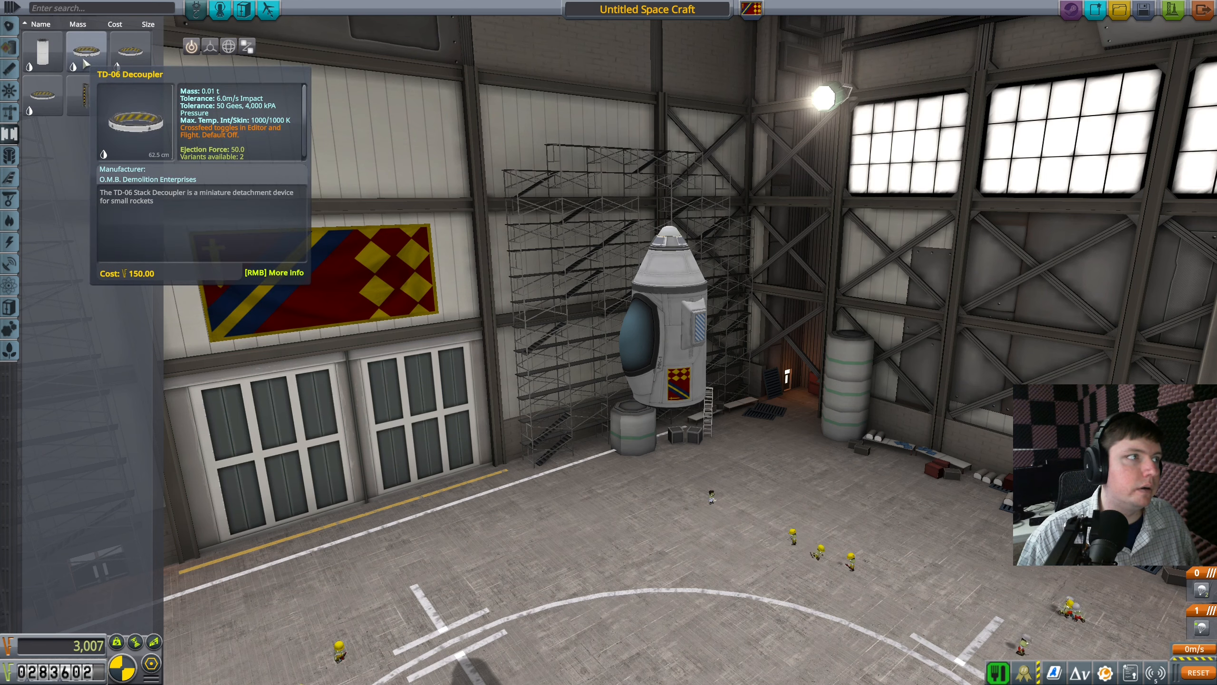
mouse_move(127, 51)
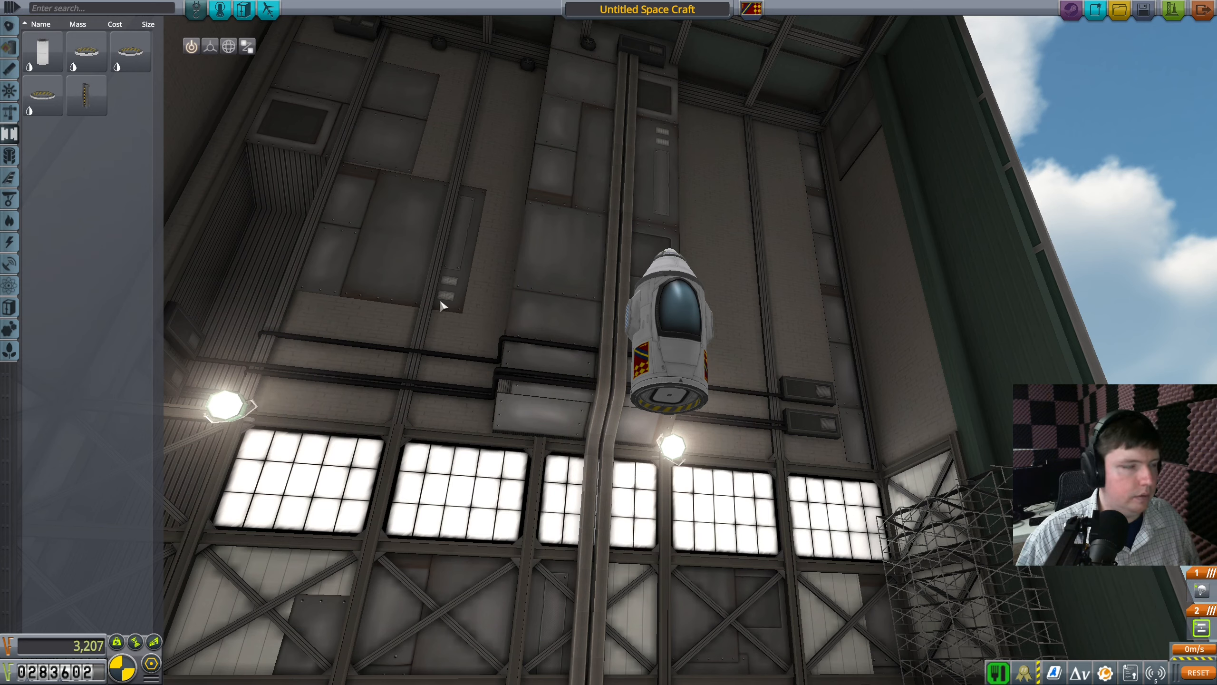
Attach a fuel tank to the cockpit's bottom node.
left_click(10, 51)
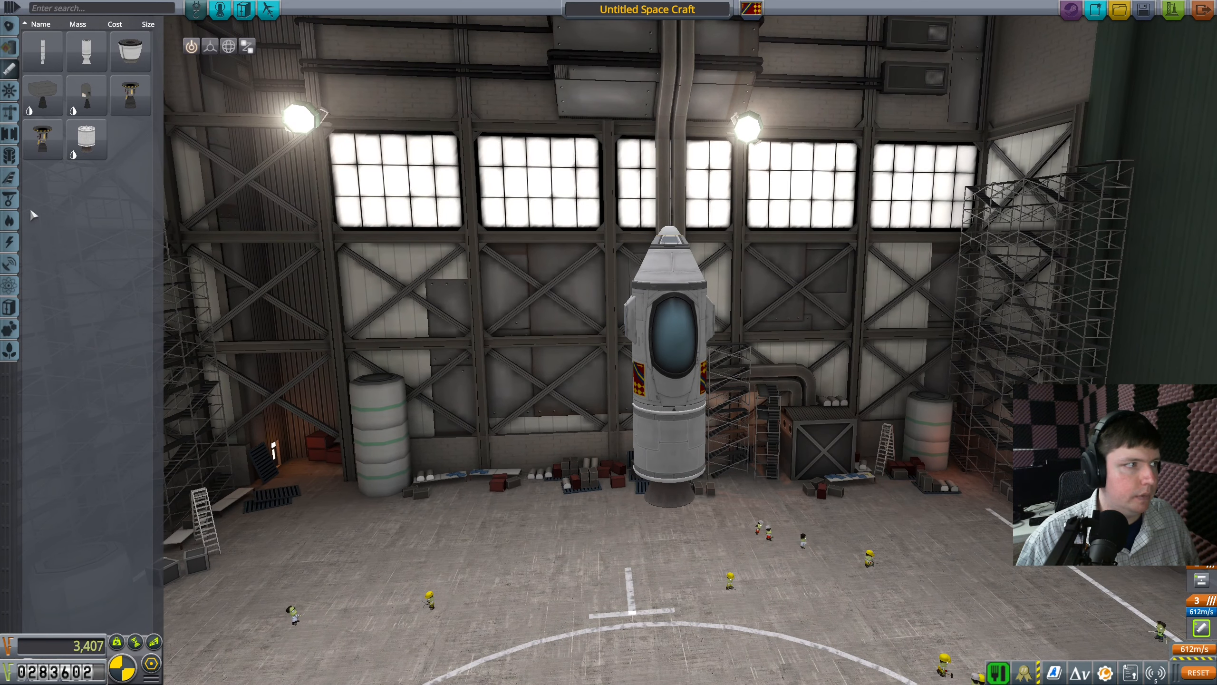
Add an engine beneath the fuel tank and mount science instruments on the side.
left_click(10, 307)
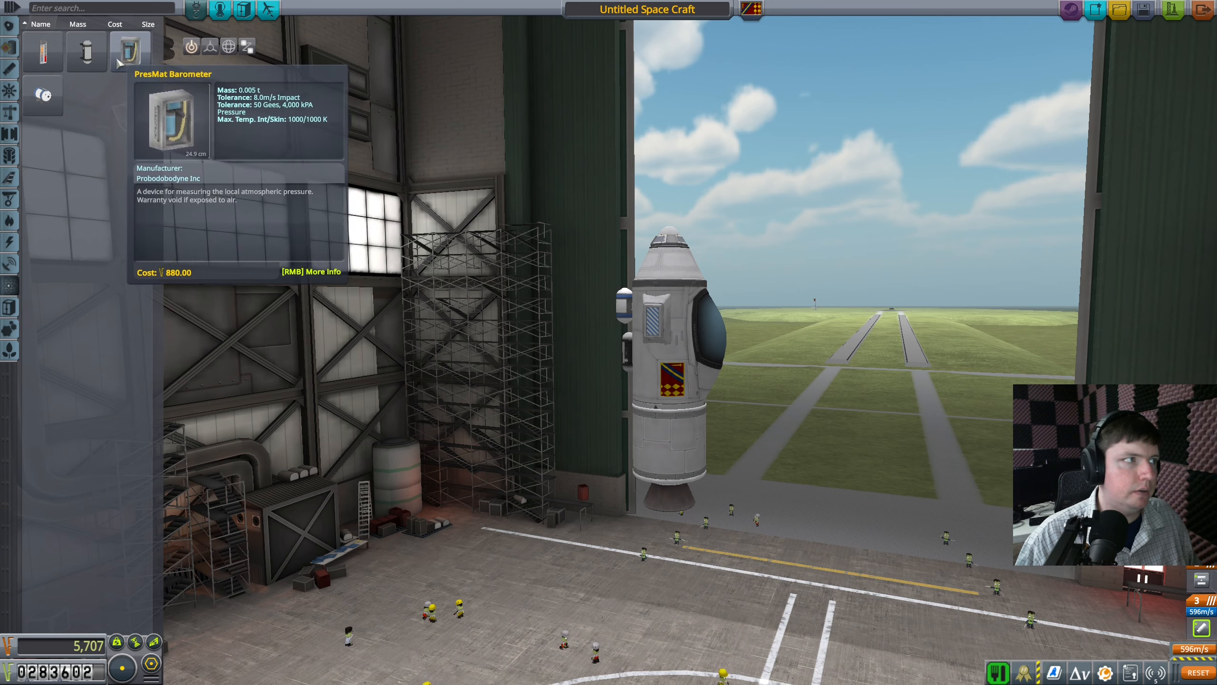
mouse_move(42, 51)
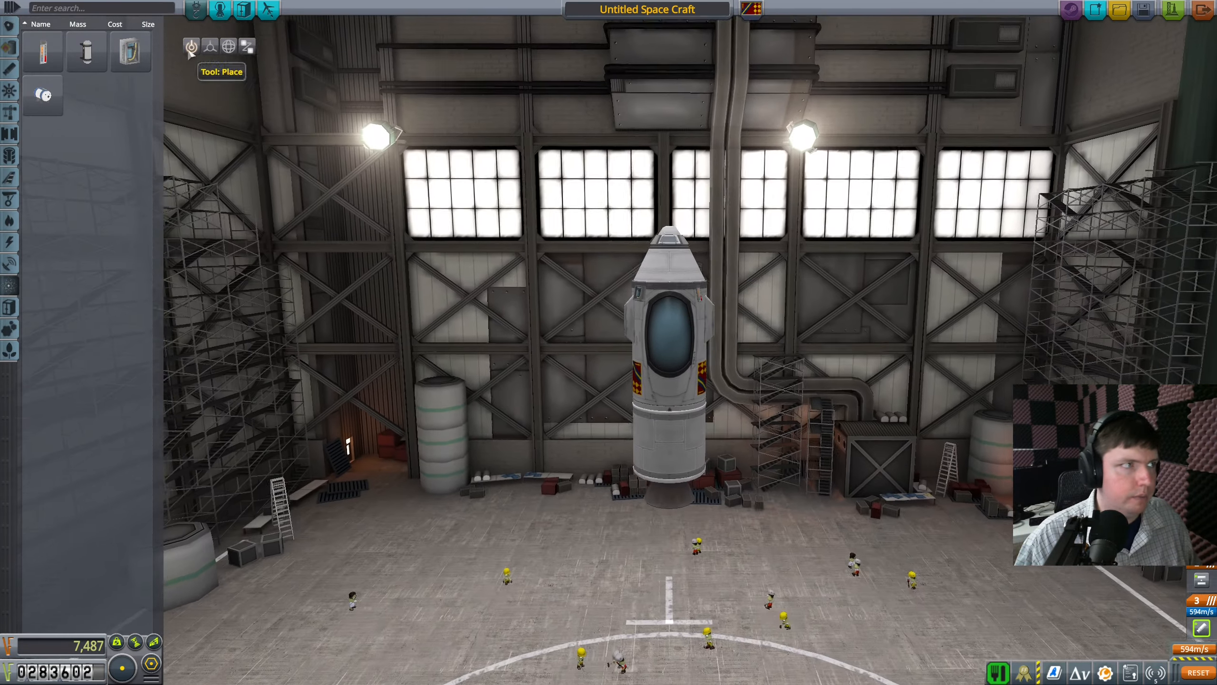
Review the crew roster showing Valentina Kerman seated in the cockpit.
left_click(197, 9)
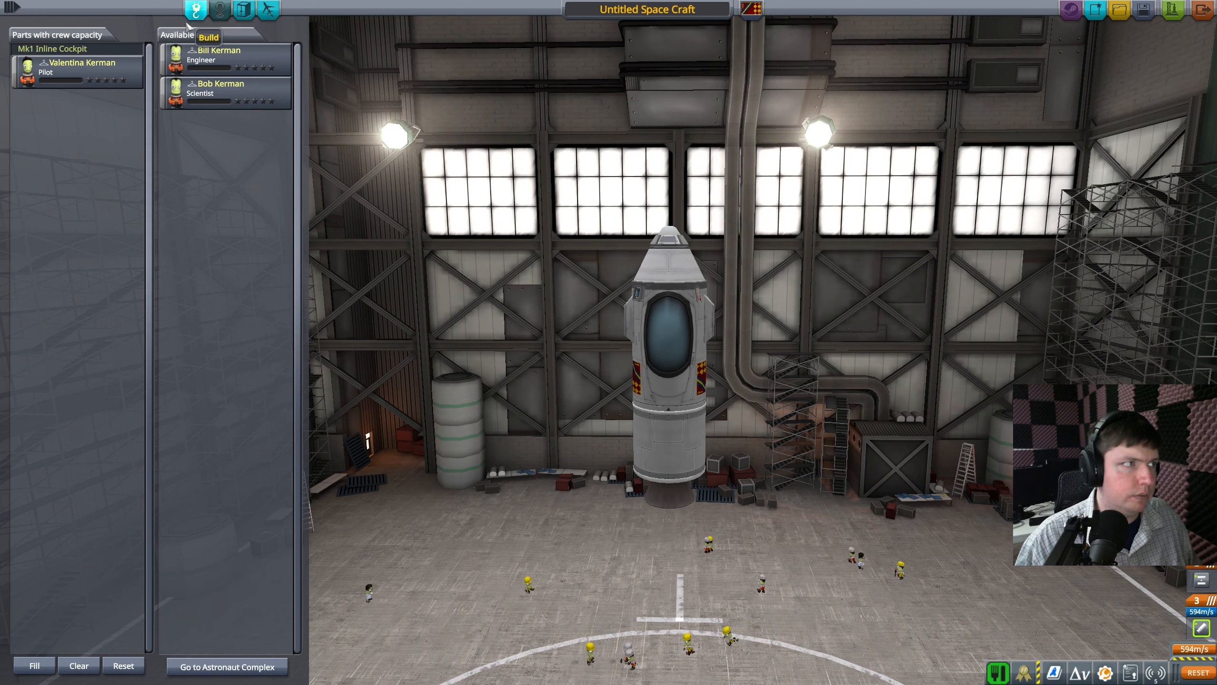
mouse_move(217, 56)
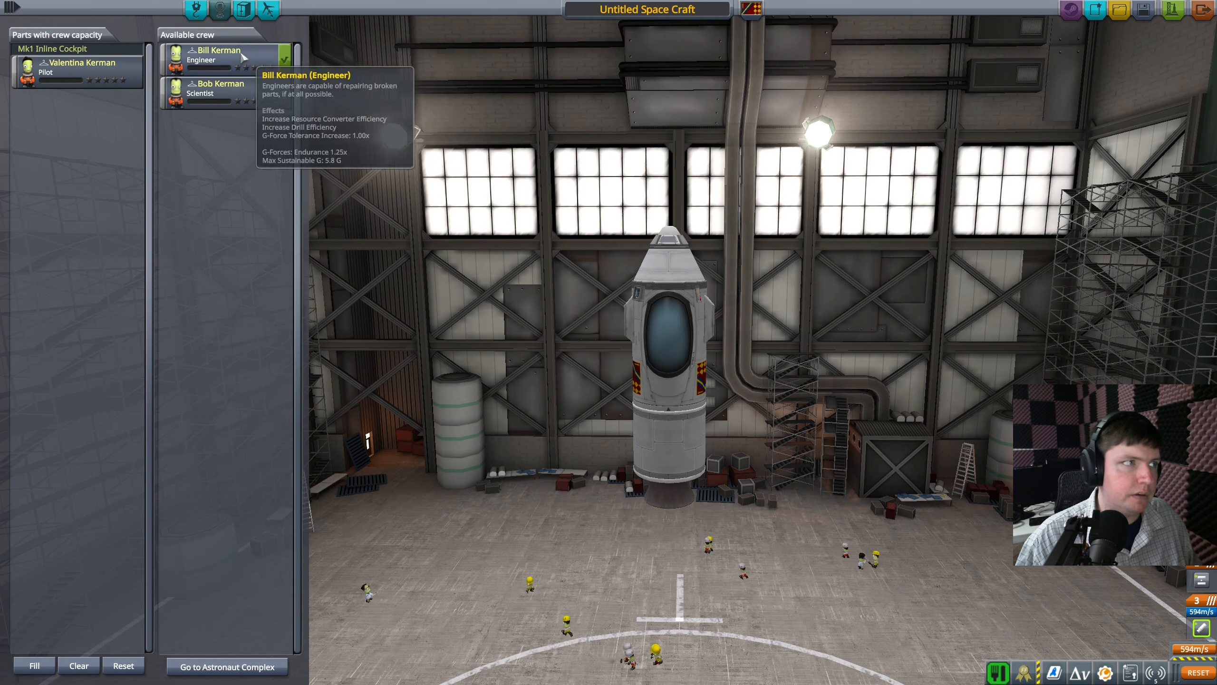
mouse_move(486, 268)
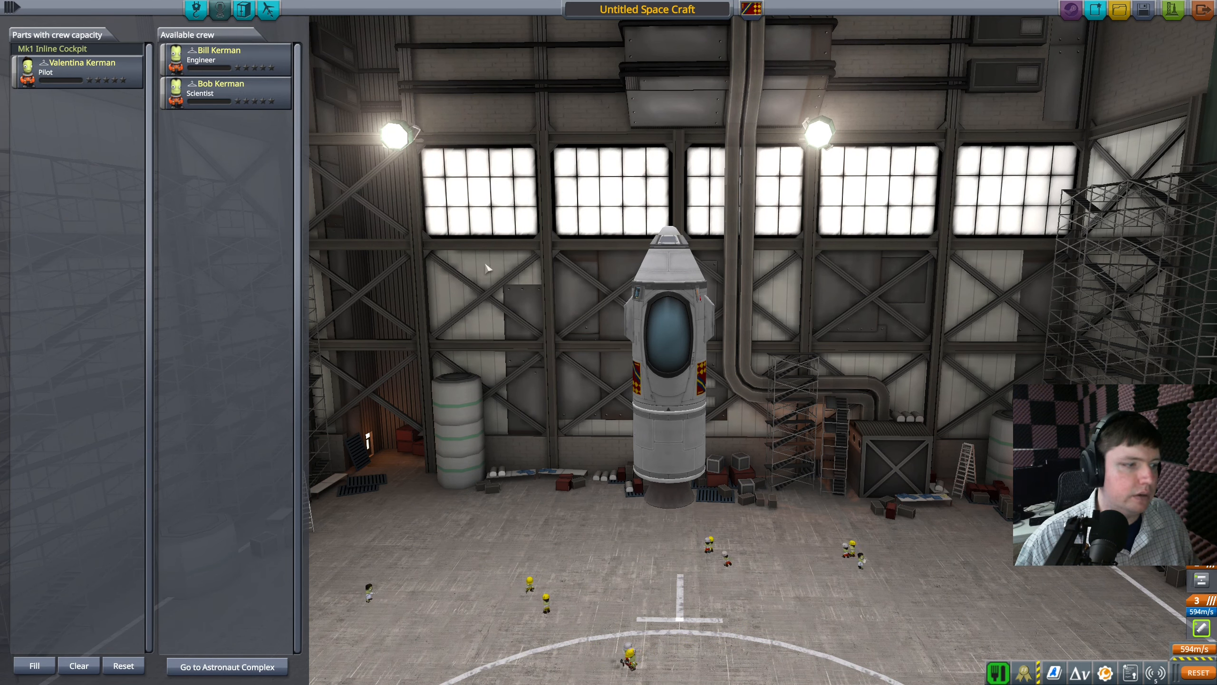
mouse_move(224, 87)
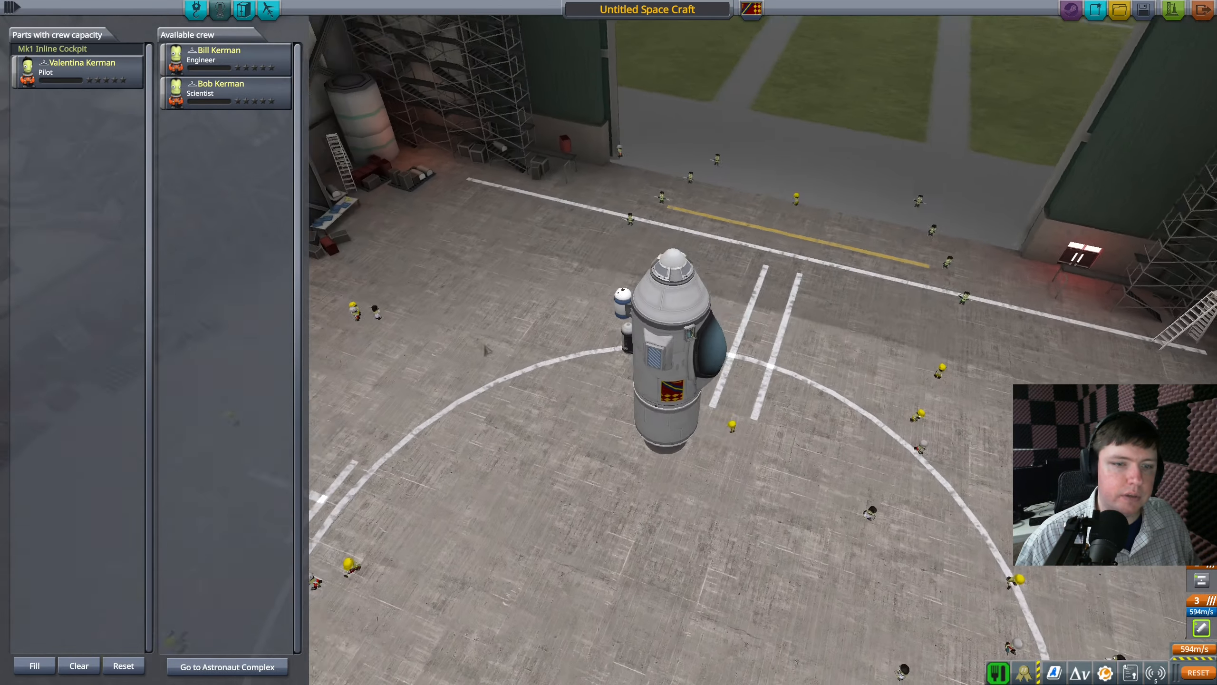
left_click(267, 10)
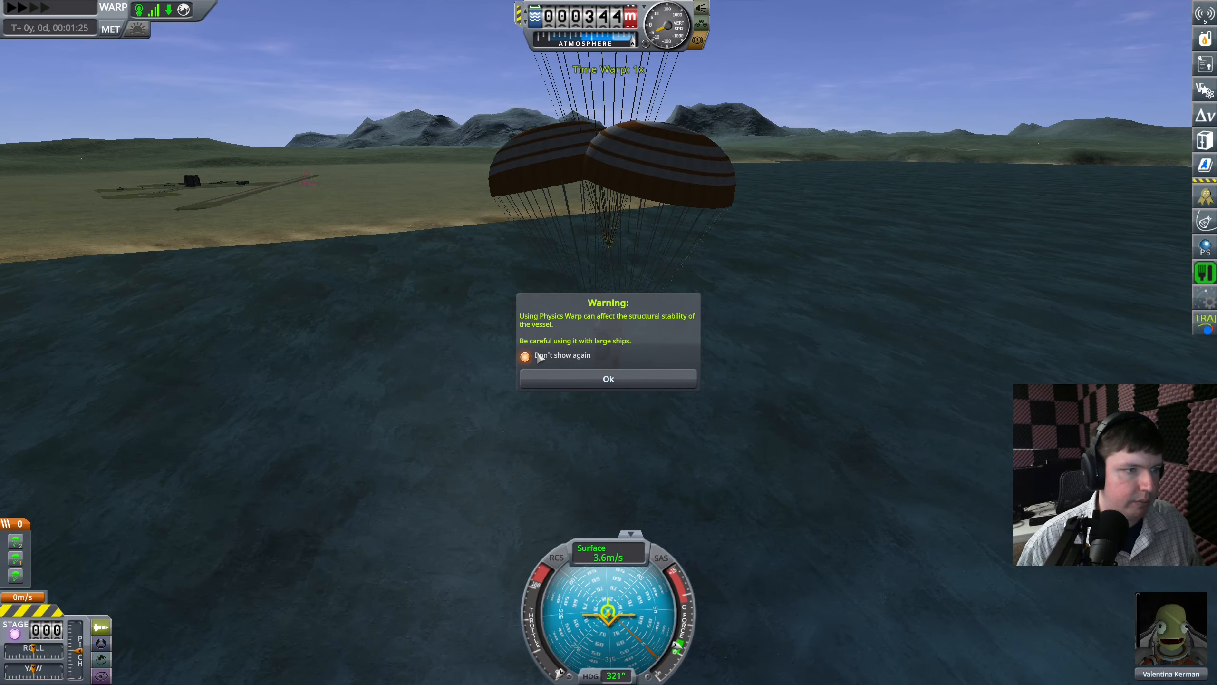
Dismiss the physics warp warning and let the capsule splash down at 1x warp.
left_click(608, 378)
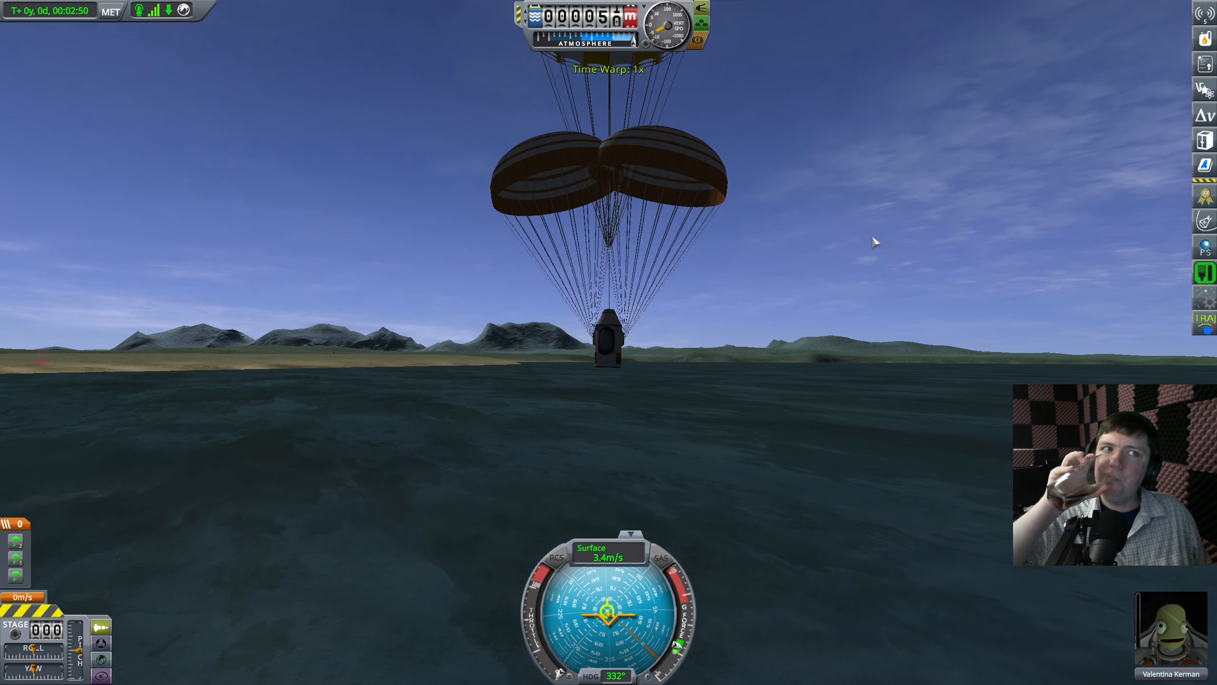
key("period")
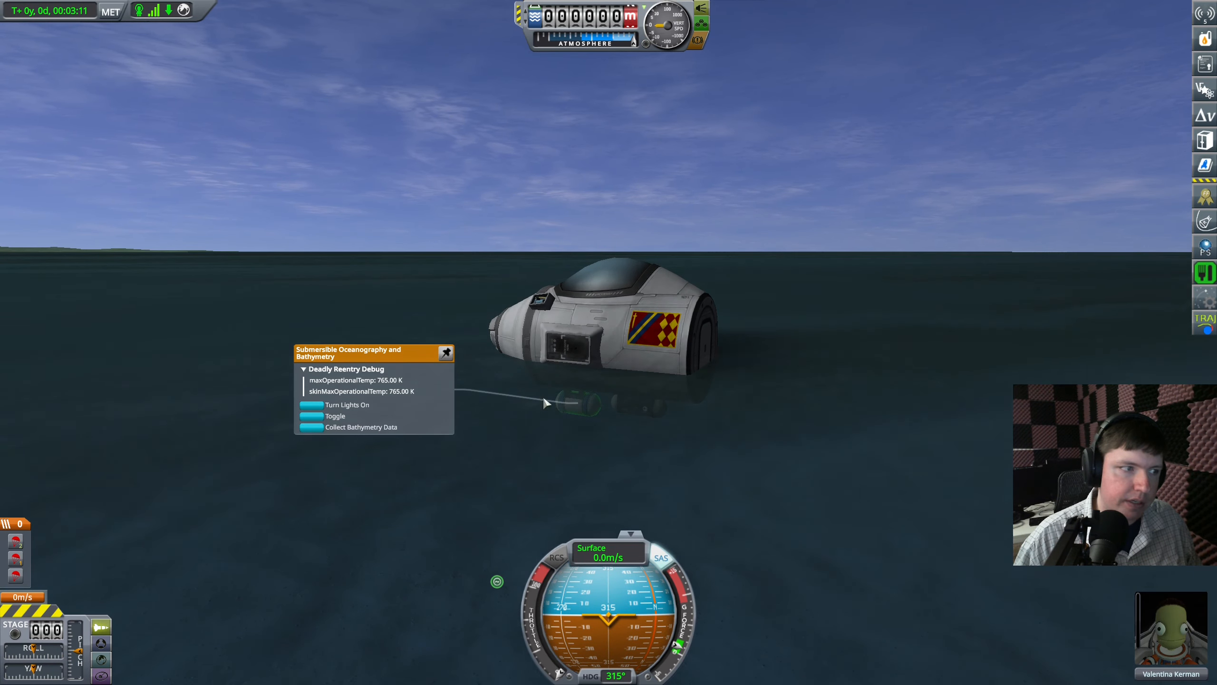
Collect bathymetry data and a Mystery Goo observation, keeping both results aboard.
left_click(348, 404)
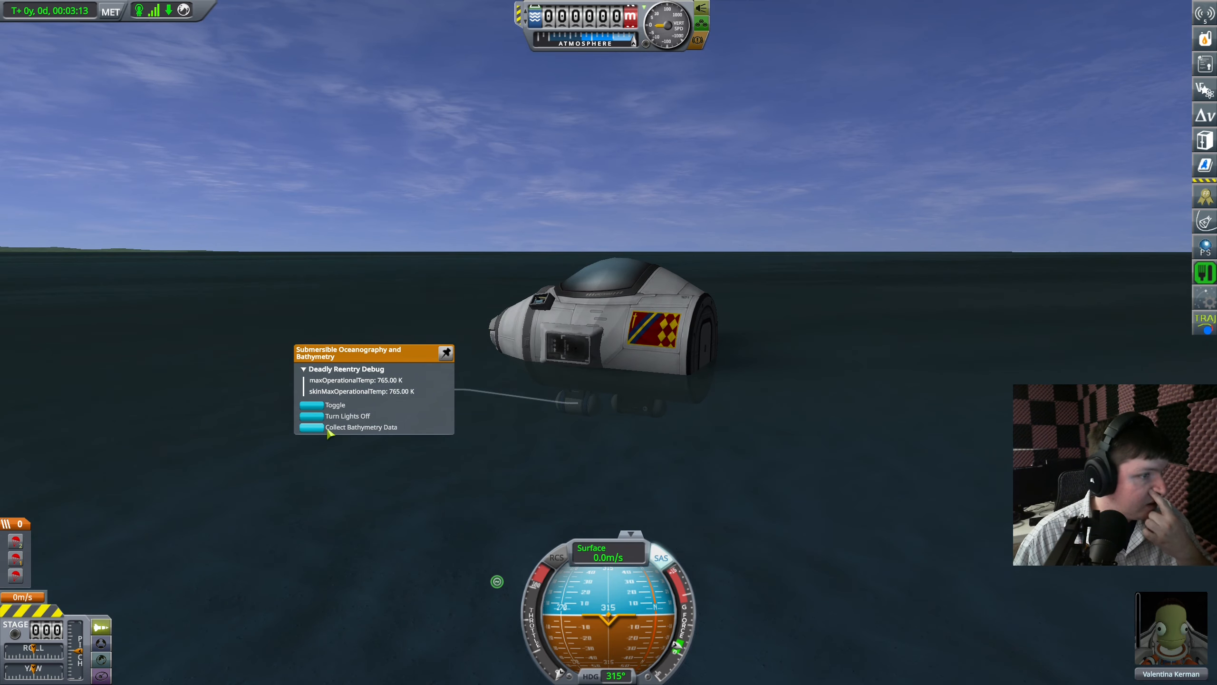
left_click(361, 427)
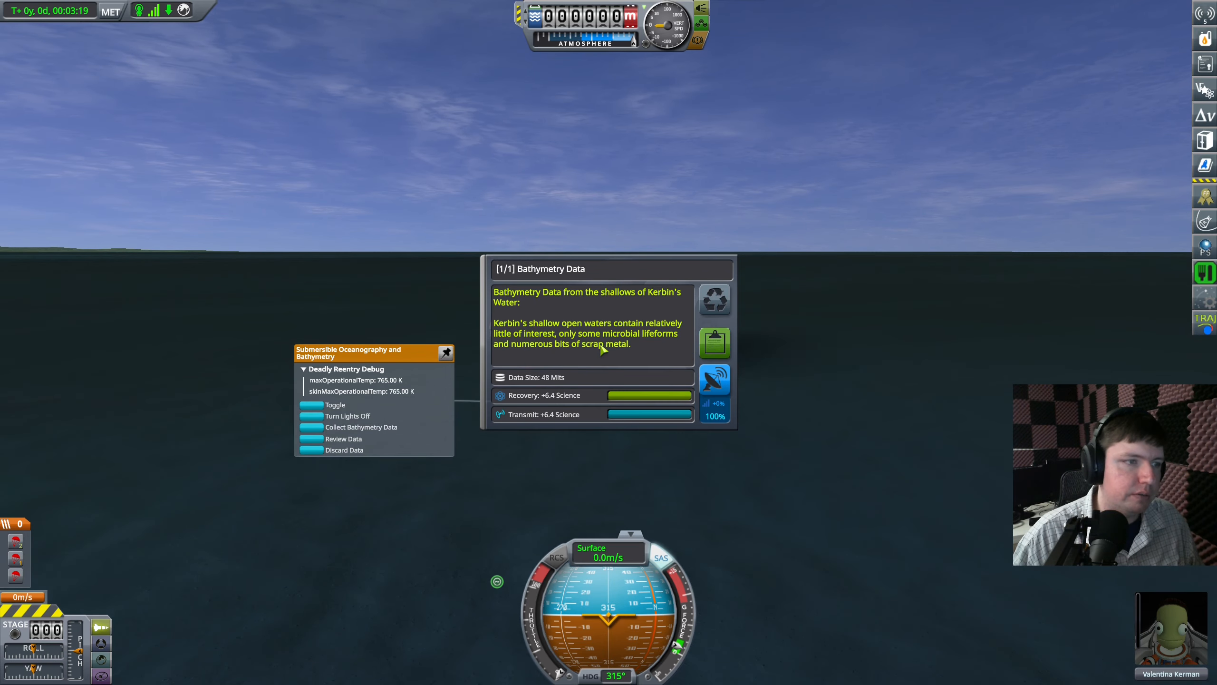
mouse_move(684, 360)
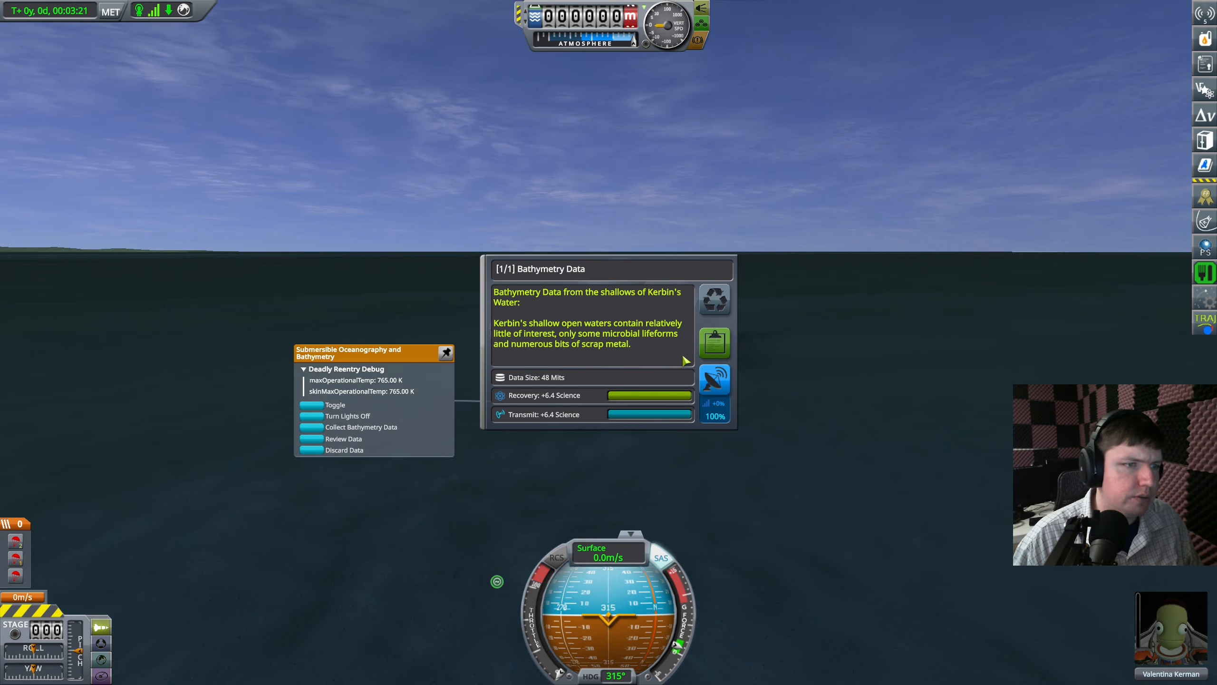
mouse_move(713, 342)
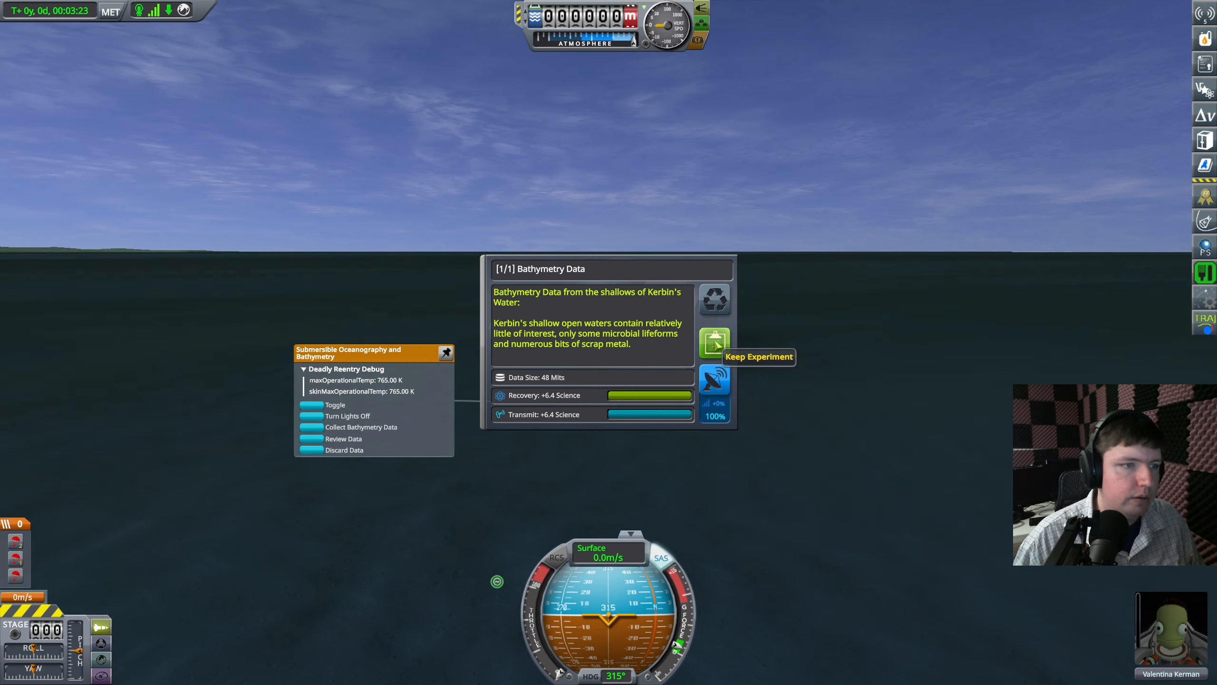
left_click(714, 342)
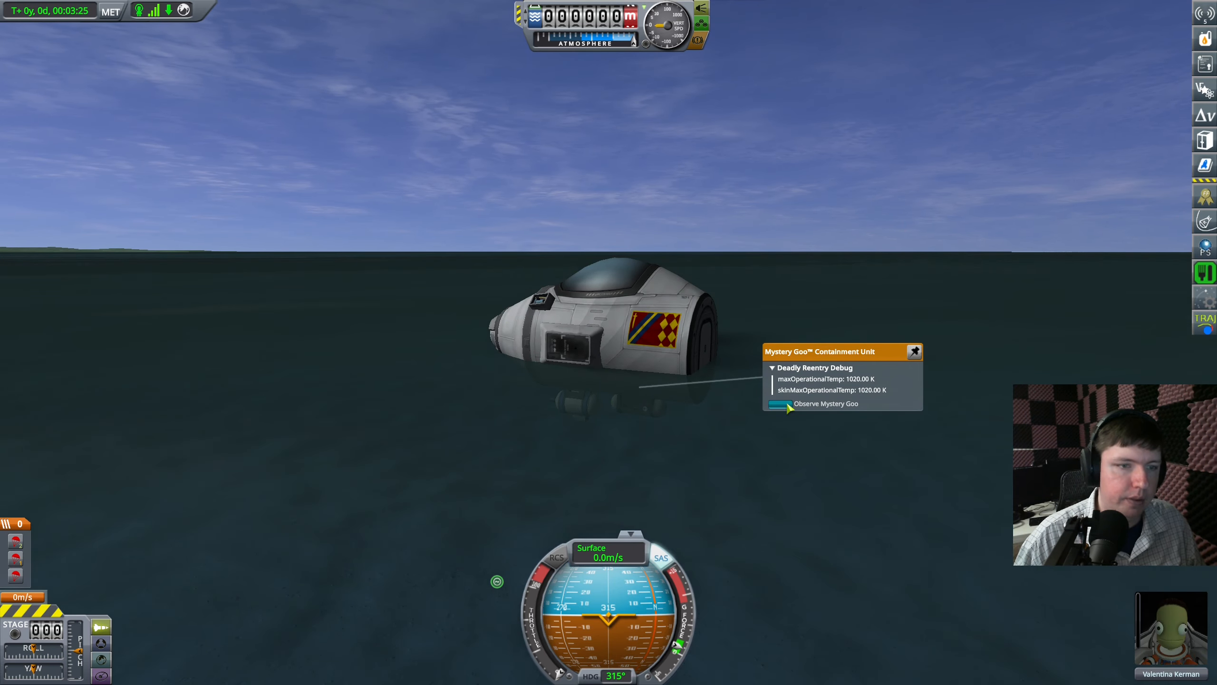
left_click(825, 402)
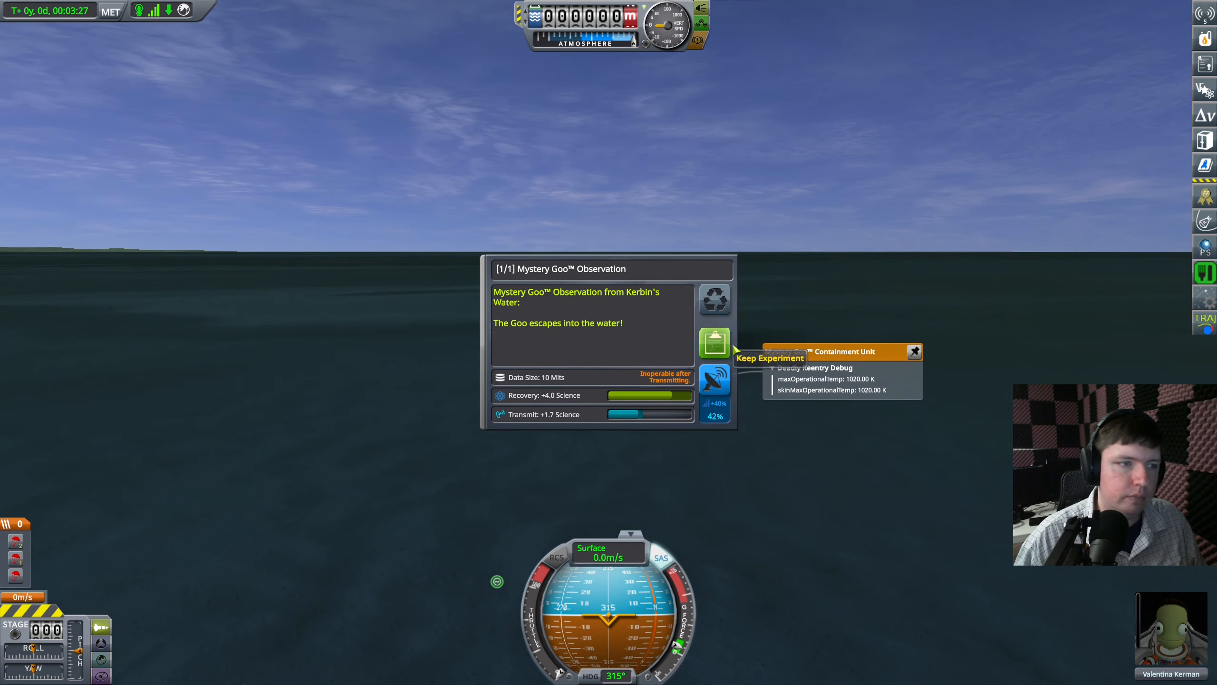
left_click(768, 358)
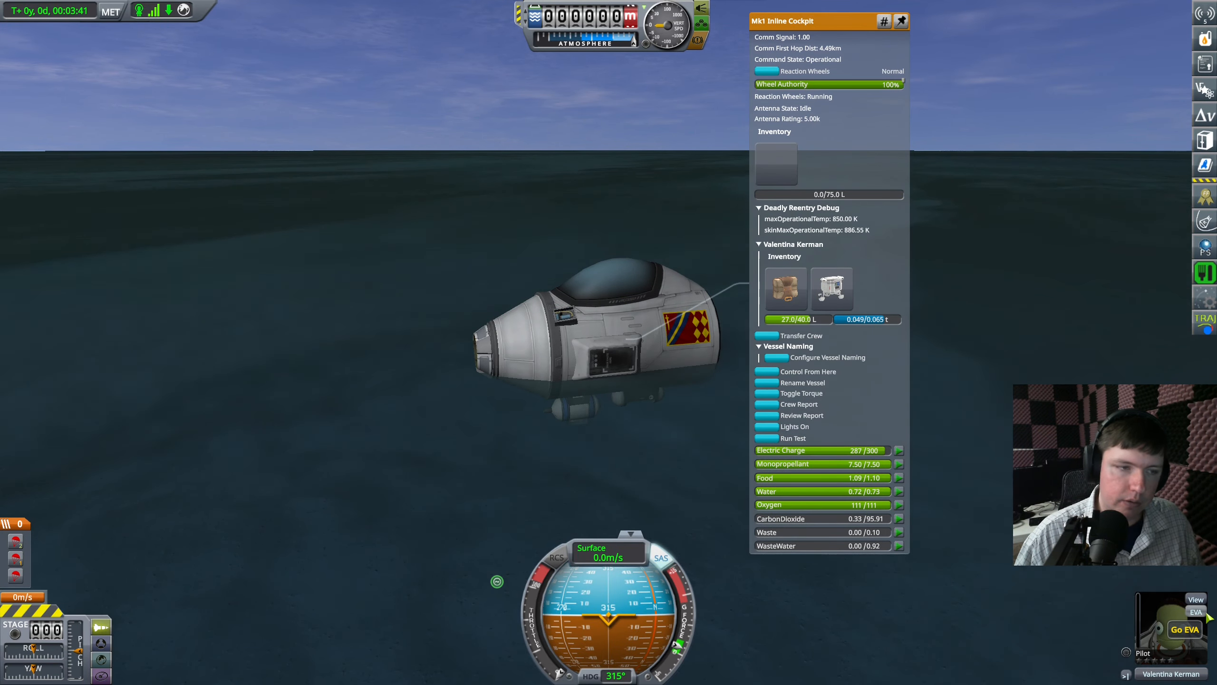
Keep an EVA report from the pilot and recover the vessel.
left_click(1183, 629)
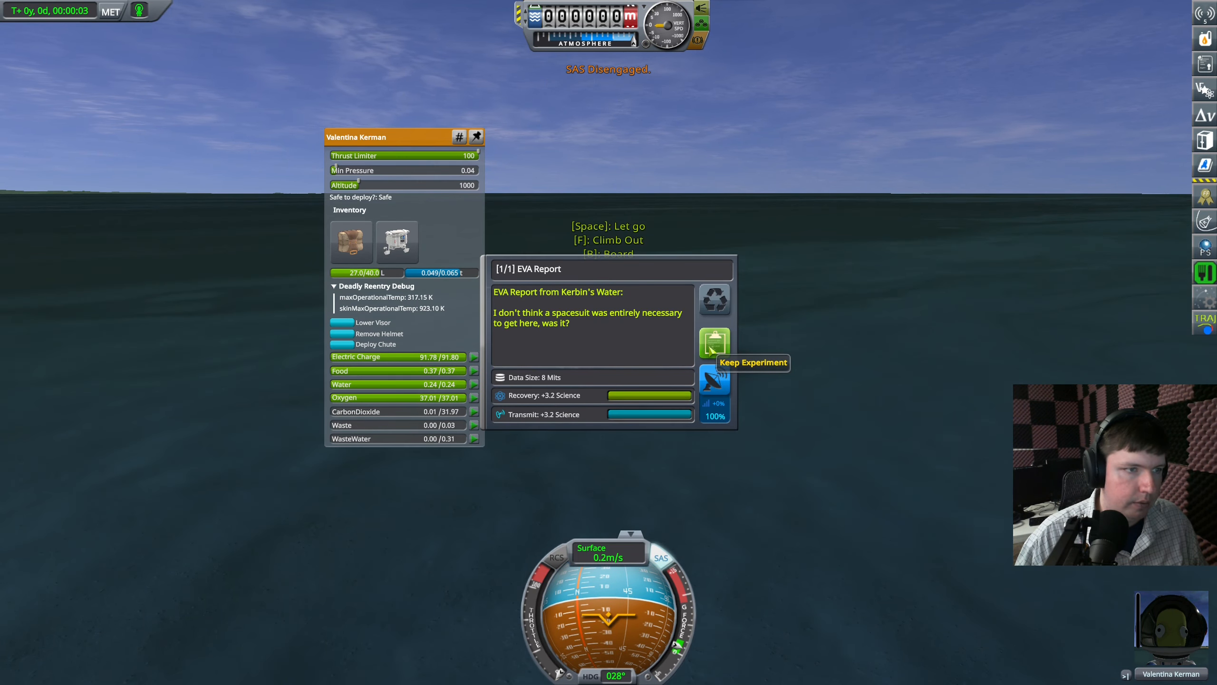
left_click(714, 343)
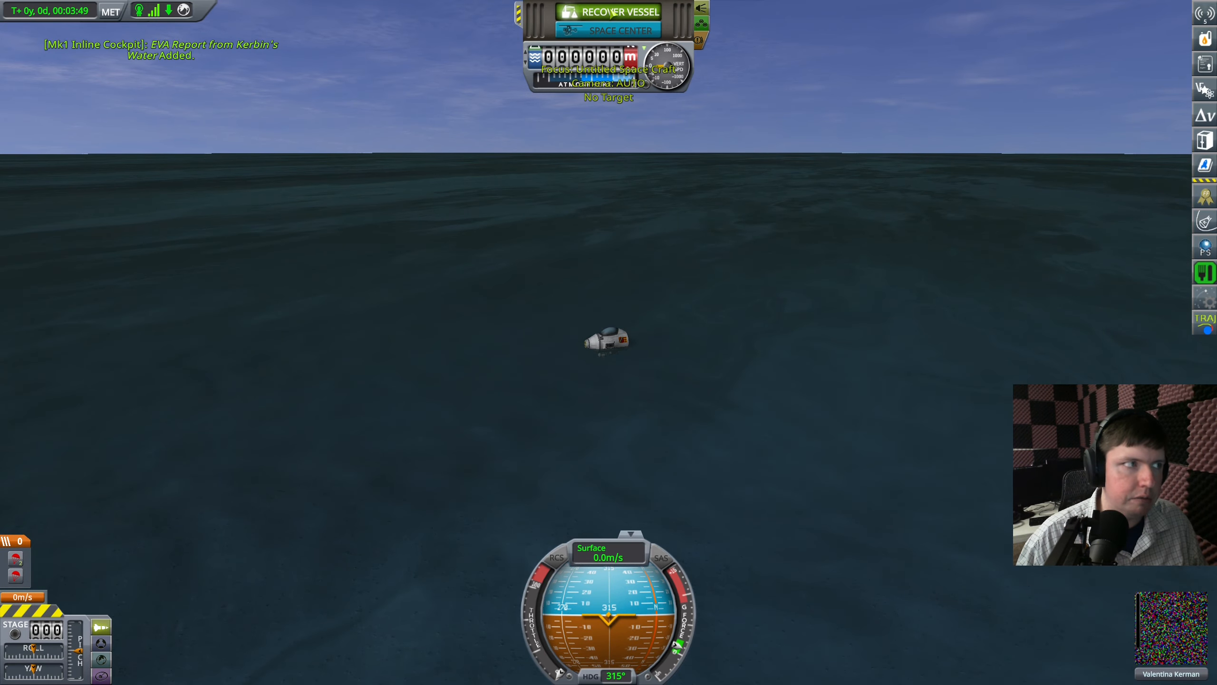
left_click(615, 11)
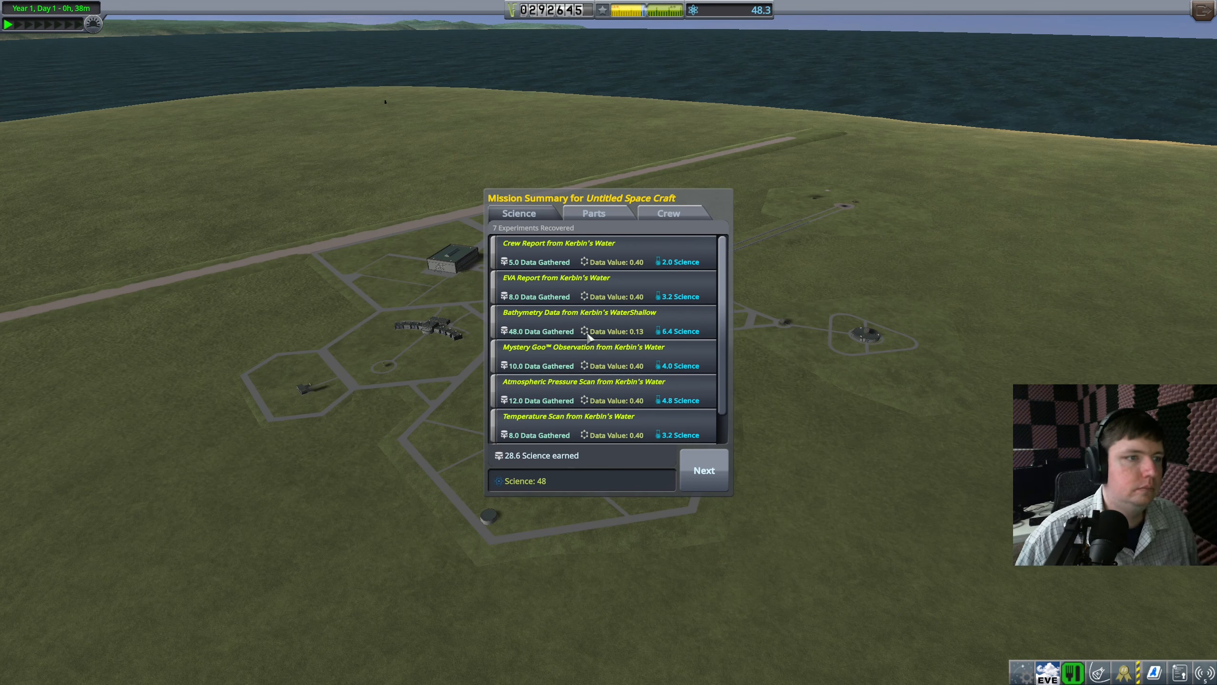
Page through the Final Frontier mission summary ribbons and close the summary windows.
scroll("down", 3)
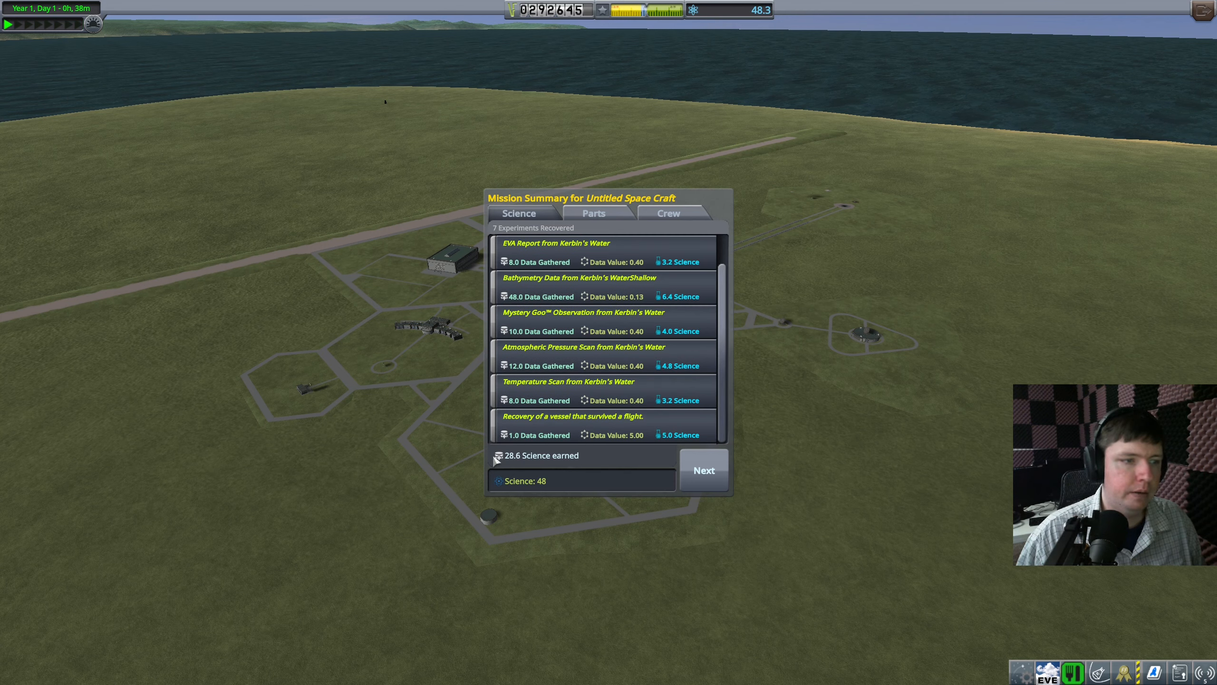
left_click(593, 212)
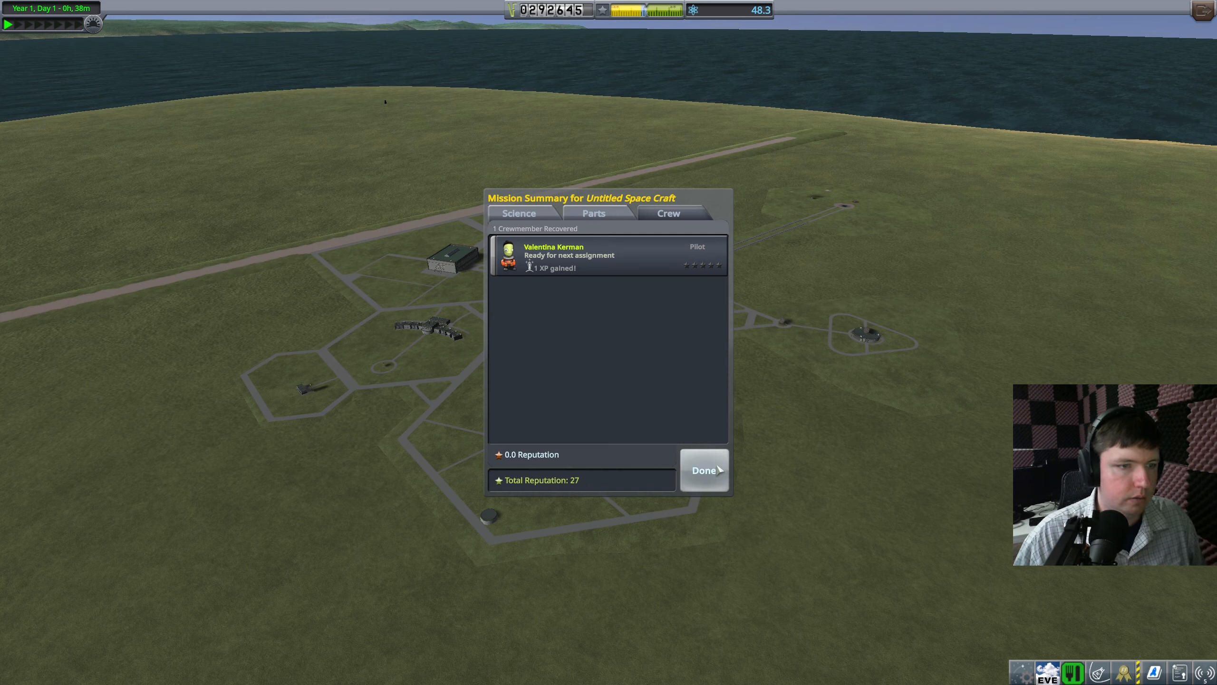
left_click(703, 470)
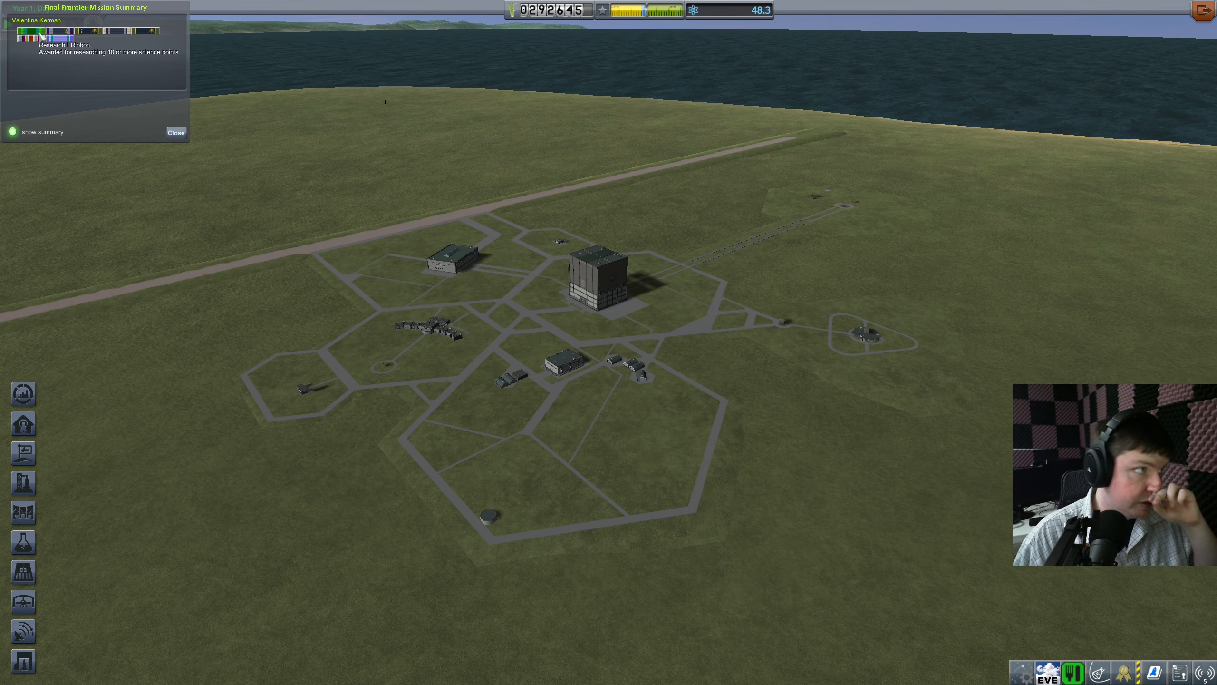
mouse_move(87, 39)
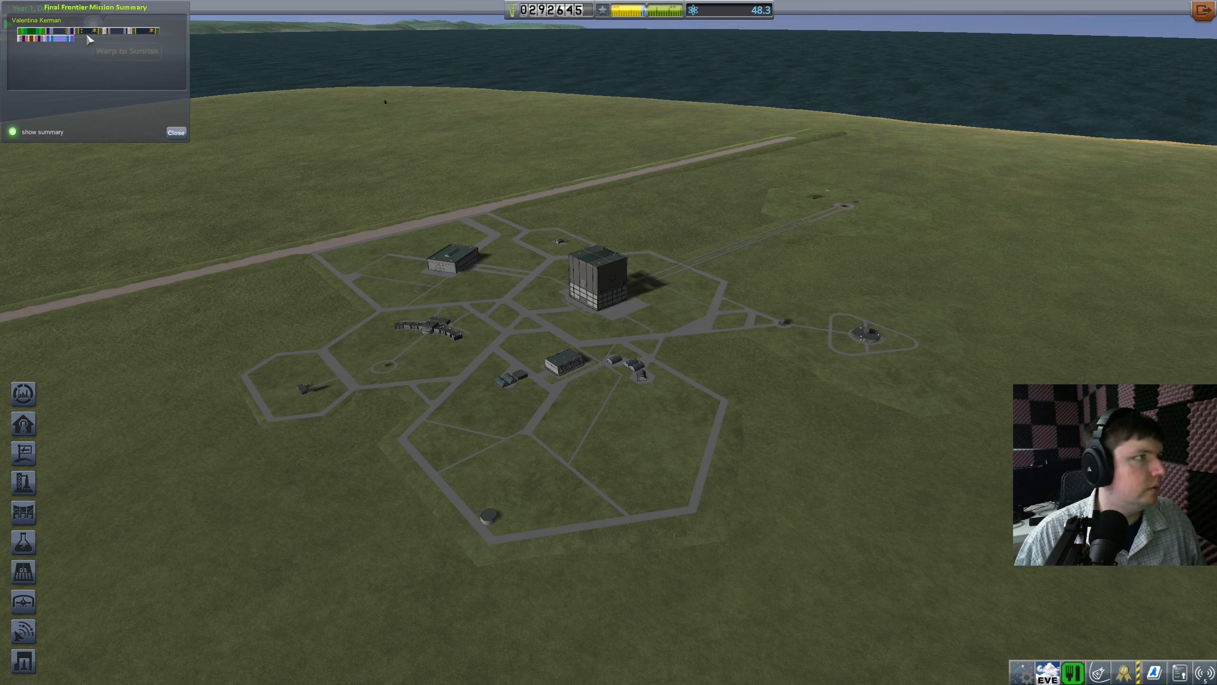
mouse_move(105, 33)
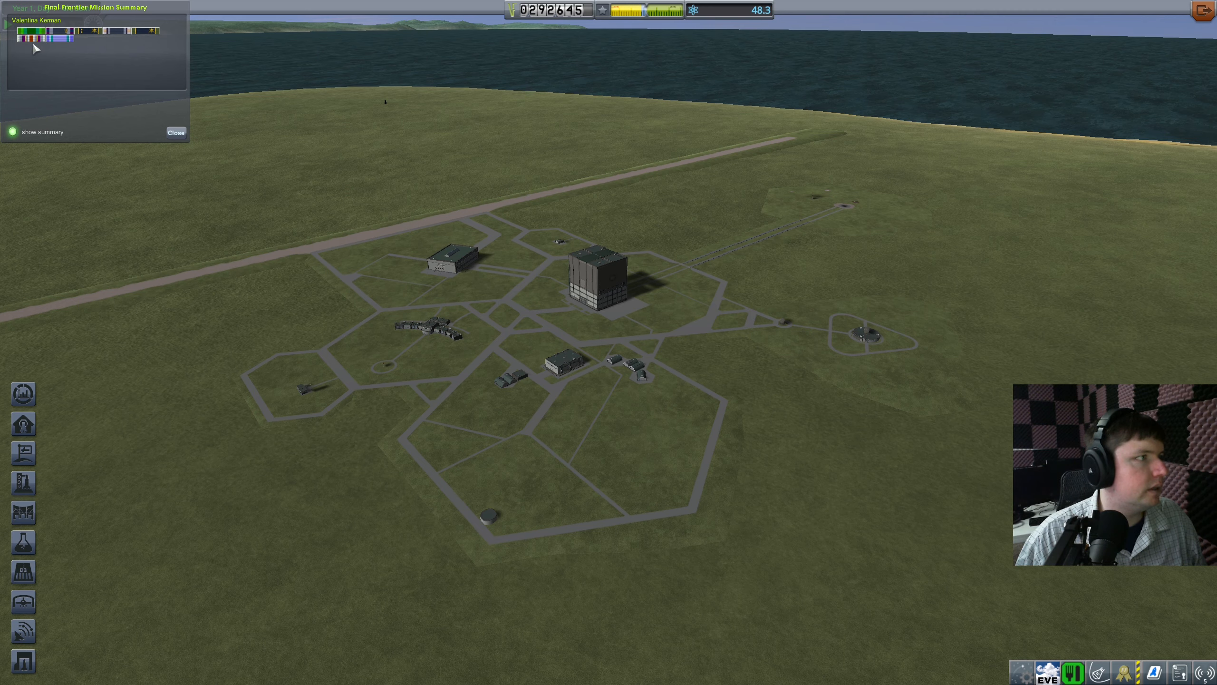
mouse_move(39, 31)
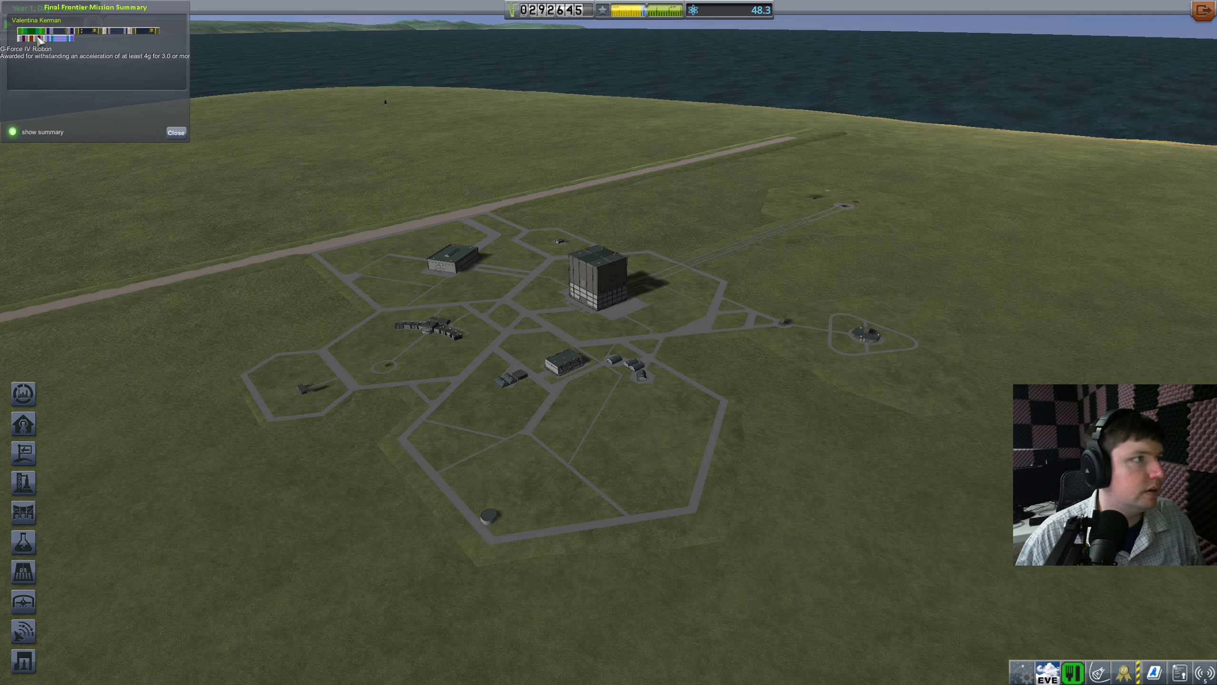
mouse_move(58, 33)
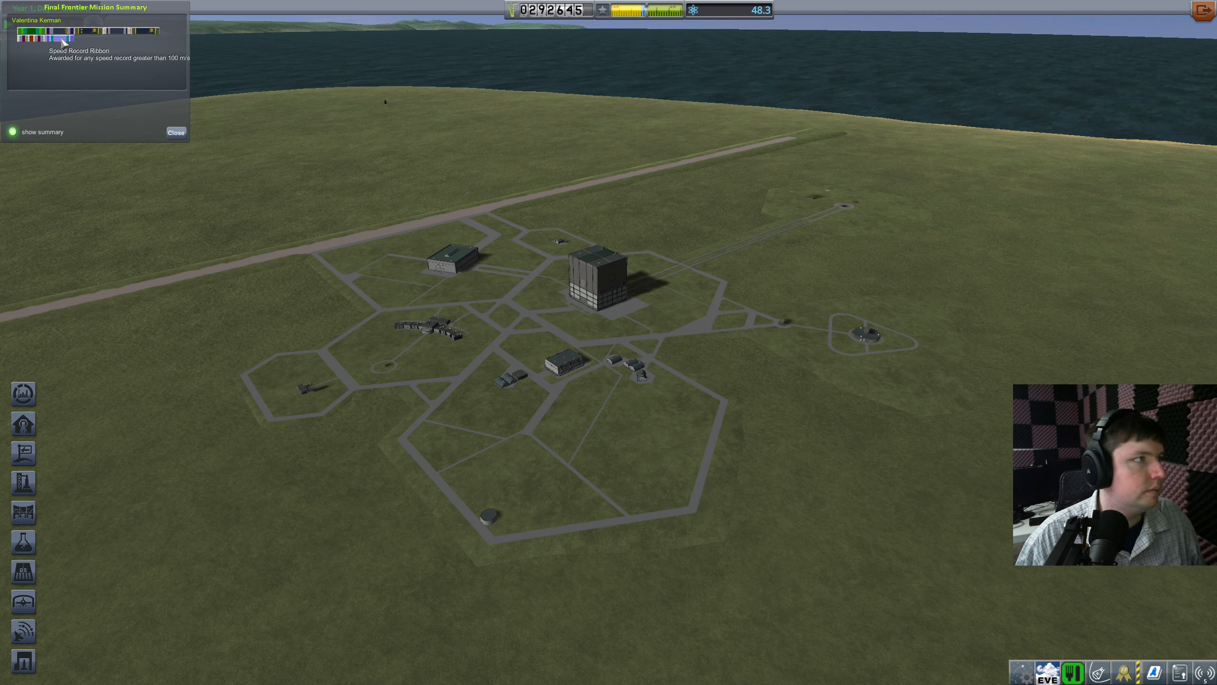
left_click(177, 132)
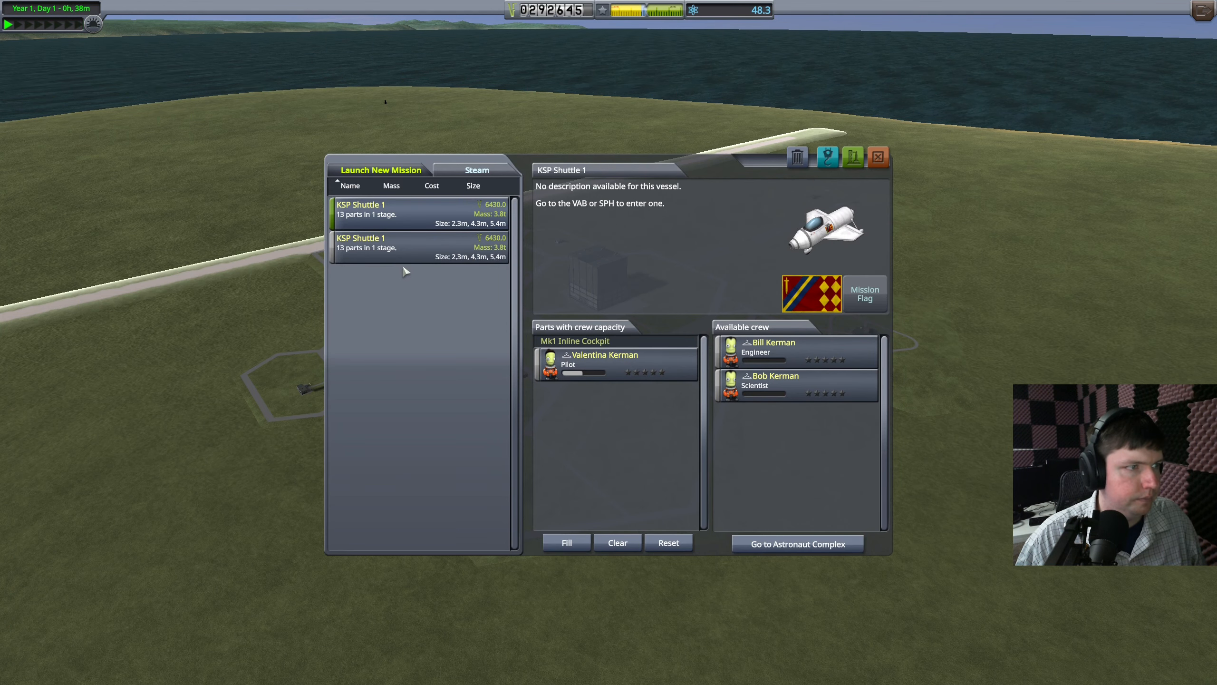
mouse_move(396, 256)
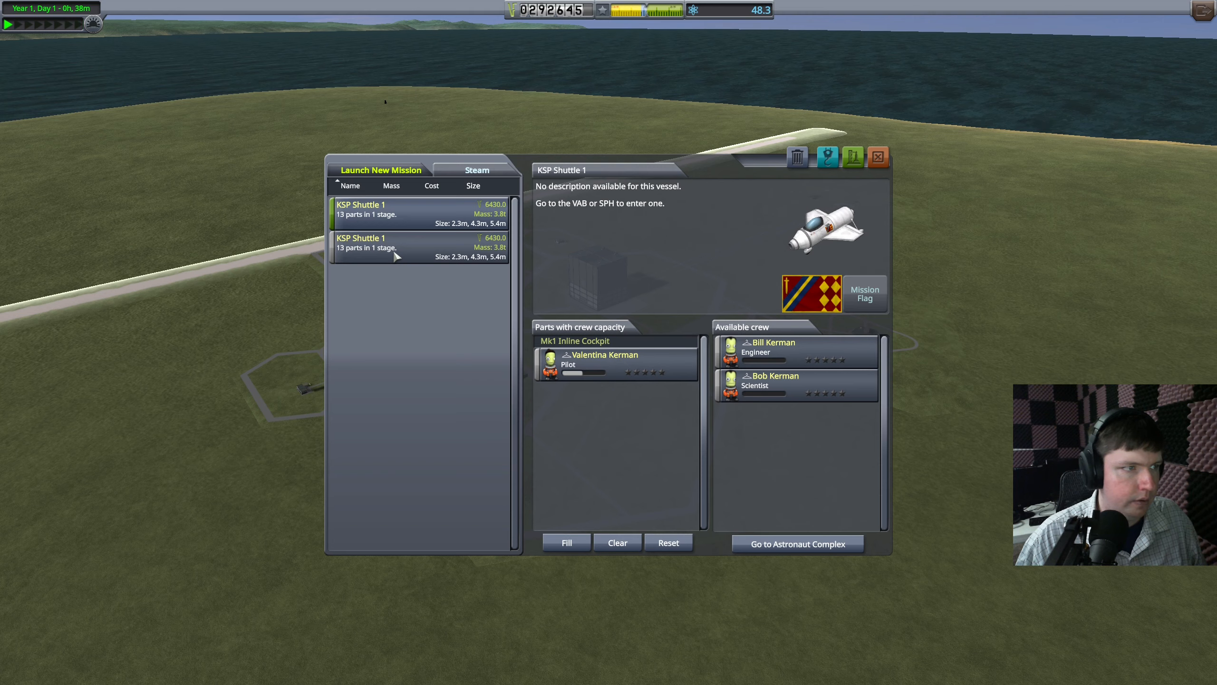
mouse_move(534, 307)
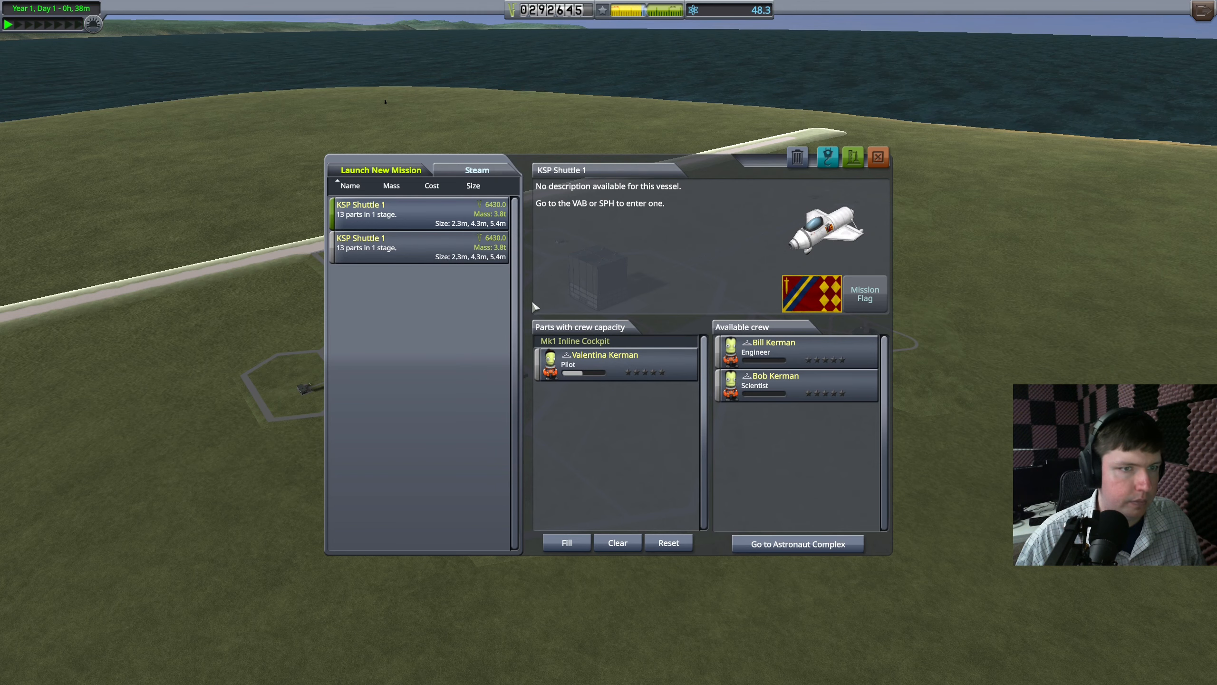
mouse_move(795, 180)
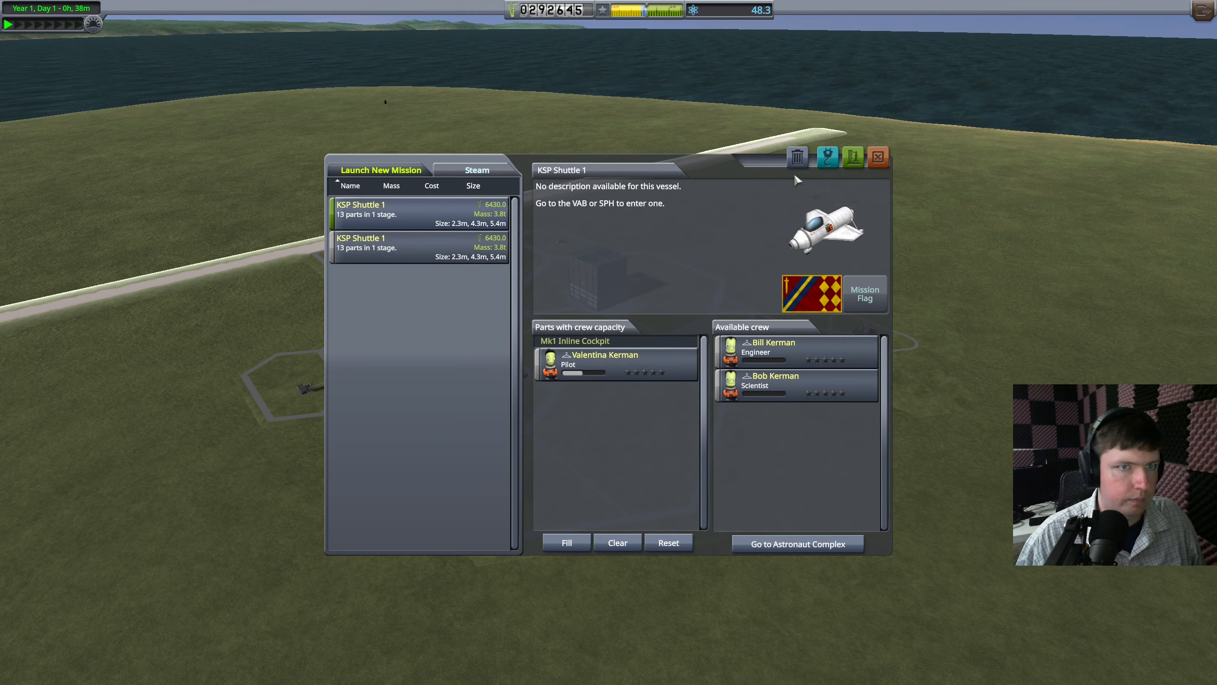
left_click(878, 158)
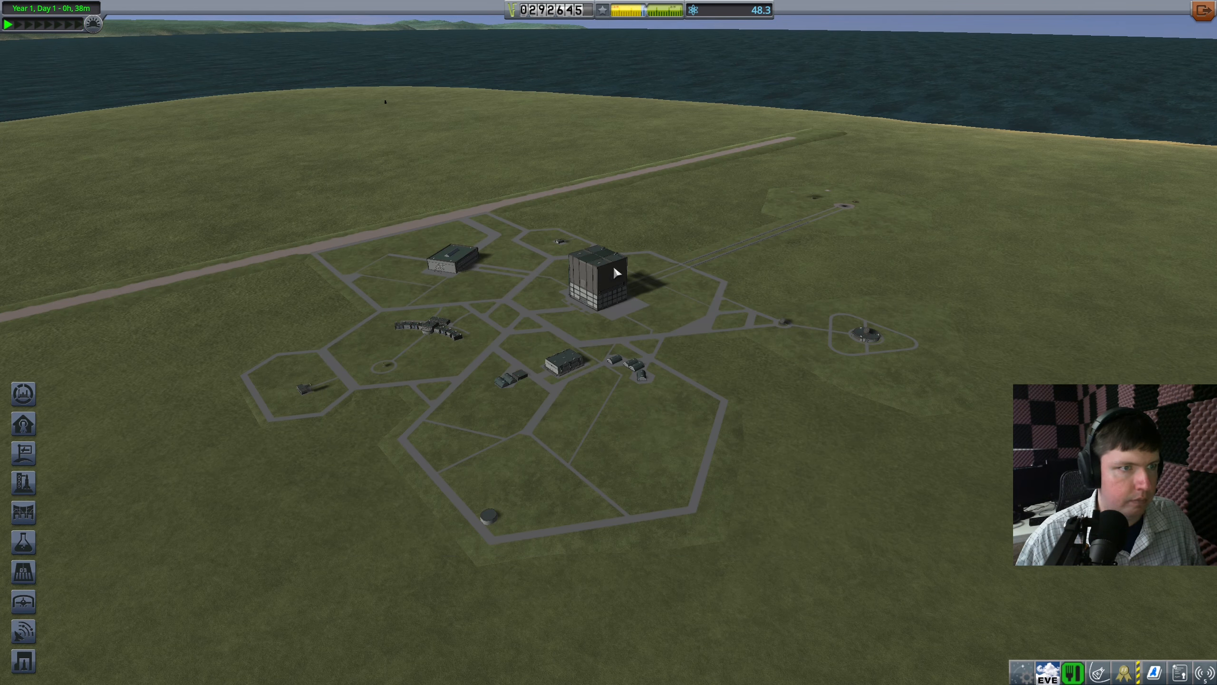
mouse_move(850, 334)
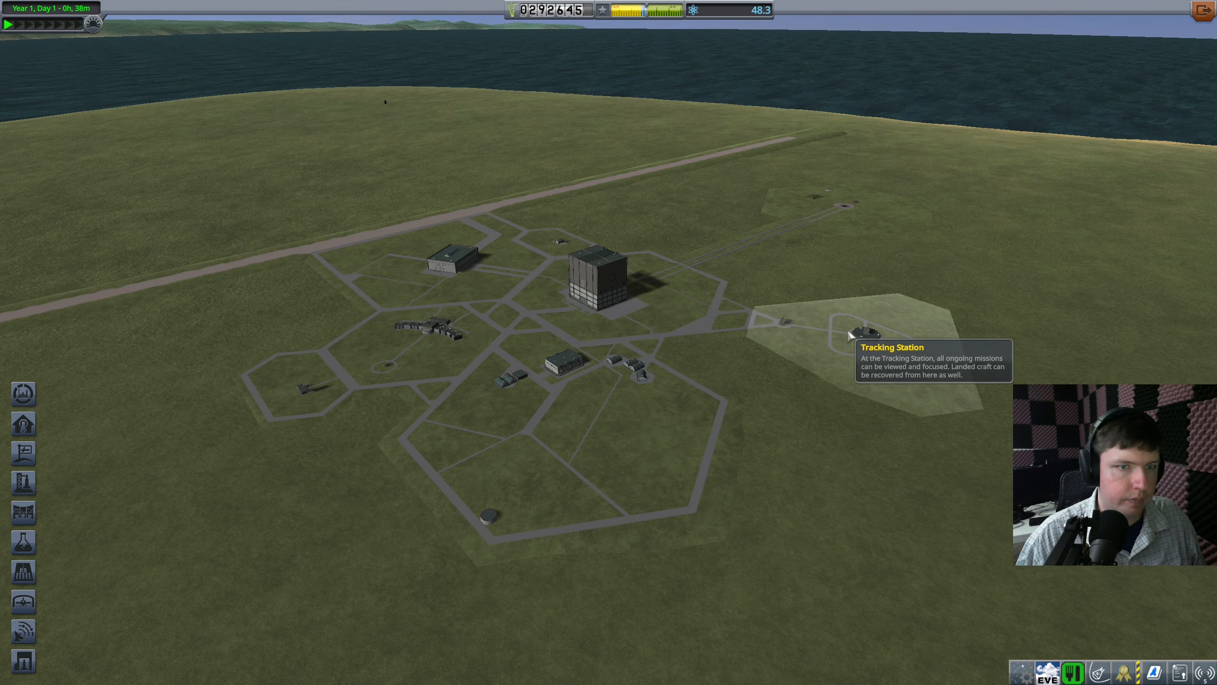
Recover KSP Shuttle 1 from the runway through the Tracking Station.
left_click(858, 330)
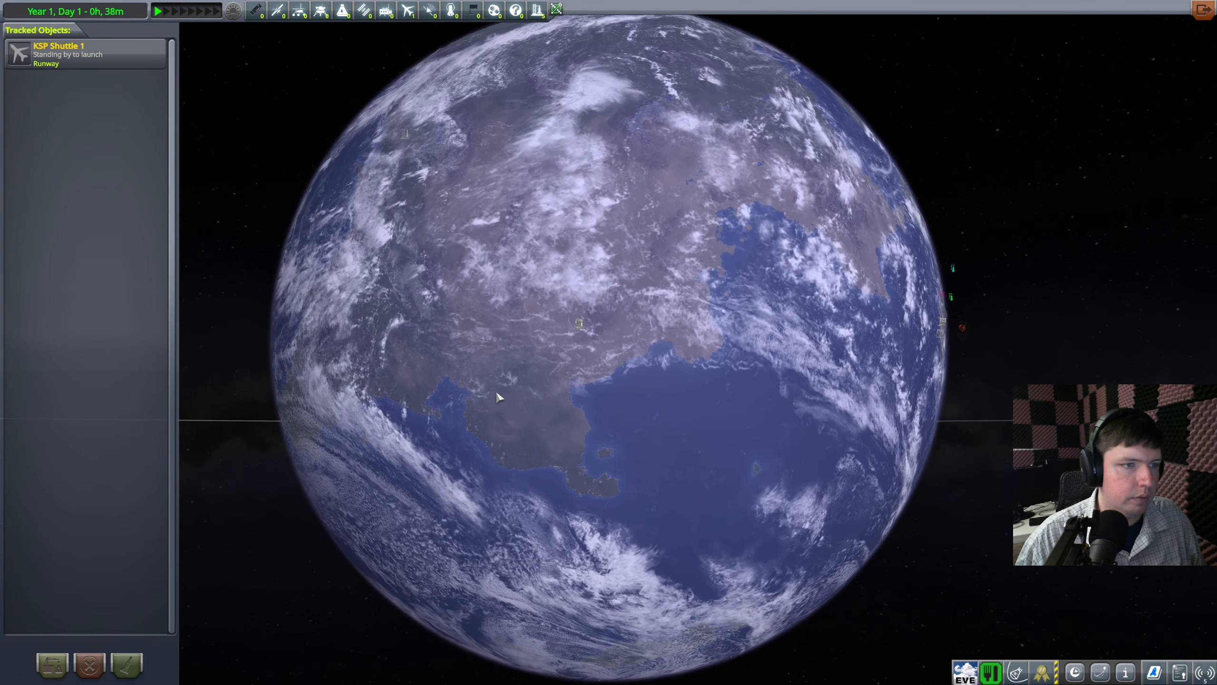
scroll("down", 3)
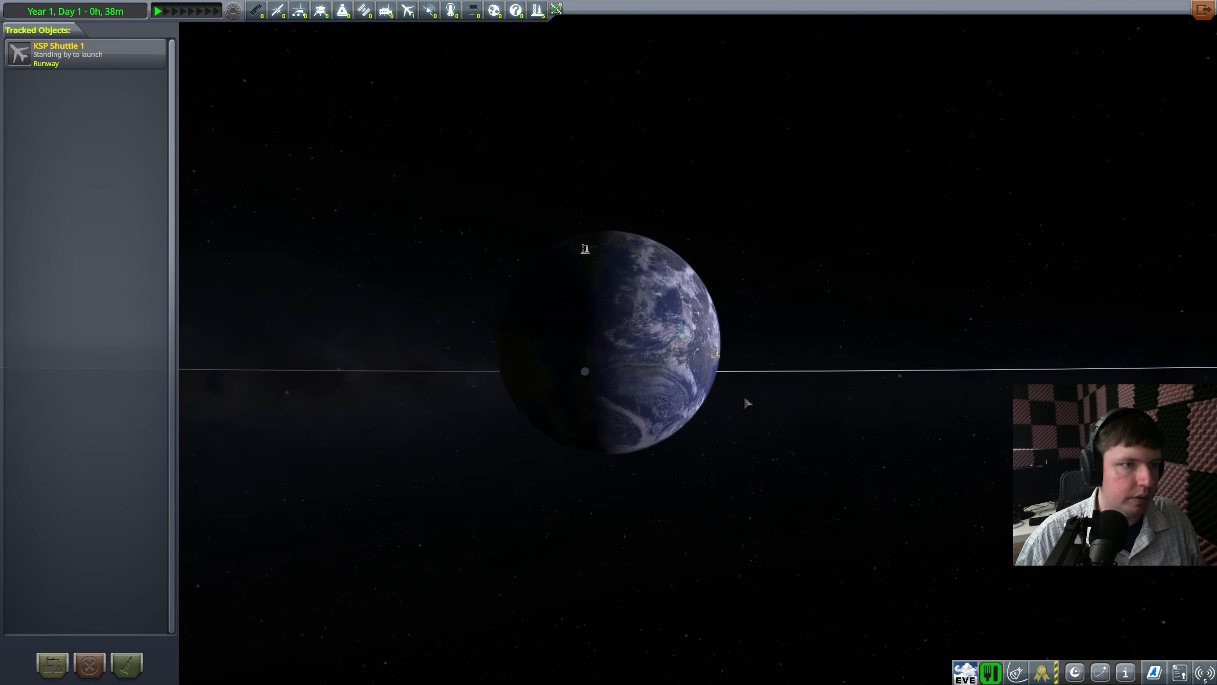
scroll("up", 3)
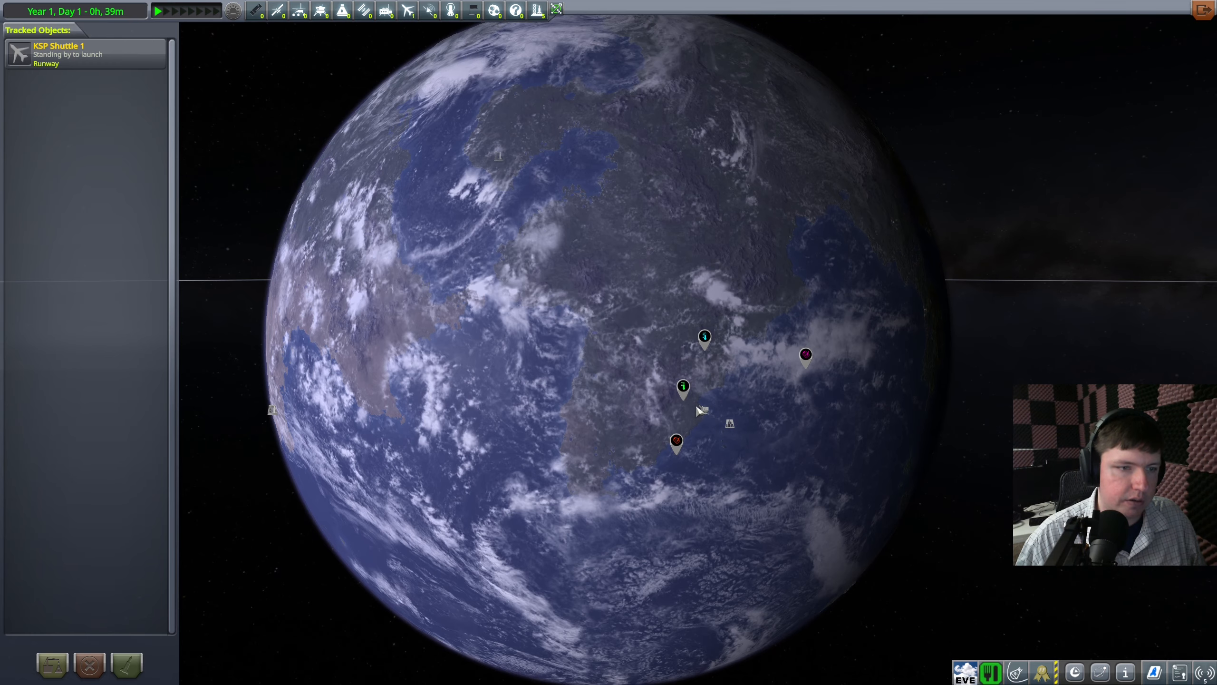
double_click(81, 54)
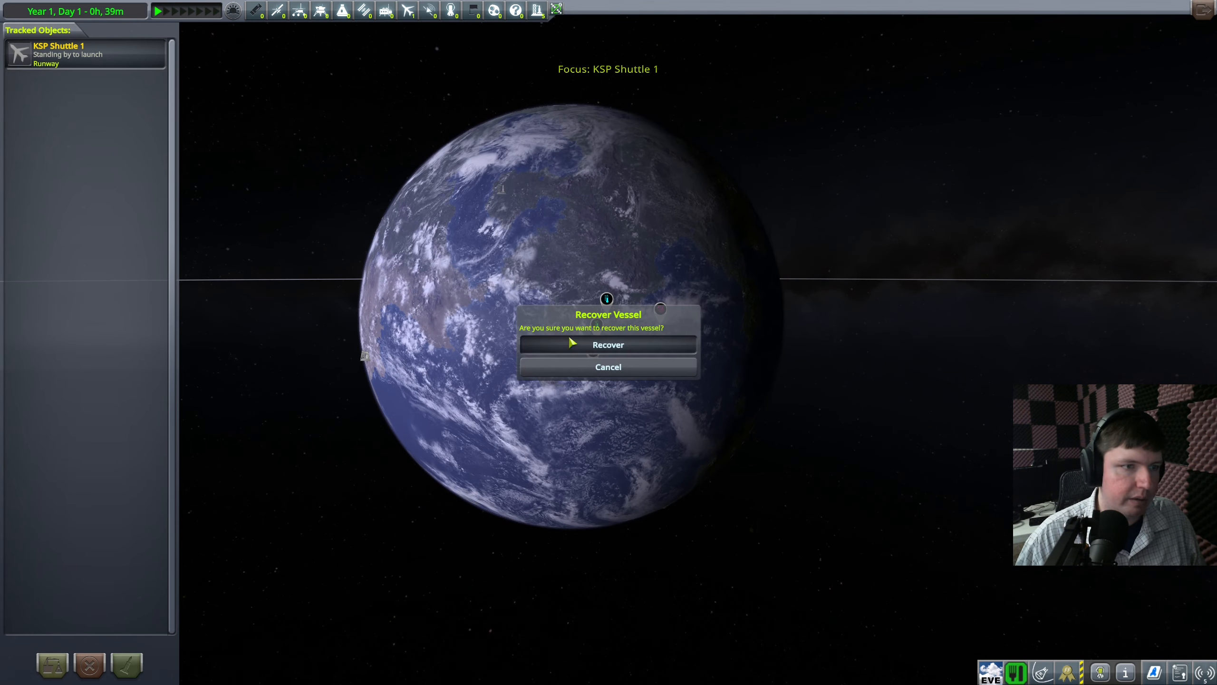
left_click(607, 345)
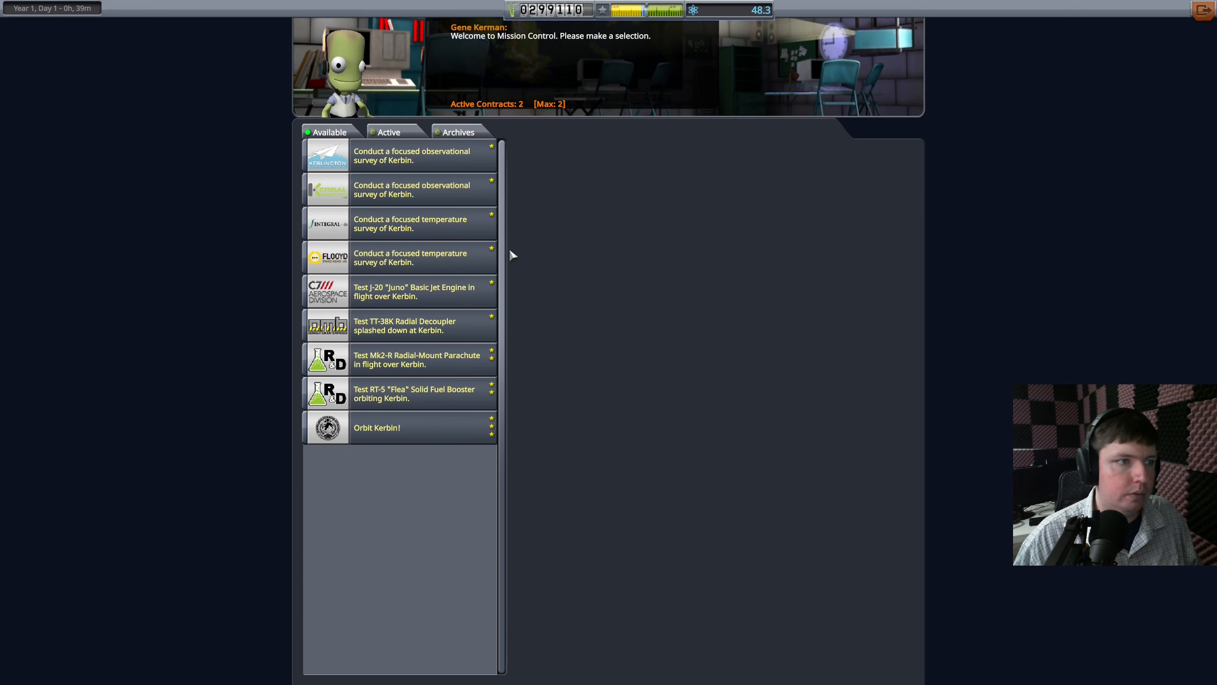
mouse_move(388, 131)
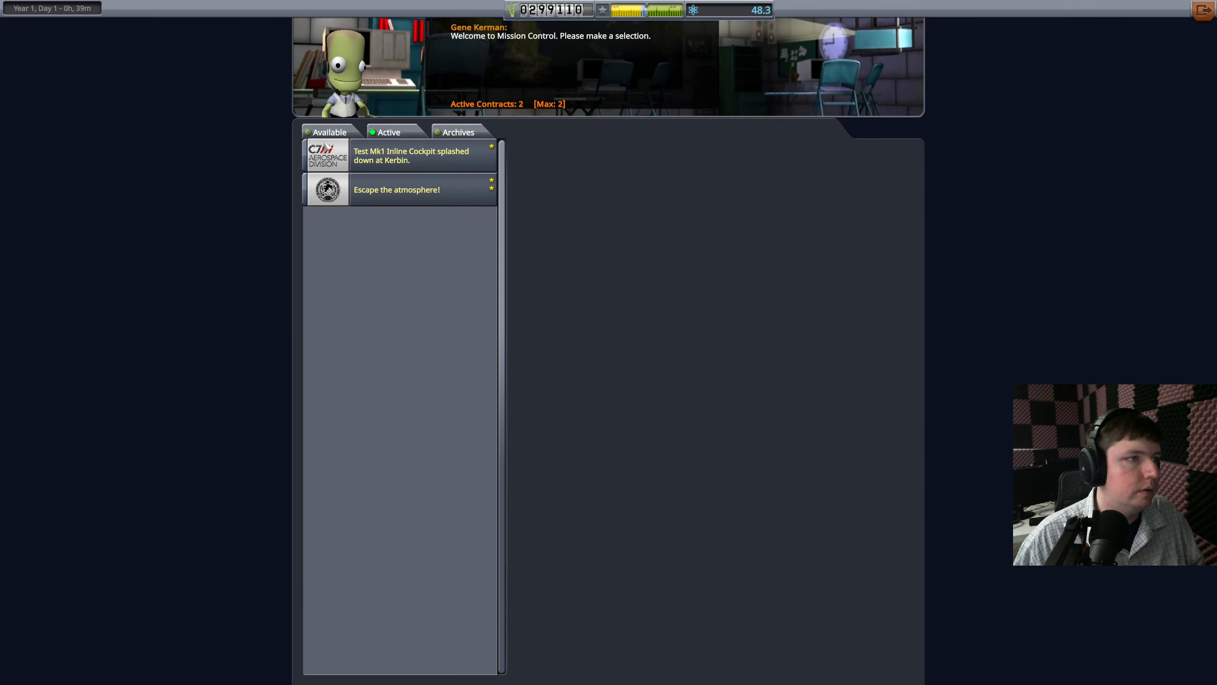
Browse Mission Control's contracts, including the Mk1 Inline Cockpit splashdown test and atmosphere escape.
left_click(330, 132)
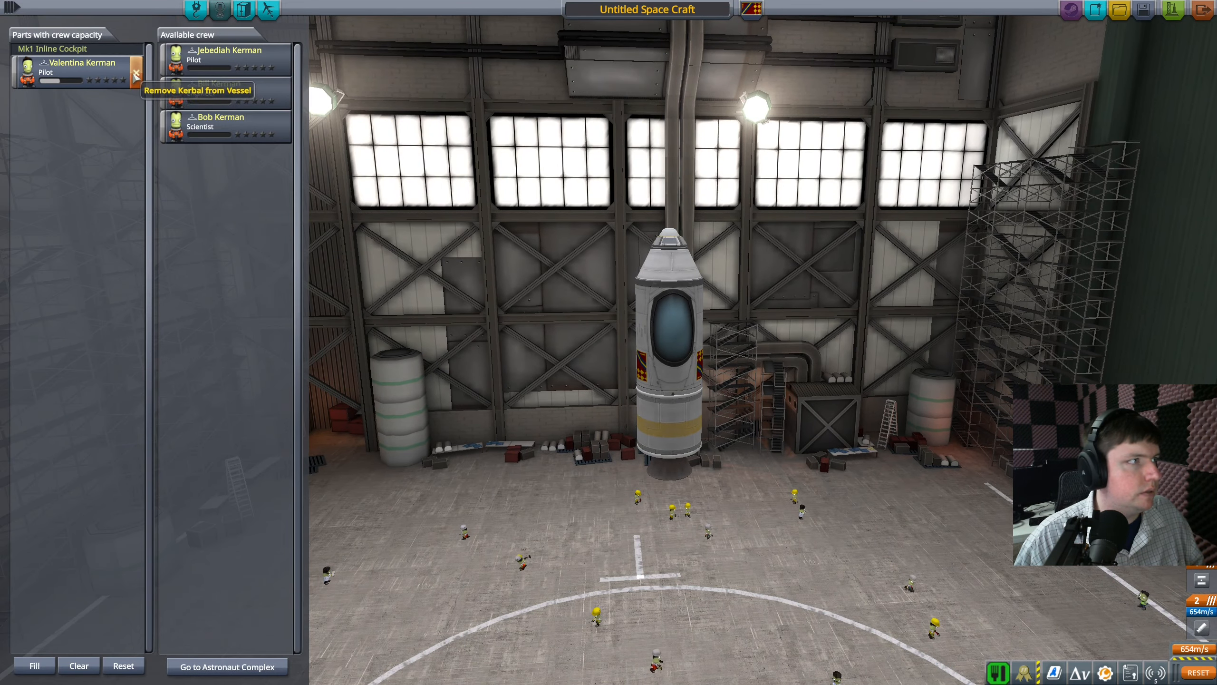
Replace Valentina Kerman with Jedediah Kerman in the inline cockpit, then return to parts.
left_click(135, 71)
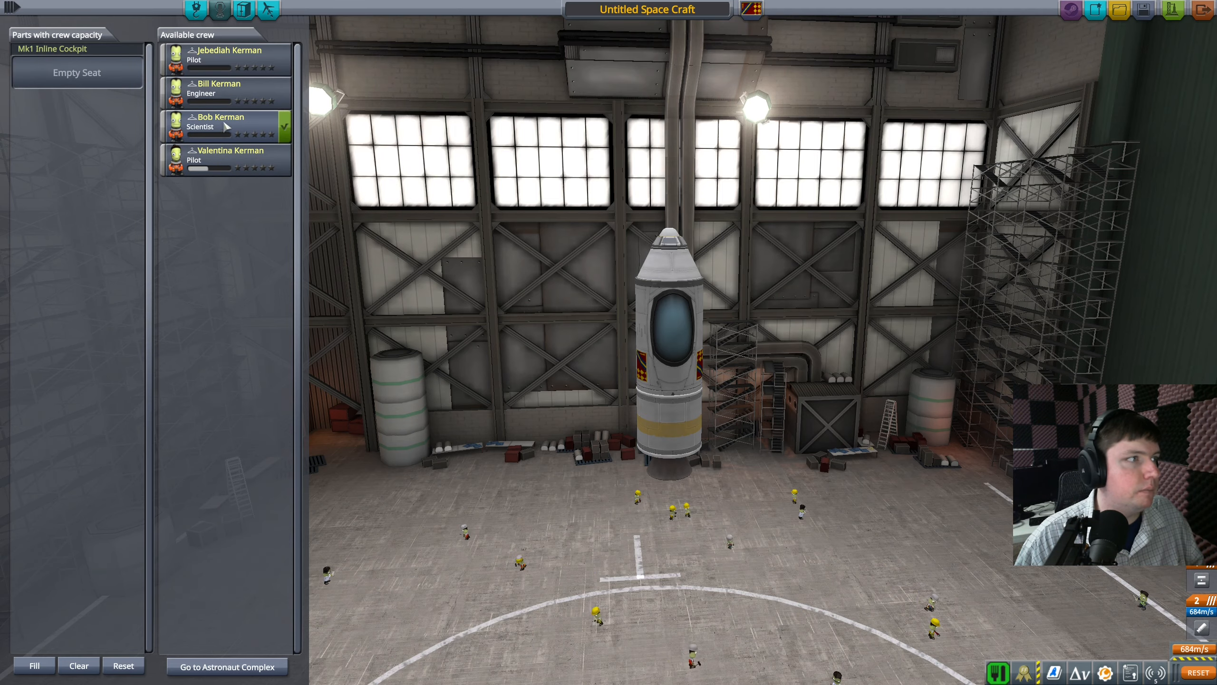
left_click(224, 58)
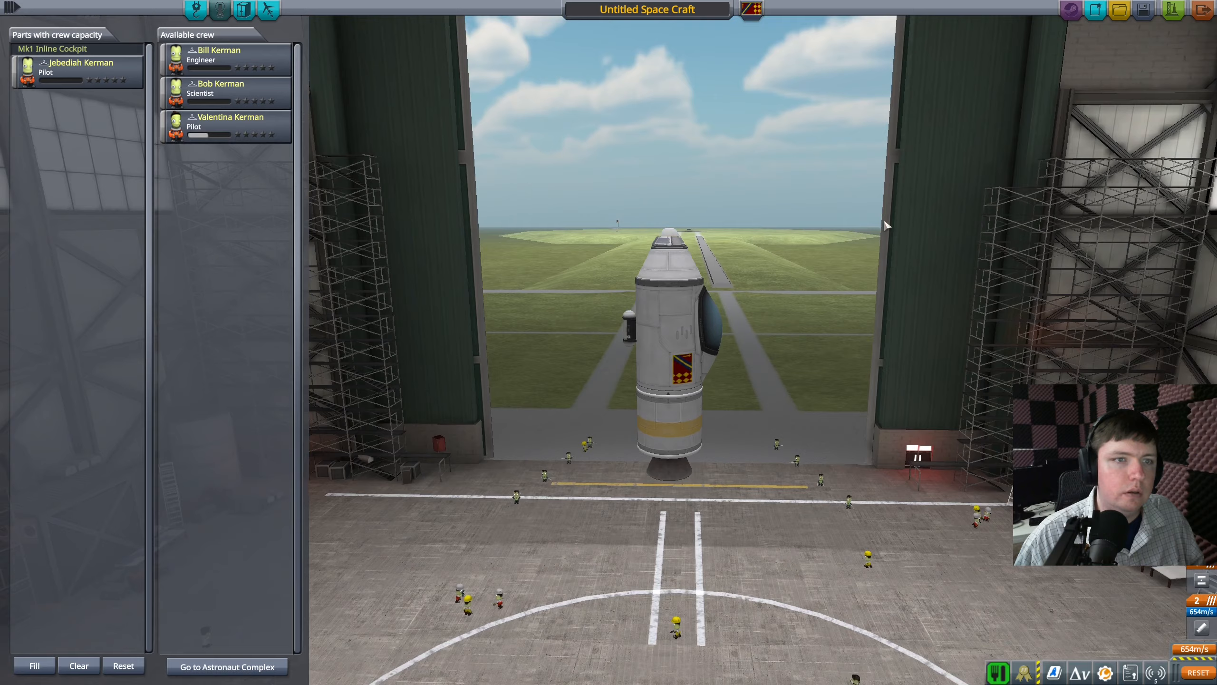
left_click(647, 9)
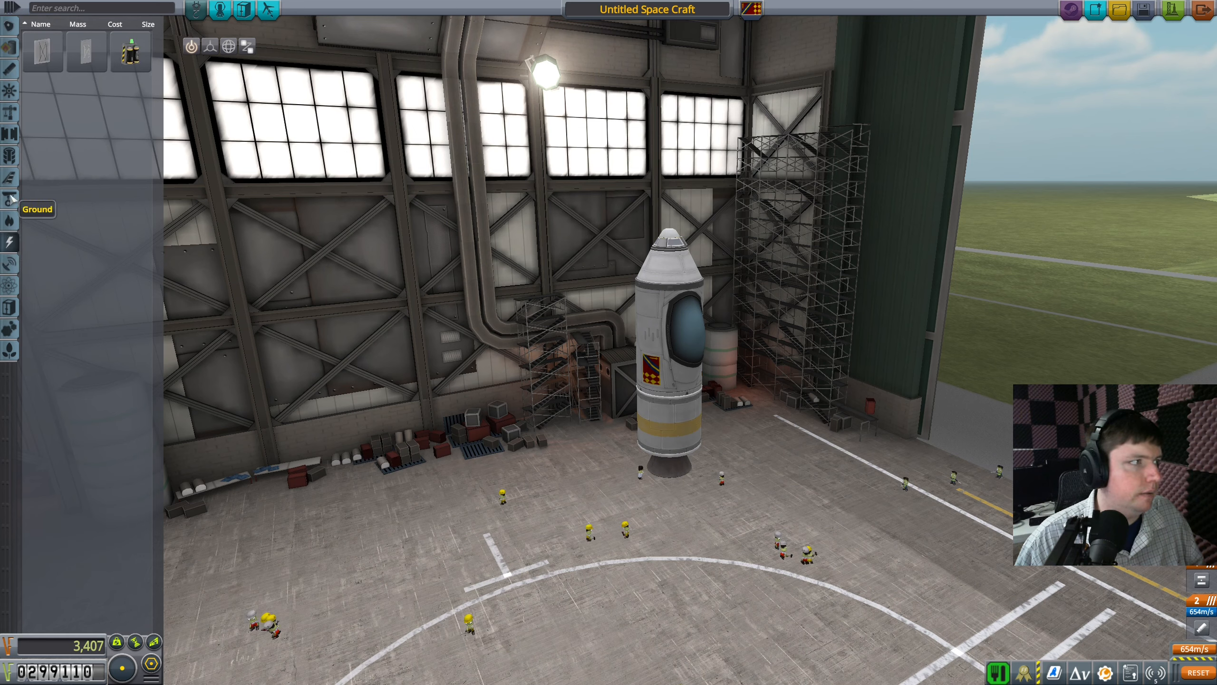
mouse_move(10, 113)
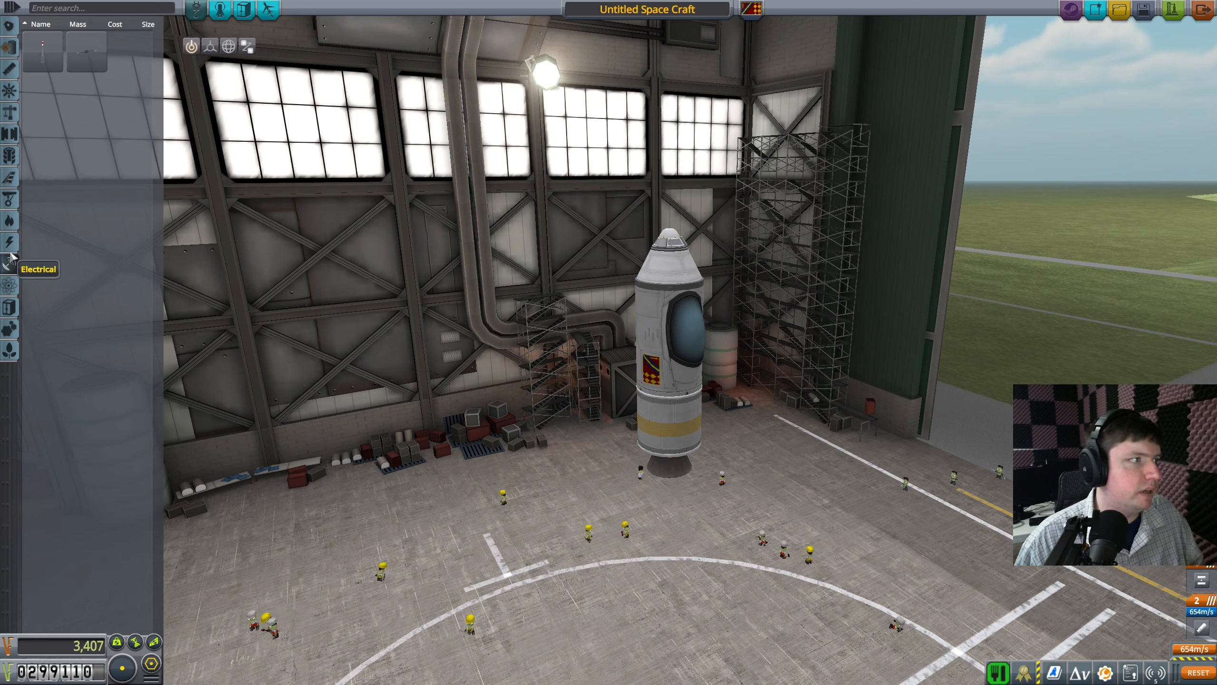
mouse_move(10, 307)
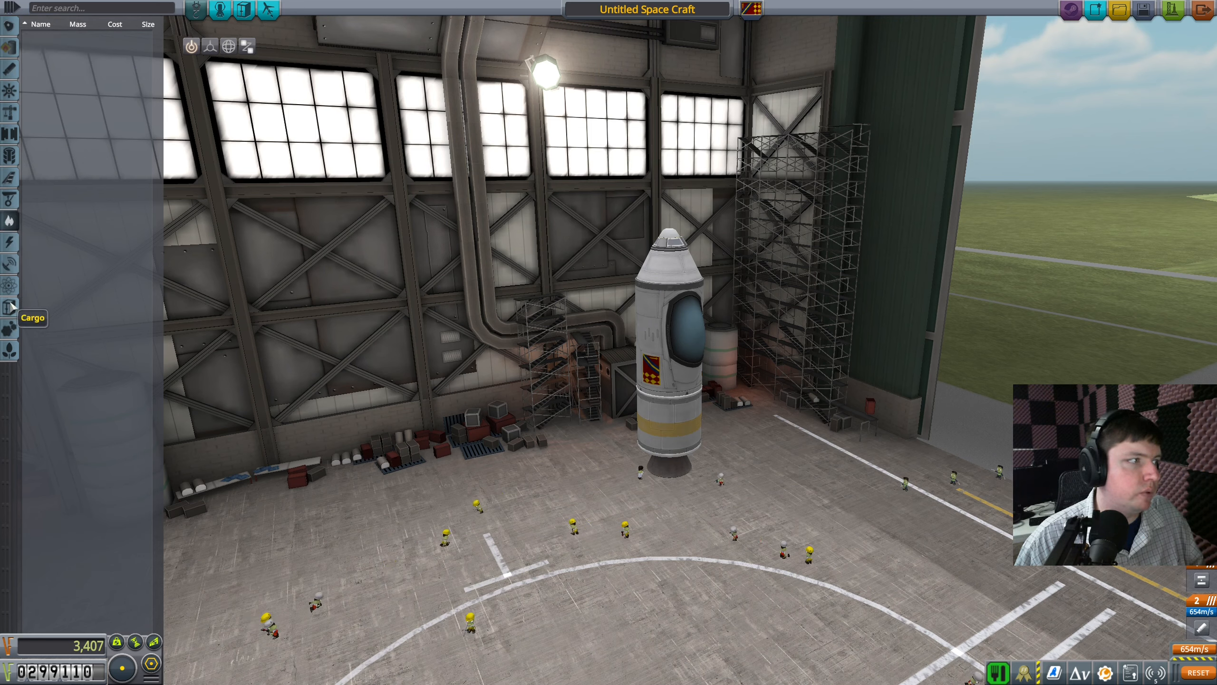
mouse_move(10, 26)
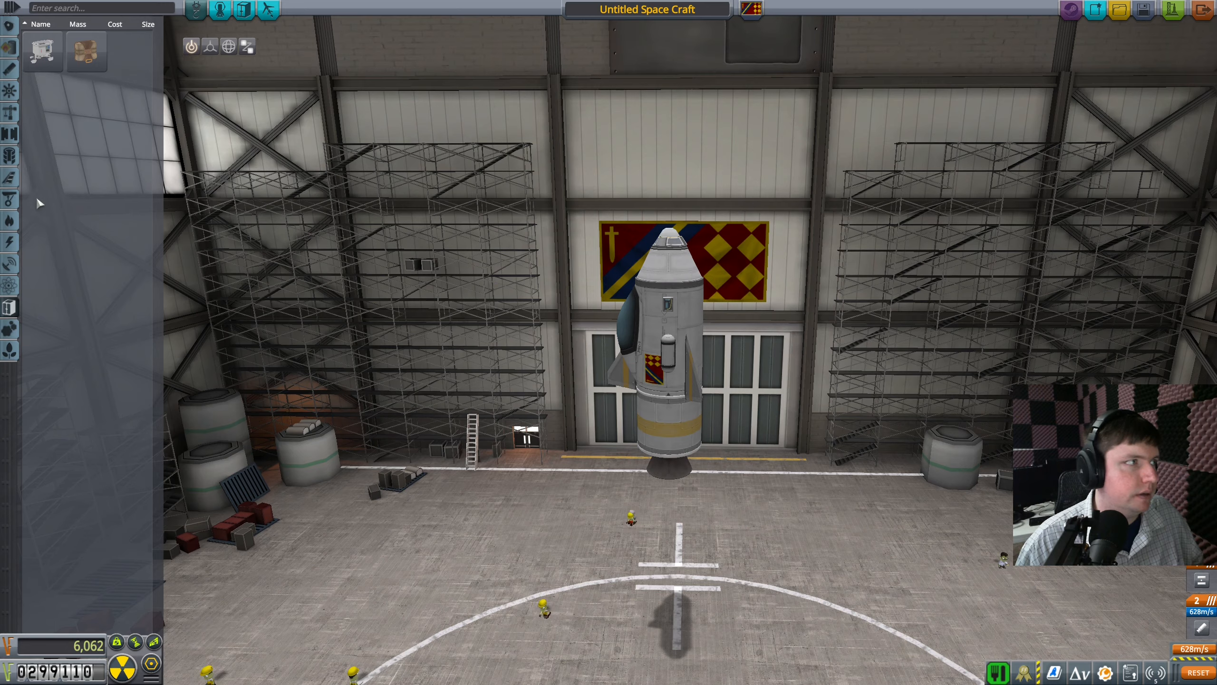
Attach radial parts such as fins to the rocket, raising its cost to 6,862.
left_click(10, 326)
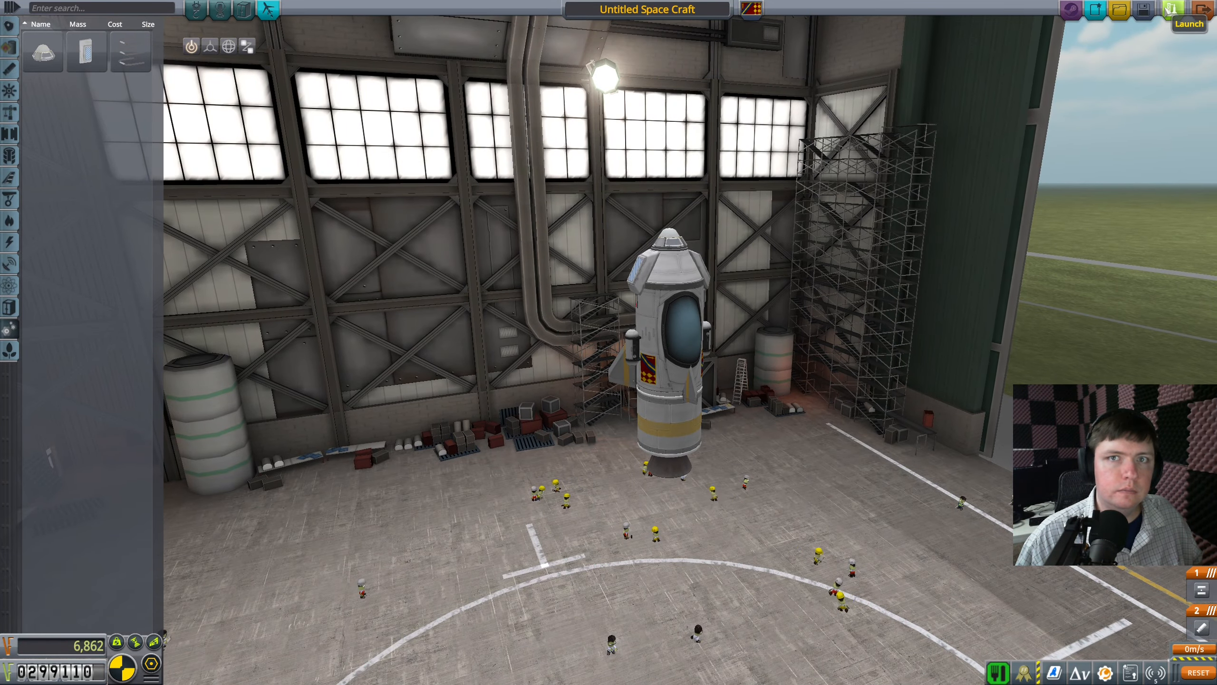
Launch the finished rocket from the VAB.
left_click(1187, 23)
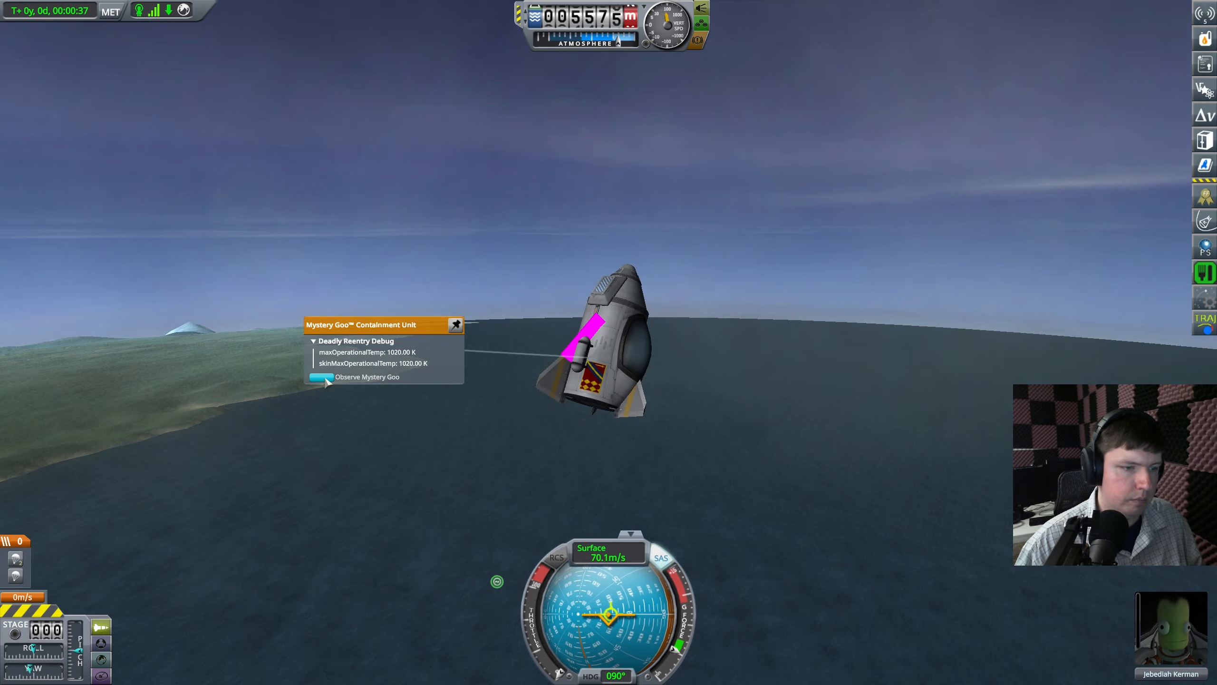
Run the Mystery Goo observation and deploy the three parachutes.
left_click(456, 323)
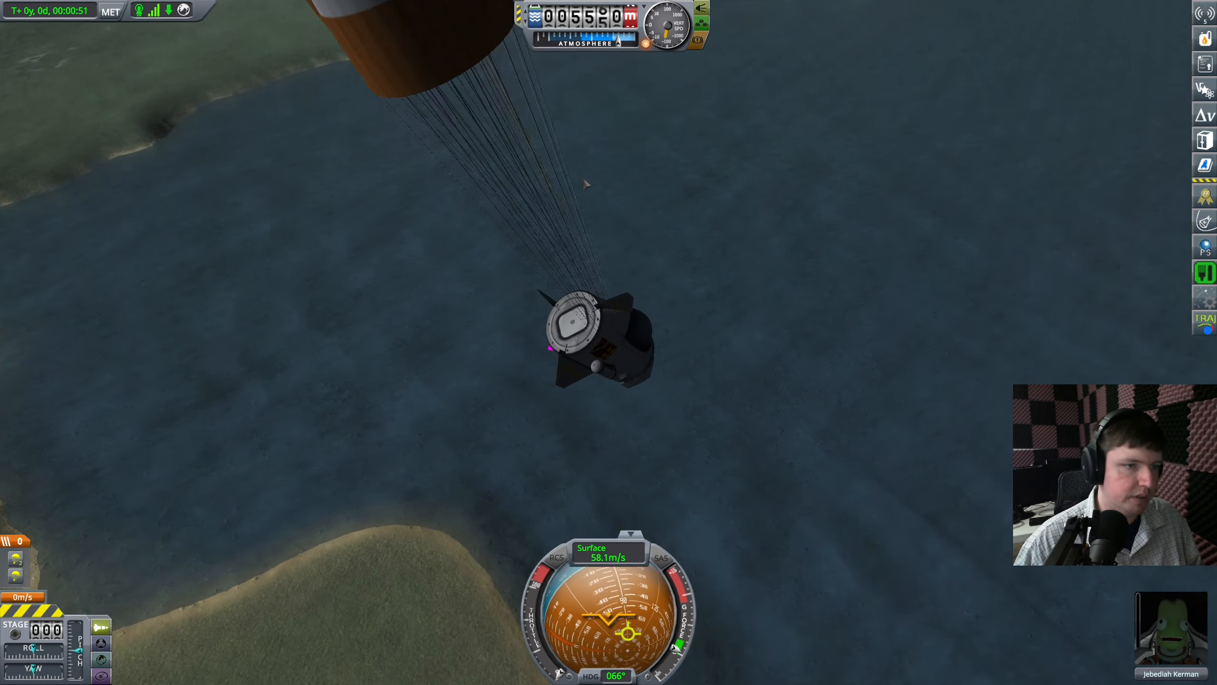
key(".")
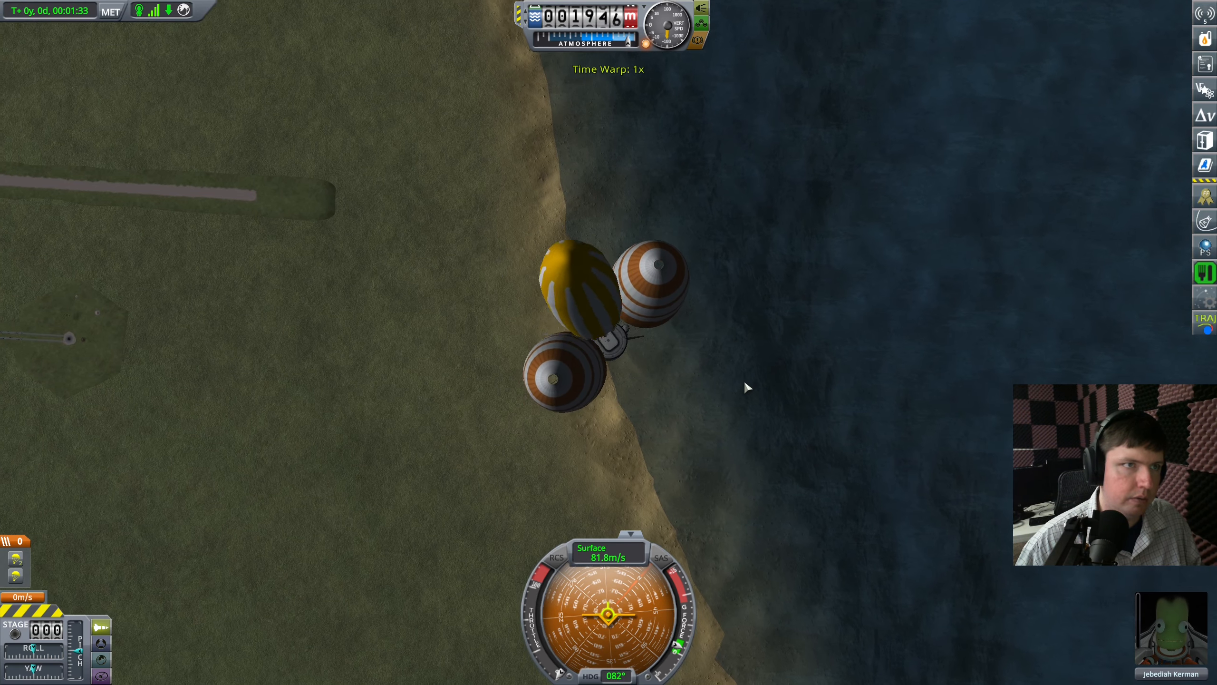
Record a crew report during descent and ride the capsule to splashdown.
key("period")
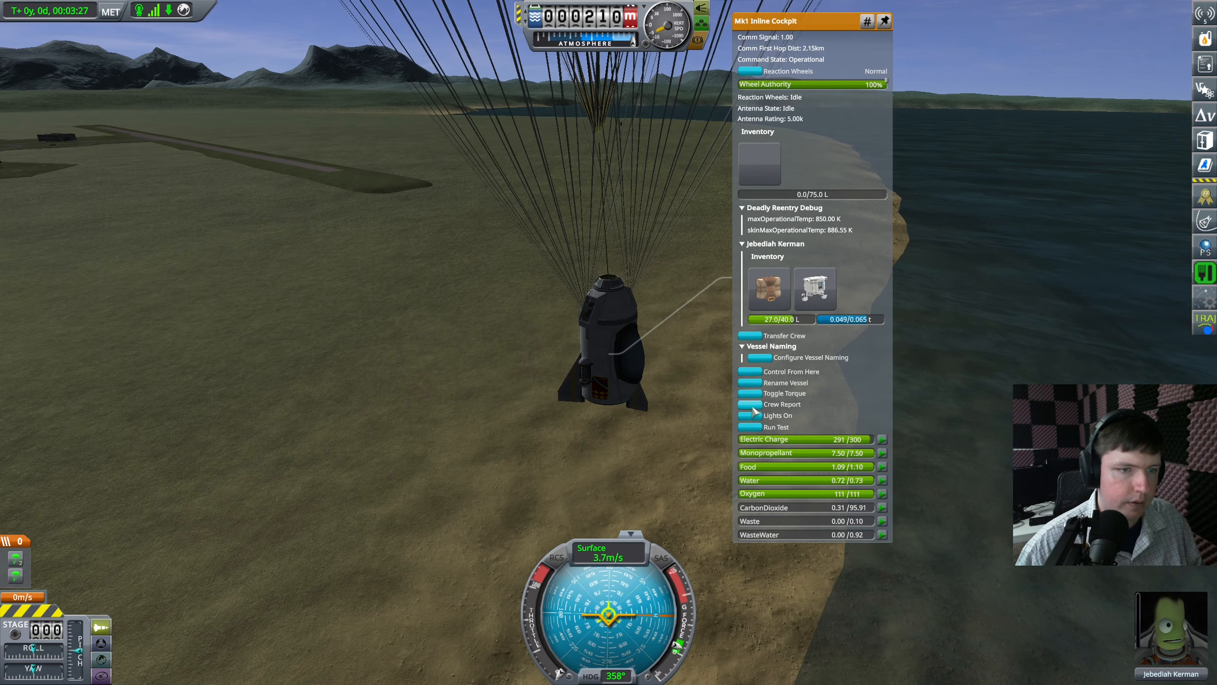
left_click(781, 404)
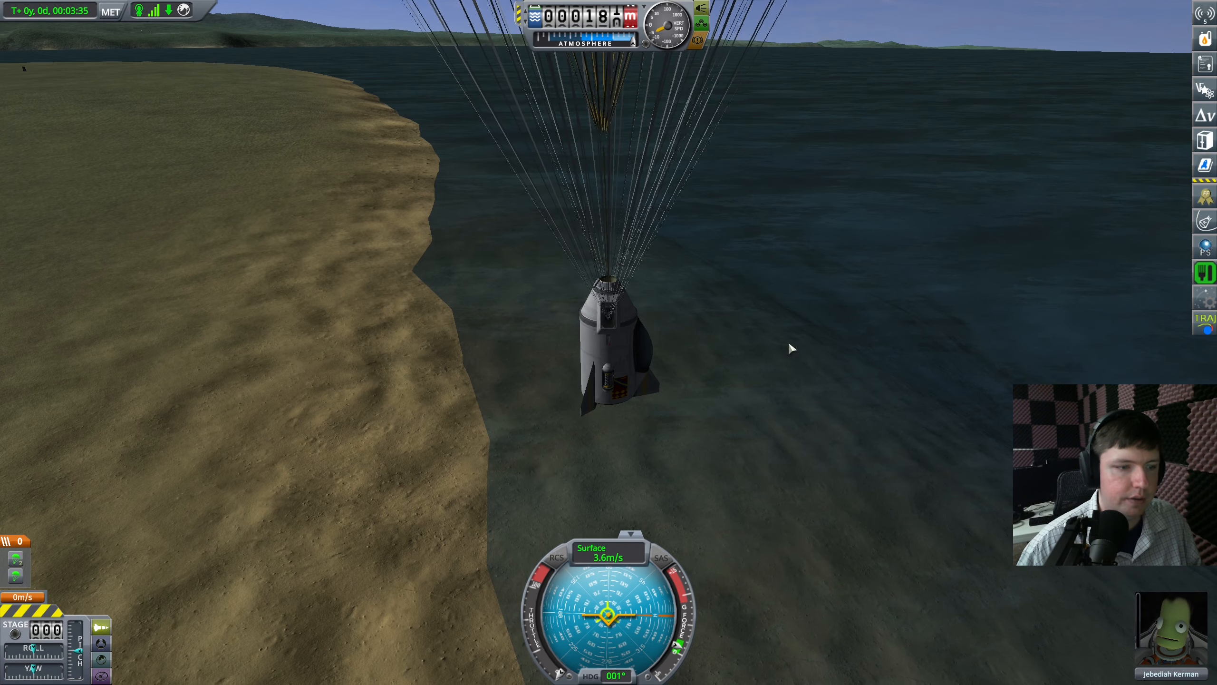
key(".")
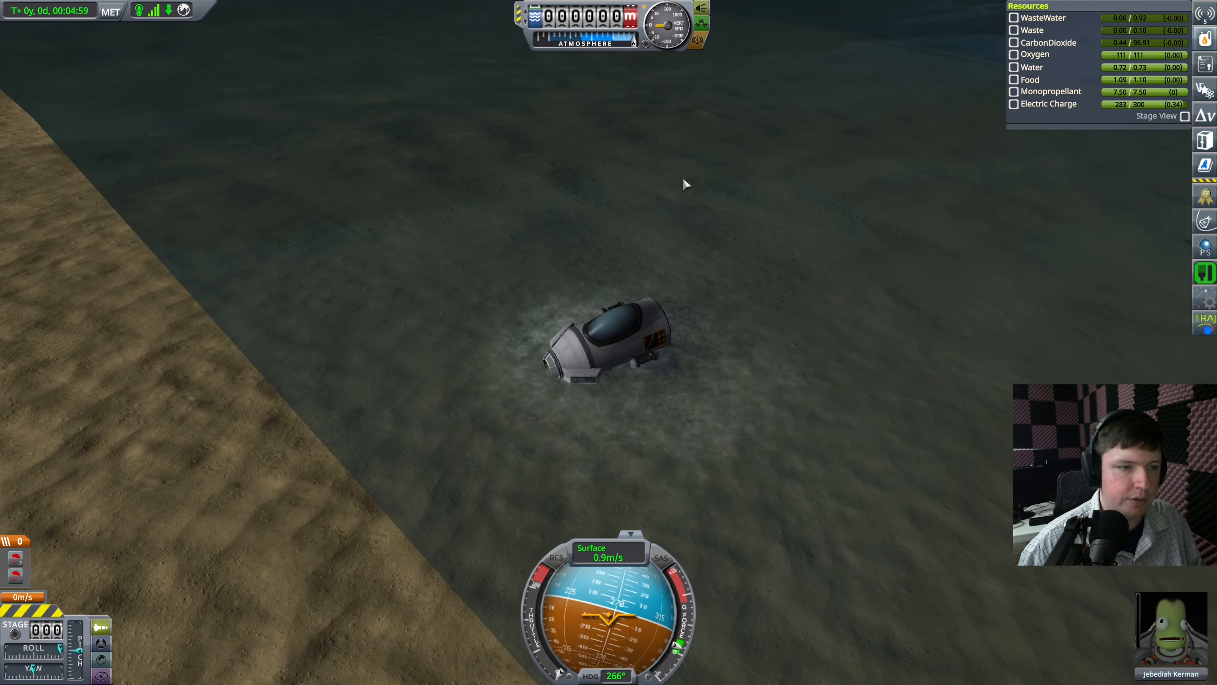
mouse_move(628, 341)
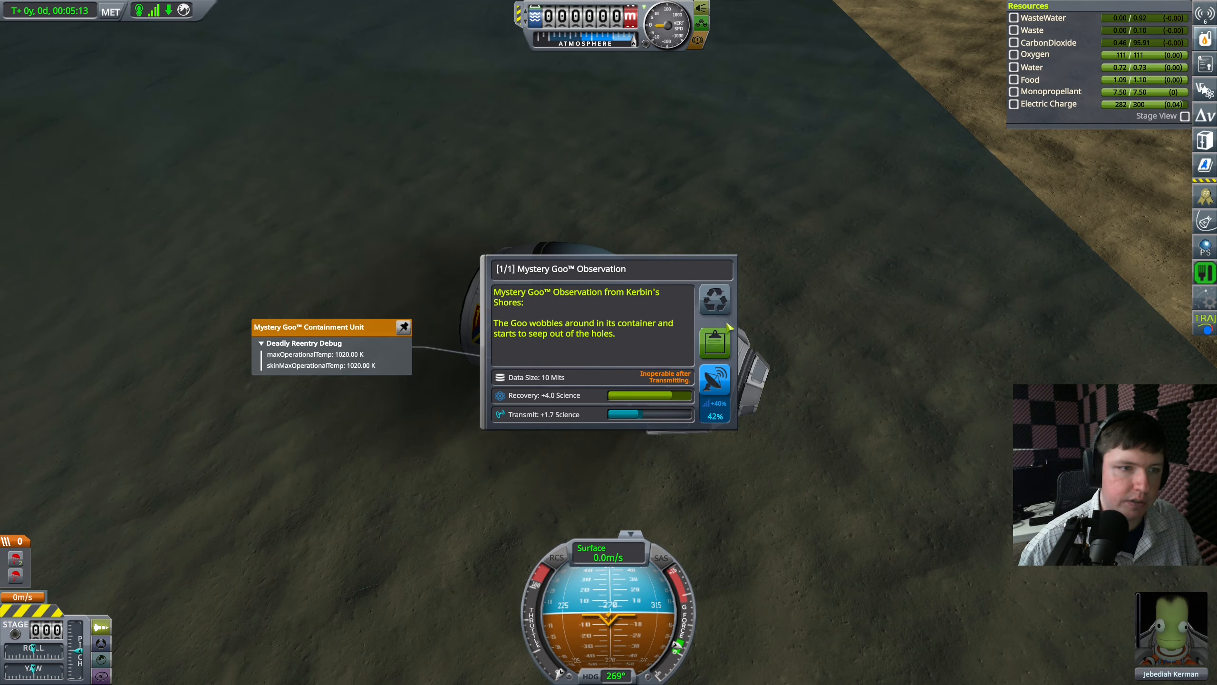
mouse_move(714, 343)
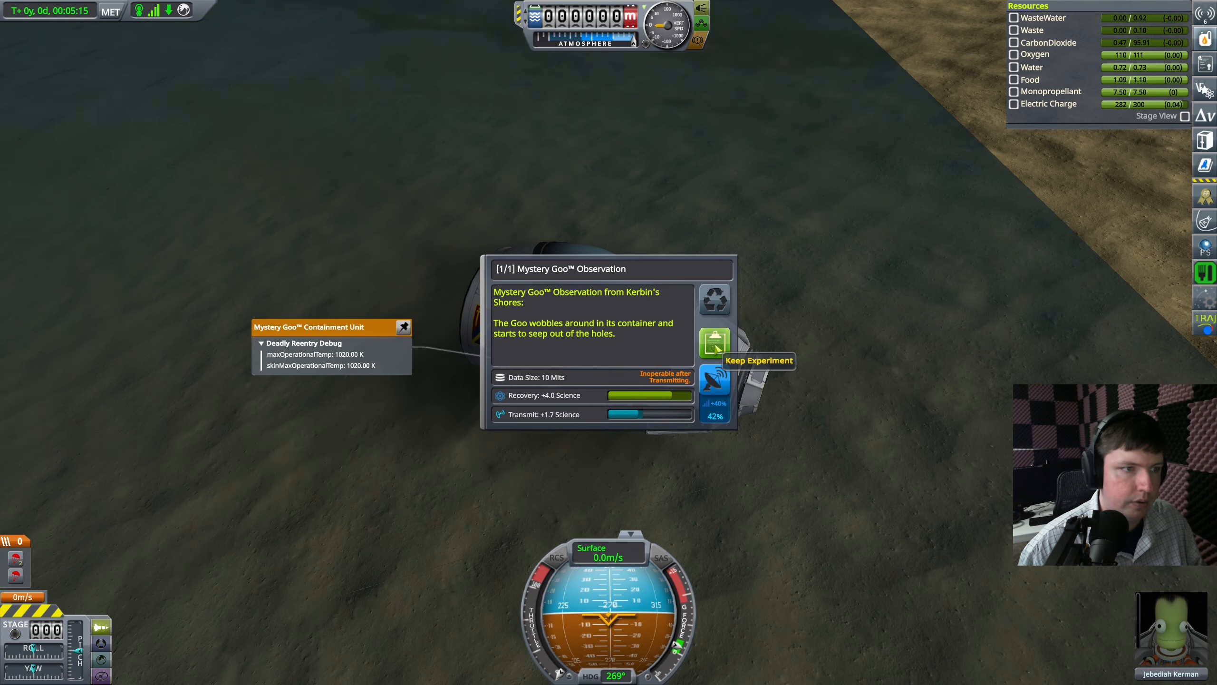
Keep the Mystery Goo observation data from Kerbin's Shores.
left_click(714, 344)
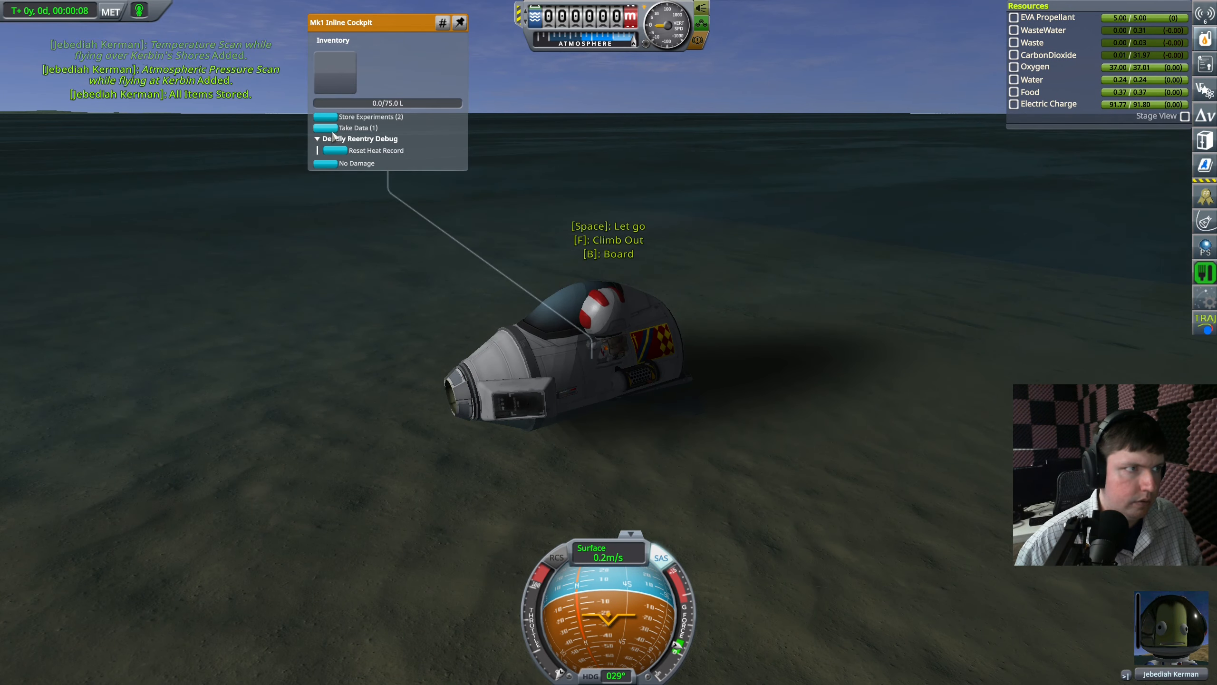
Board Jedediah back into the cockpit after storing the experiments.
left_click(355, 127)
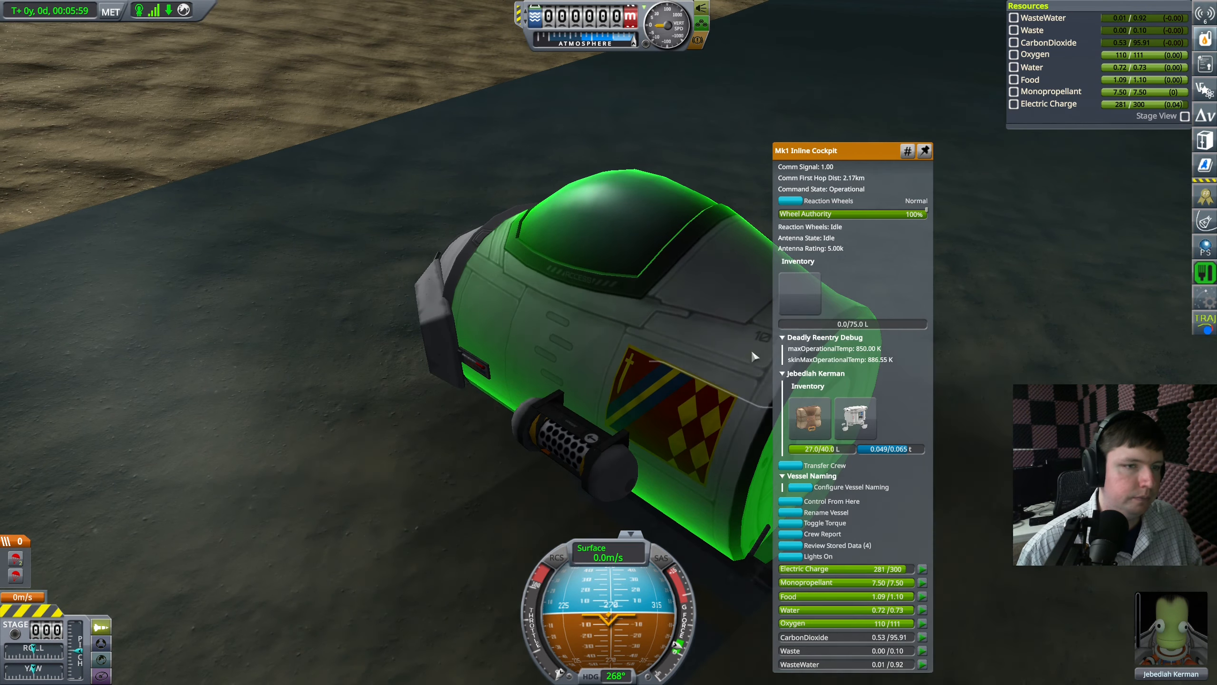
Recover the splashed-down capsule via the altimeter's Recover Vessel option.
left_click(818, 533)
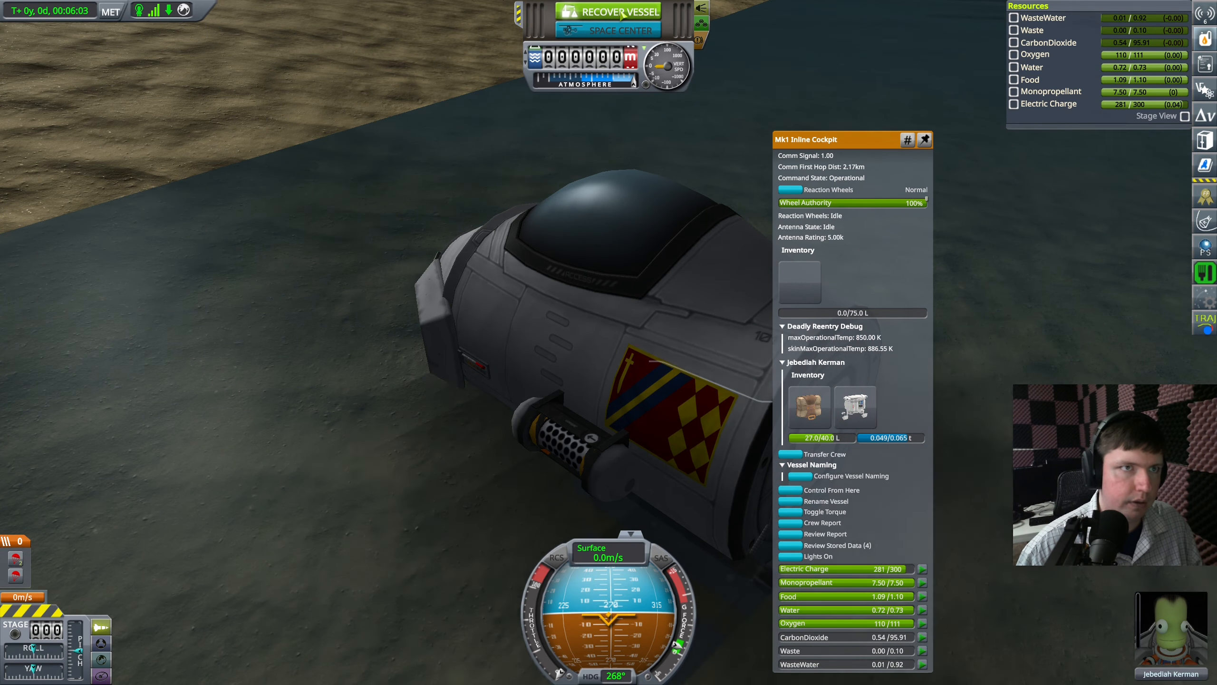
left_click(614, 11)
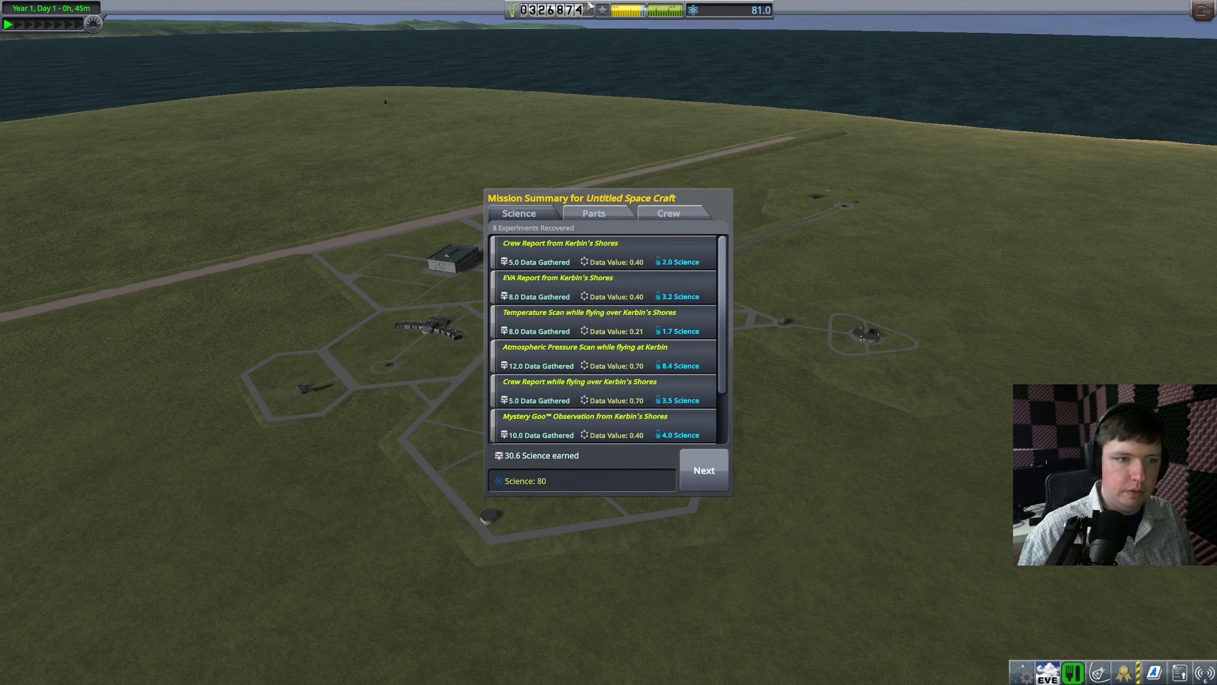
Scroll through the 30.6-science mission summary and close it with Done.
scroll("down", 3)
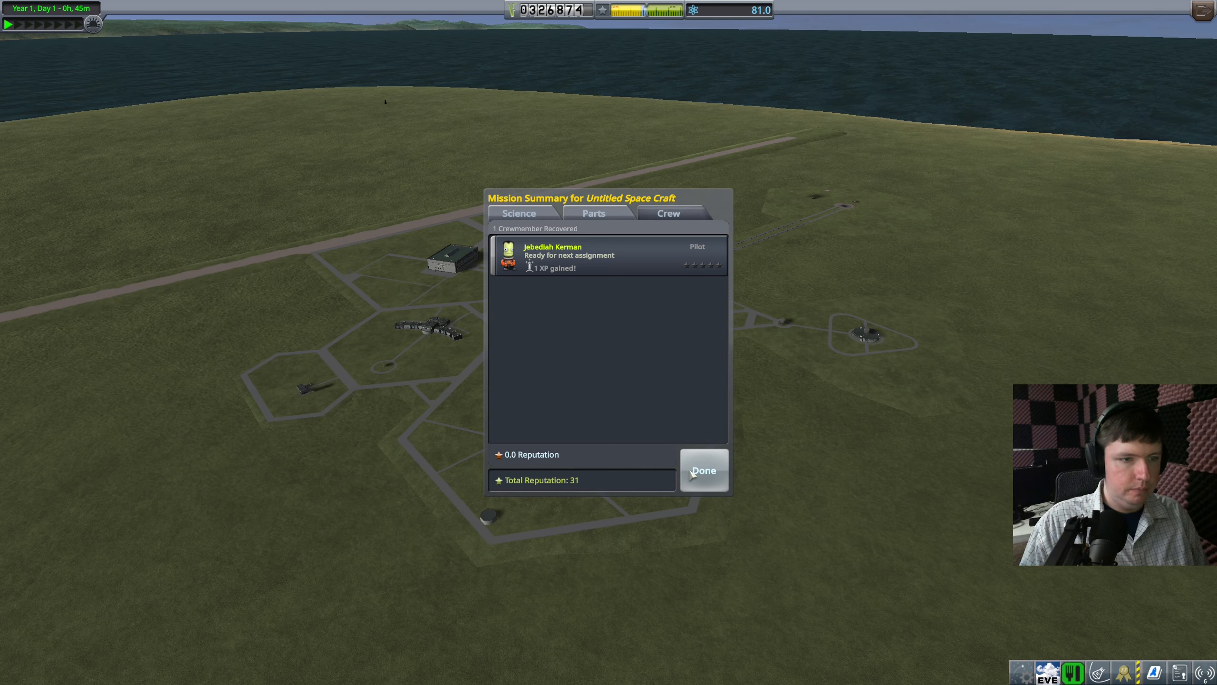
left_click(703, 469)
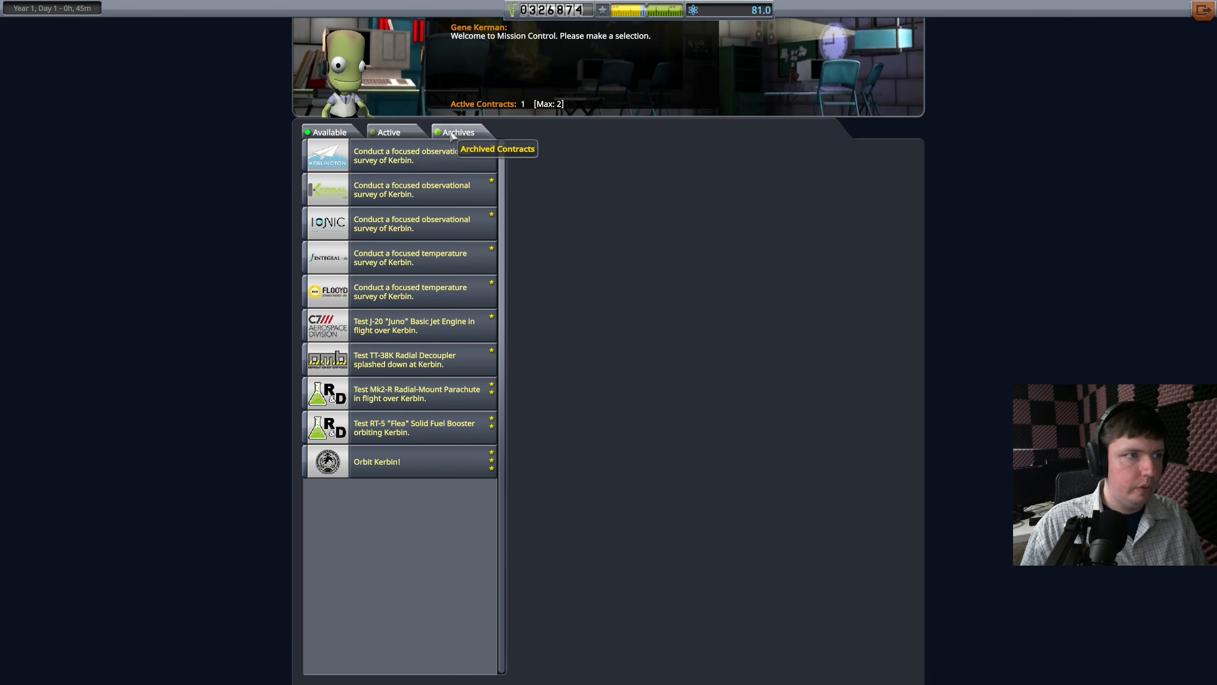
Browse active contracts, then read the Flea booster and Mk2-R parachute contracts.
left_click(387, 131)
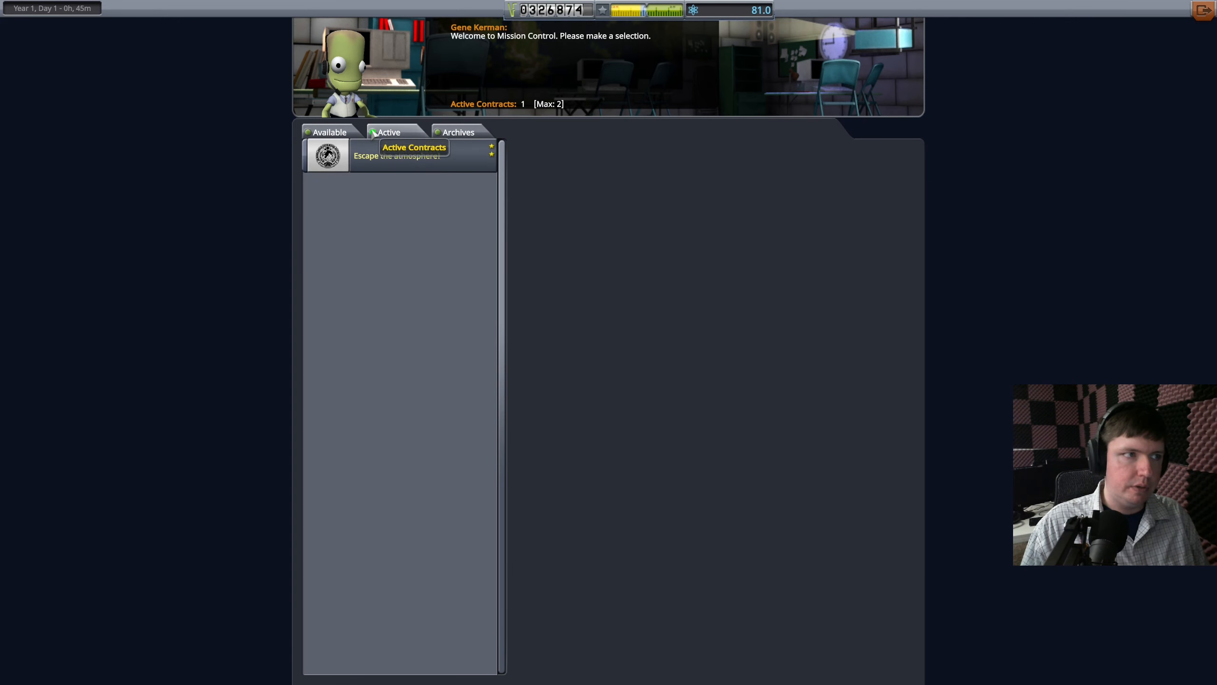
left_click(329, 131)
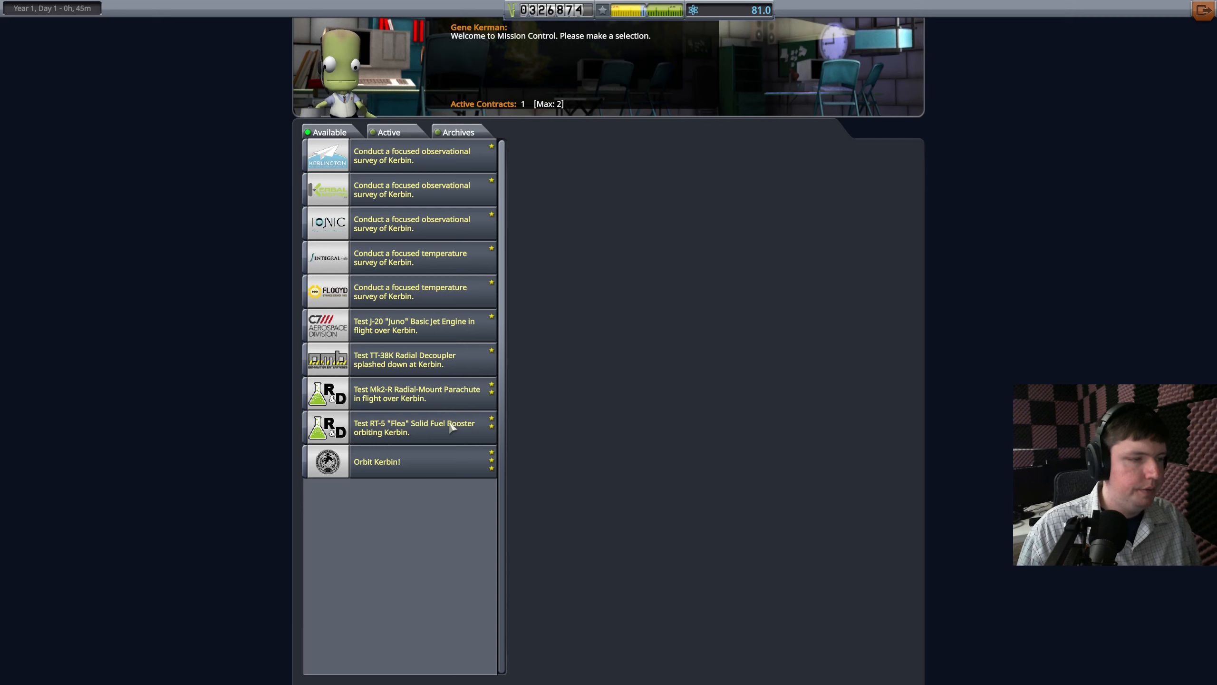
left_click(413, 427)
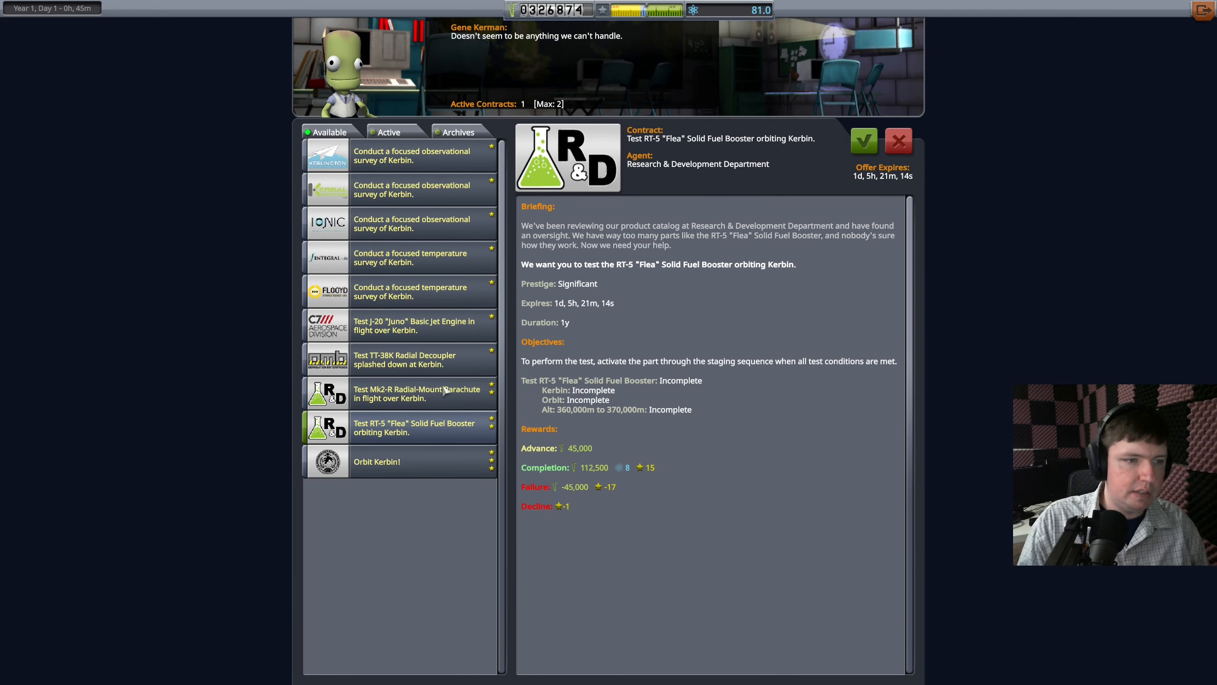
left_click(417, 393)
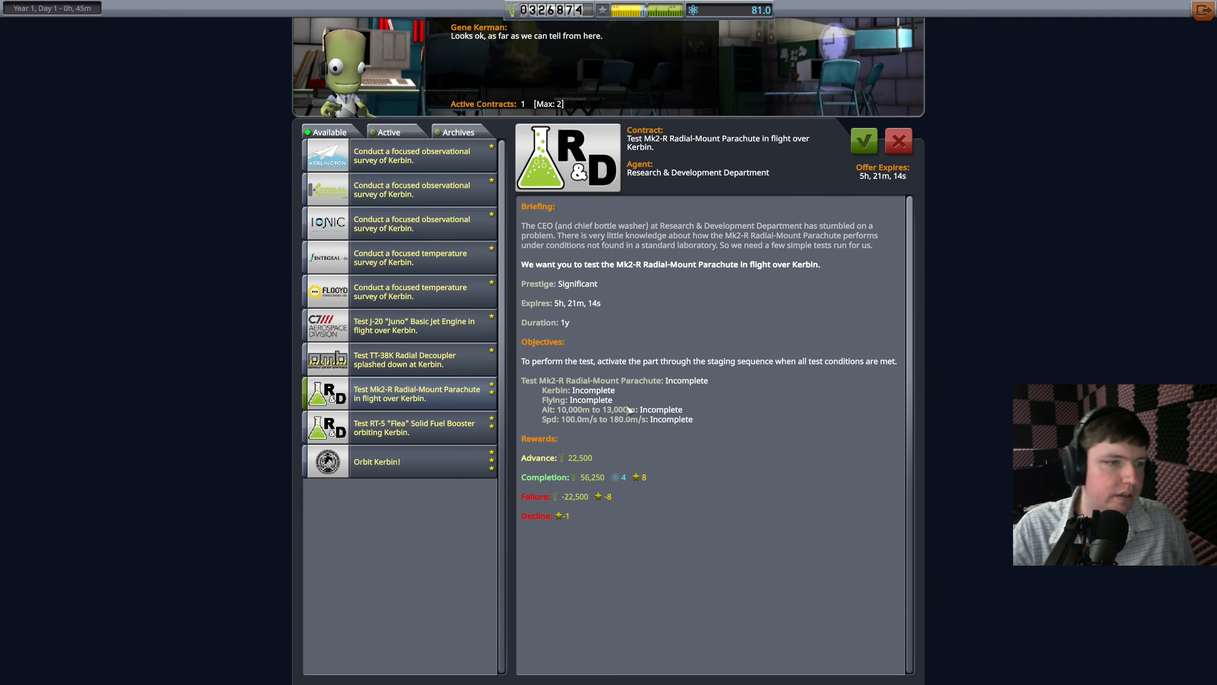
Accept the TT-38K Radial Decoupler splashdown test contract.
left_click(404, 359)
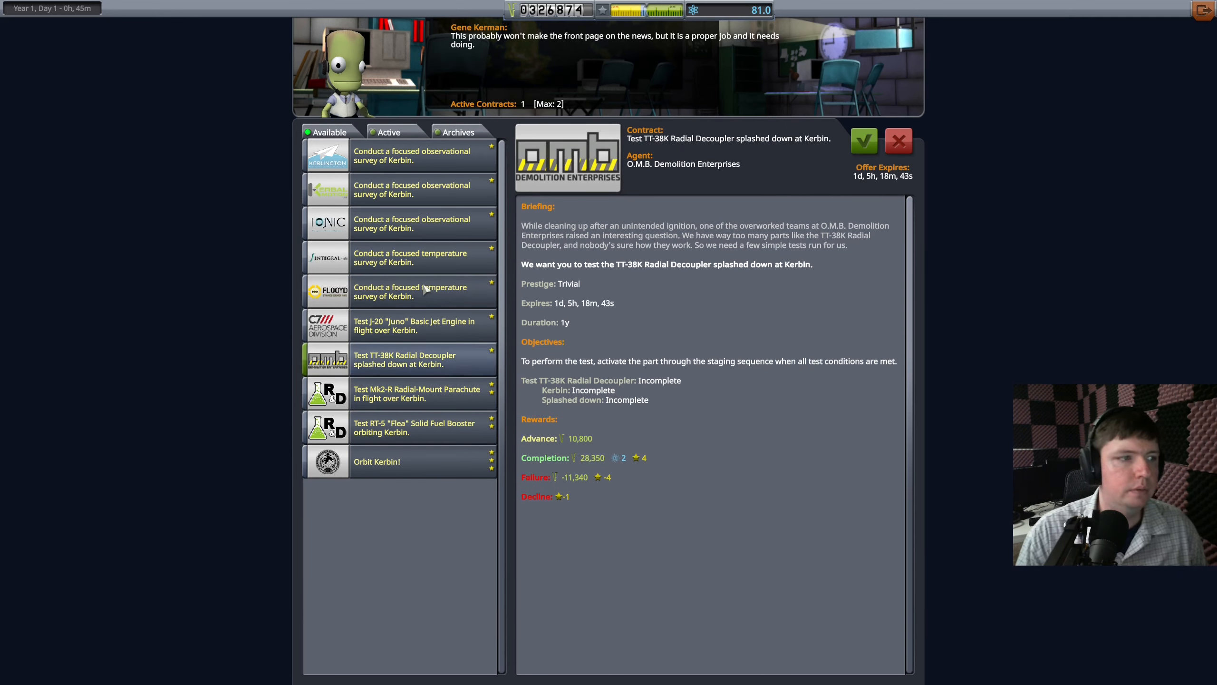
mouse_move(464, 335)
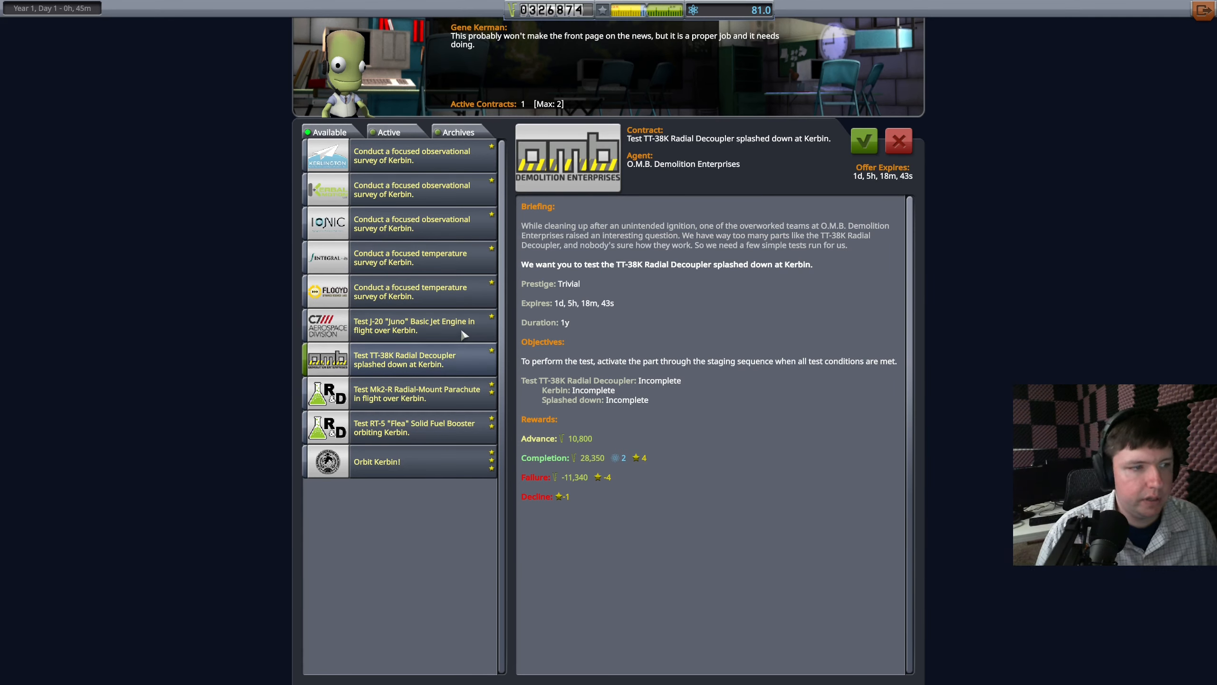
mouse_move(423, 333)
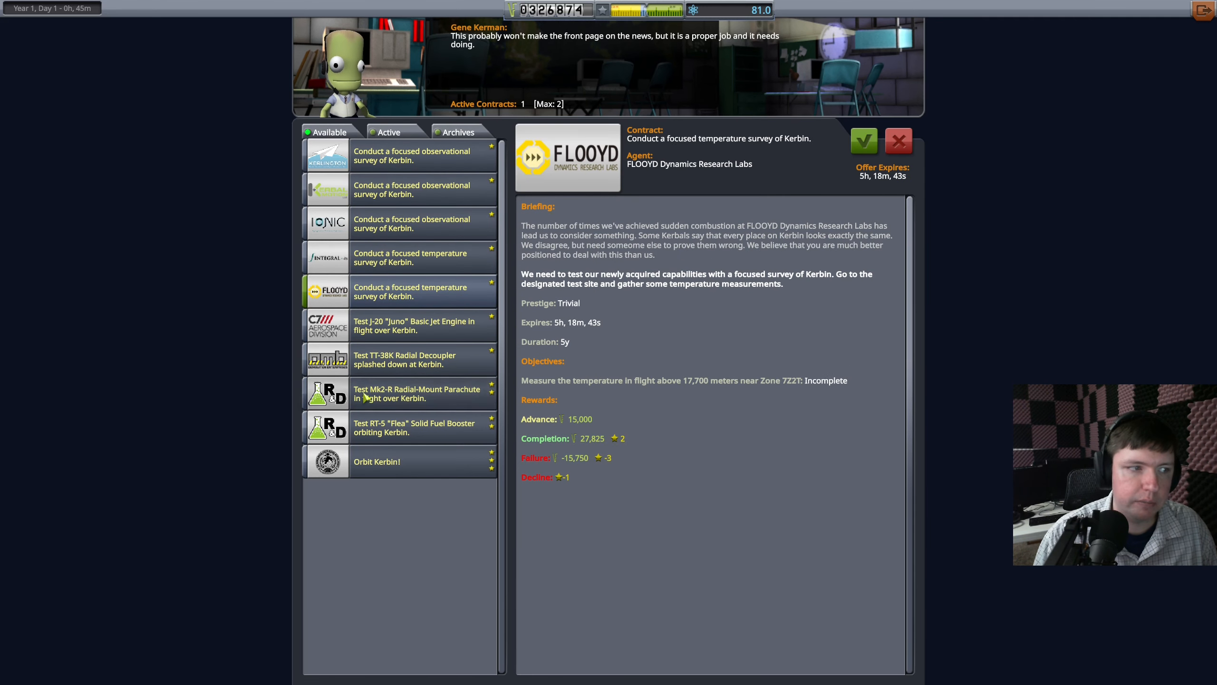
left_click(417, 359)
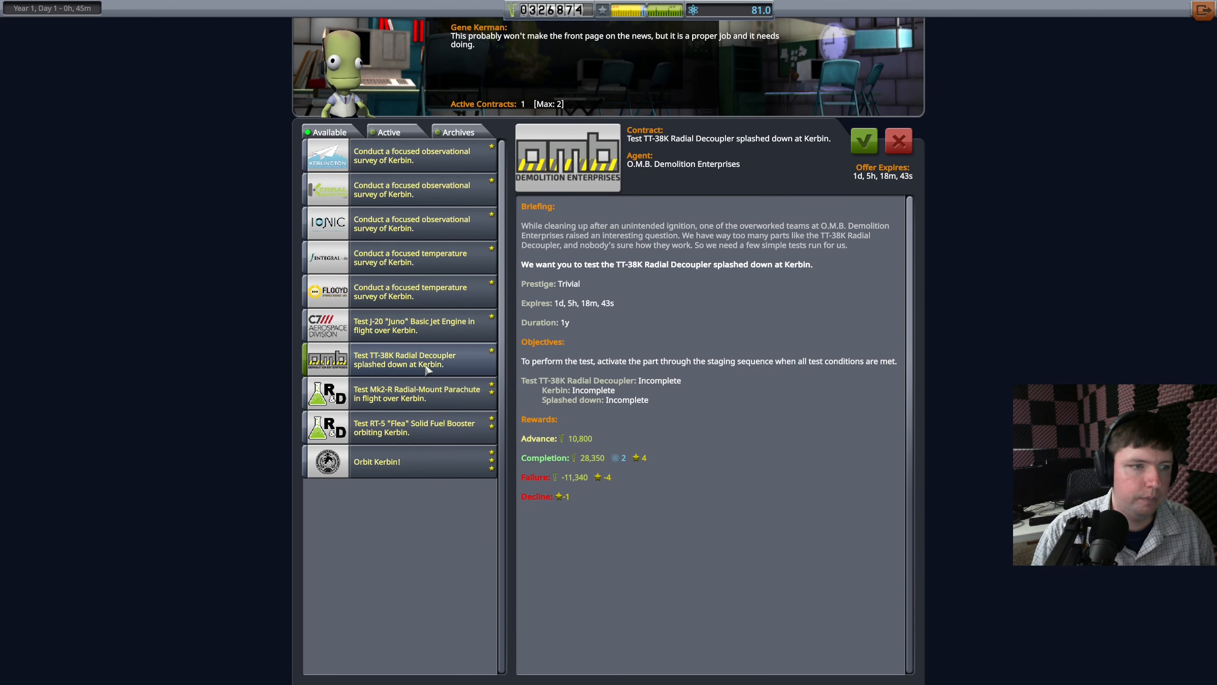
mouse_move(388, 132)
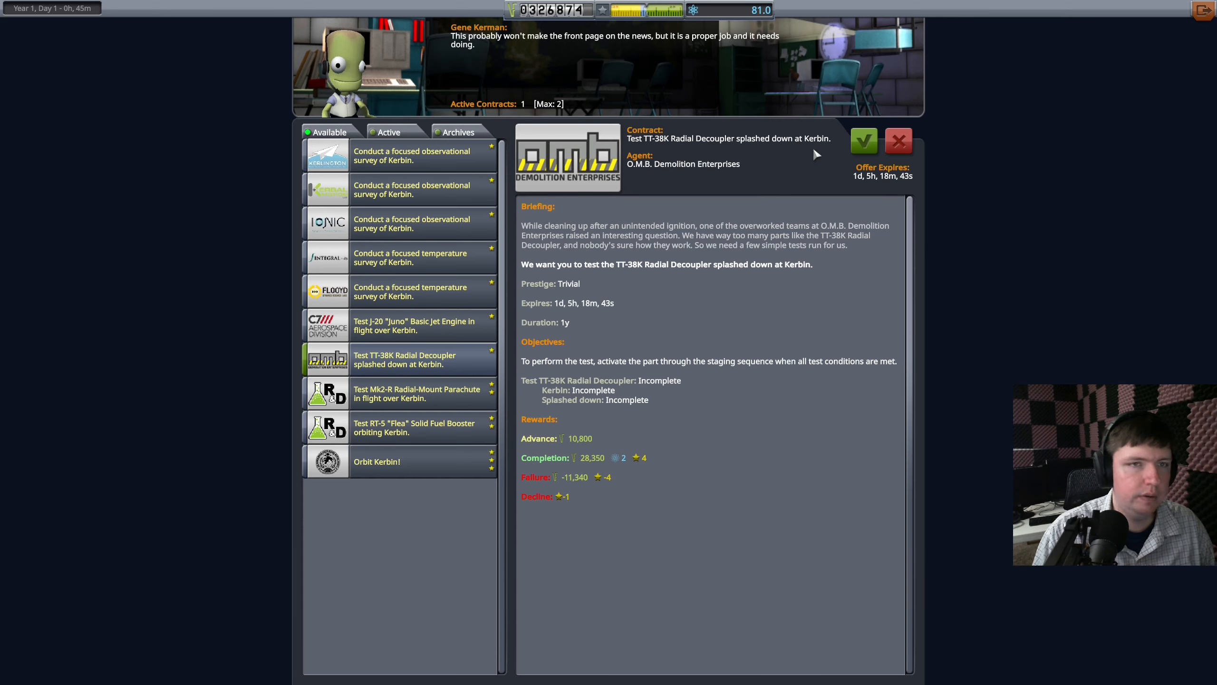
mouse_move(864, 141)
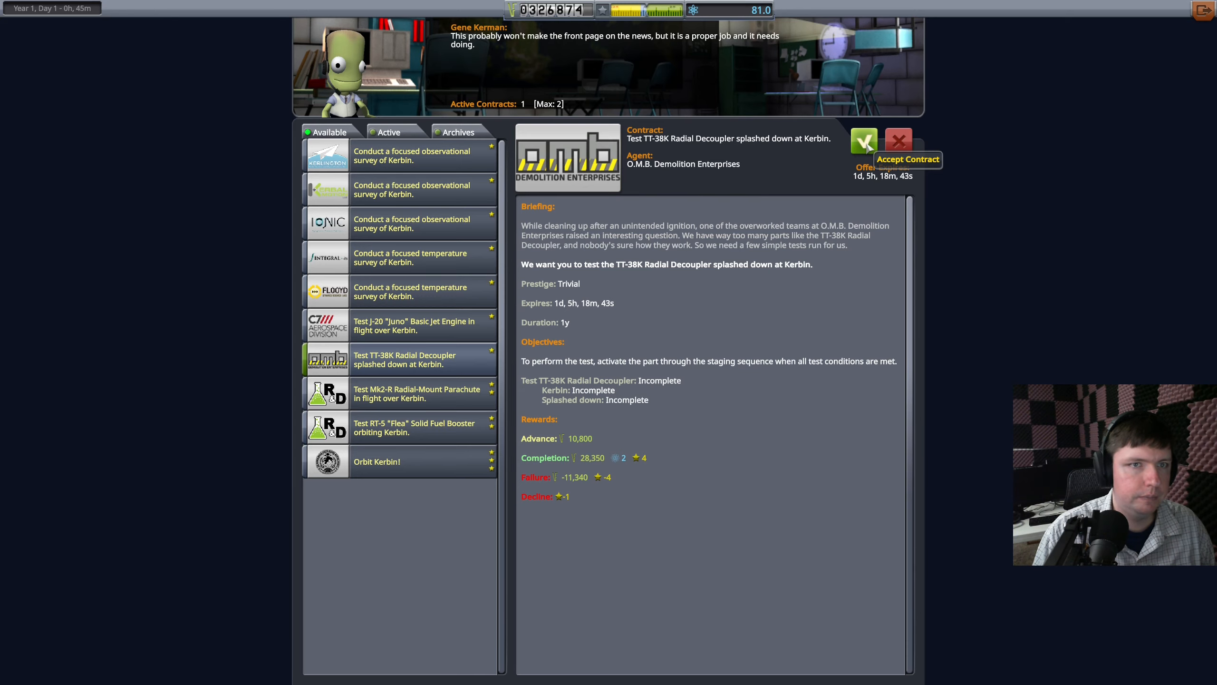
left_click(863, 142)
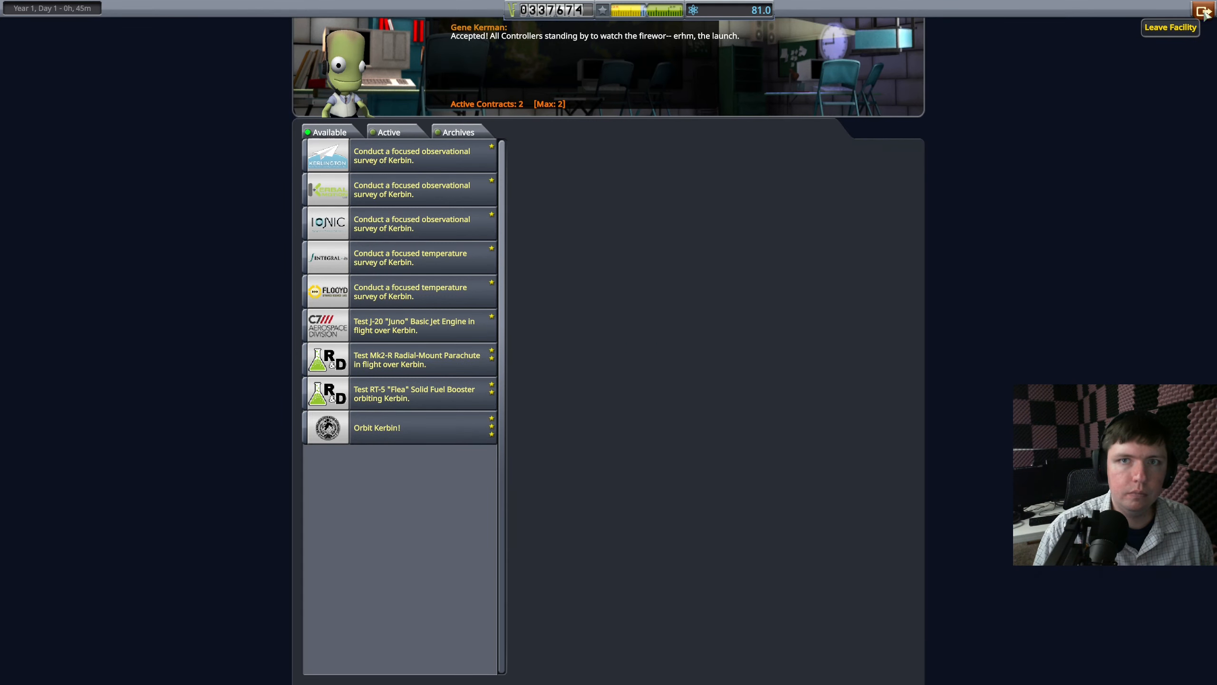
Return to the Space Center and enter the R&D technology tree.
left_click(1169, 28)
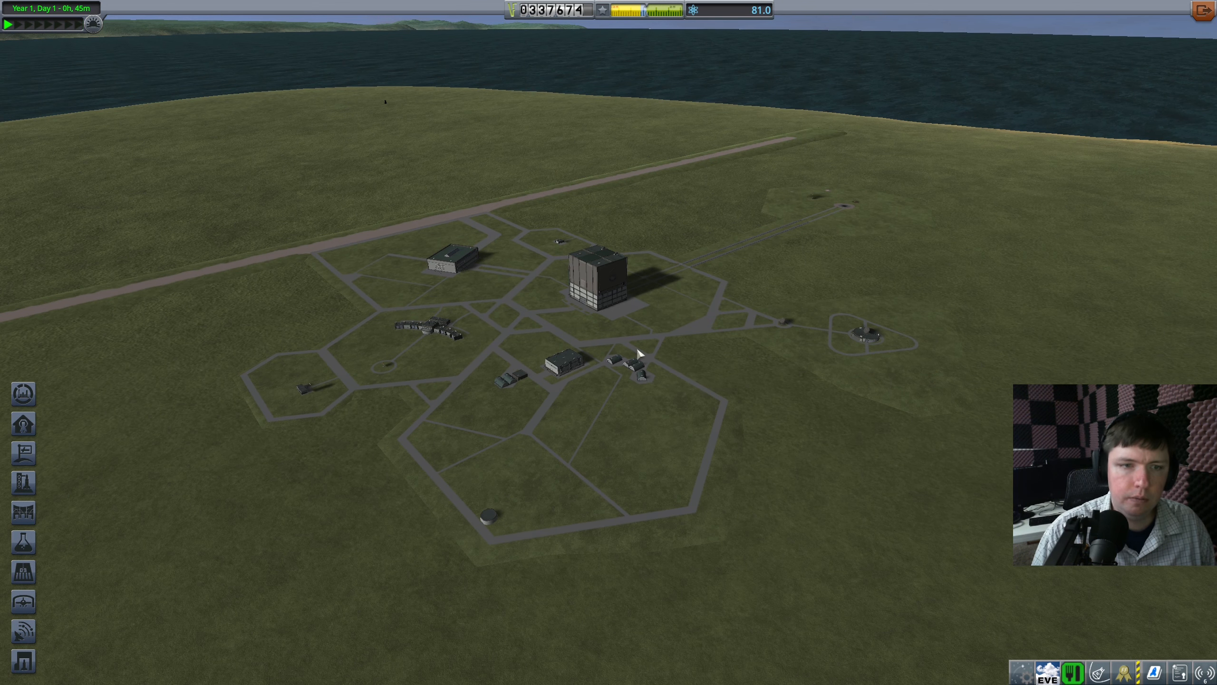
mouse_move(761, 56)
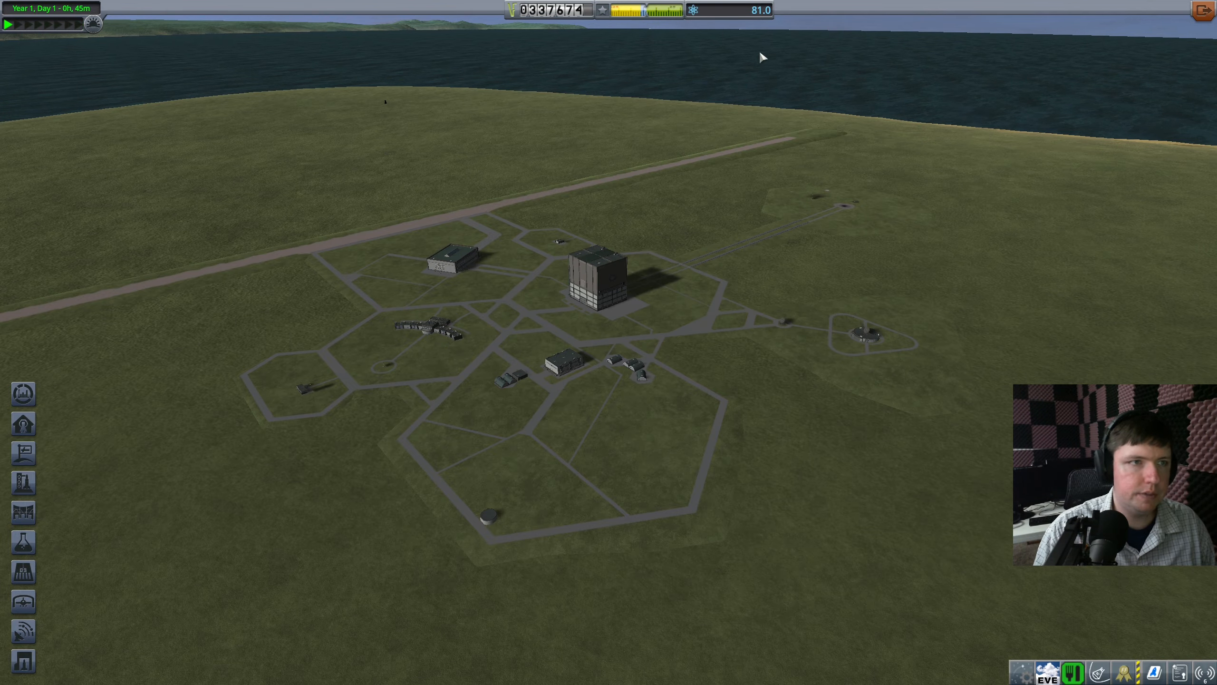
left_click(23, 542)
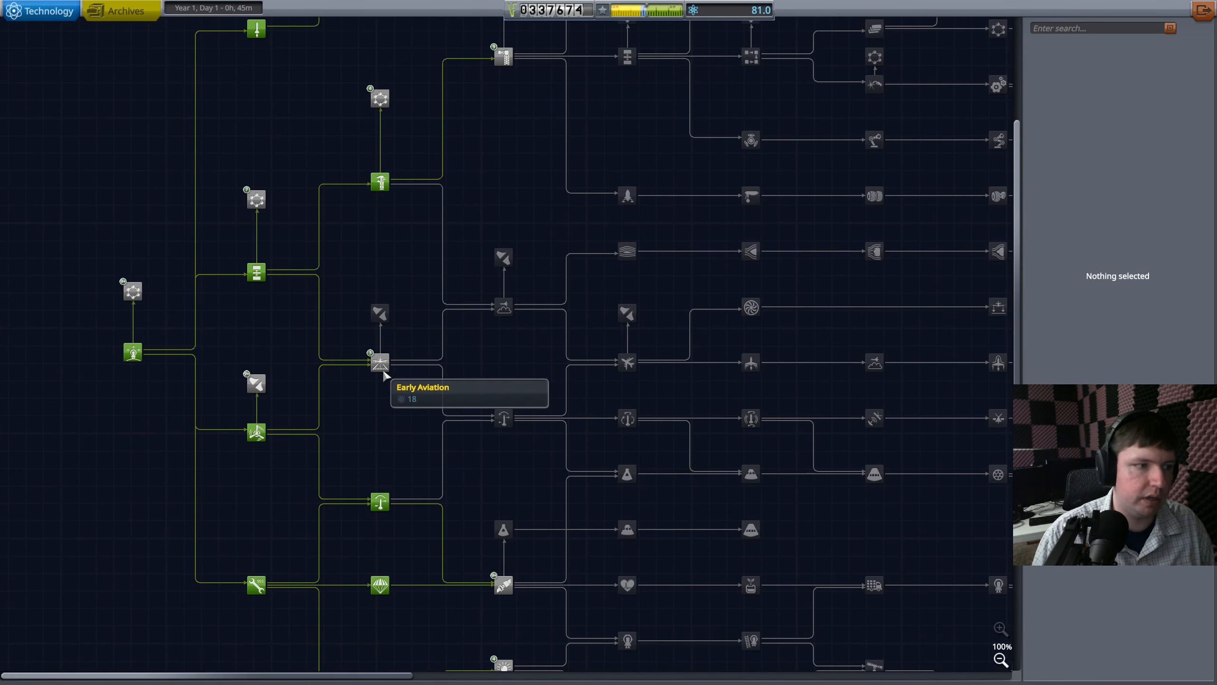
scroll("down", 3)
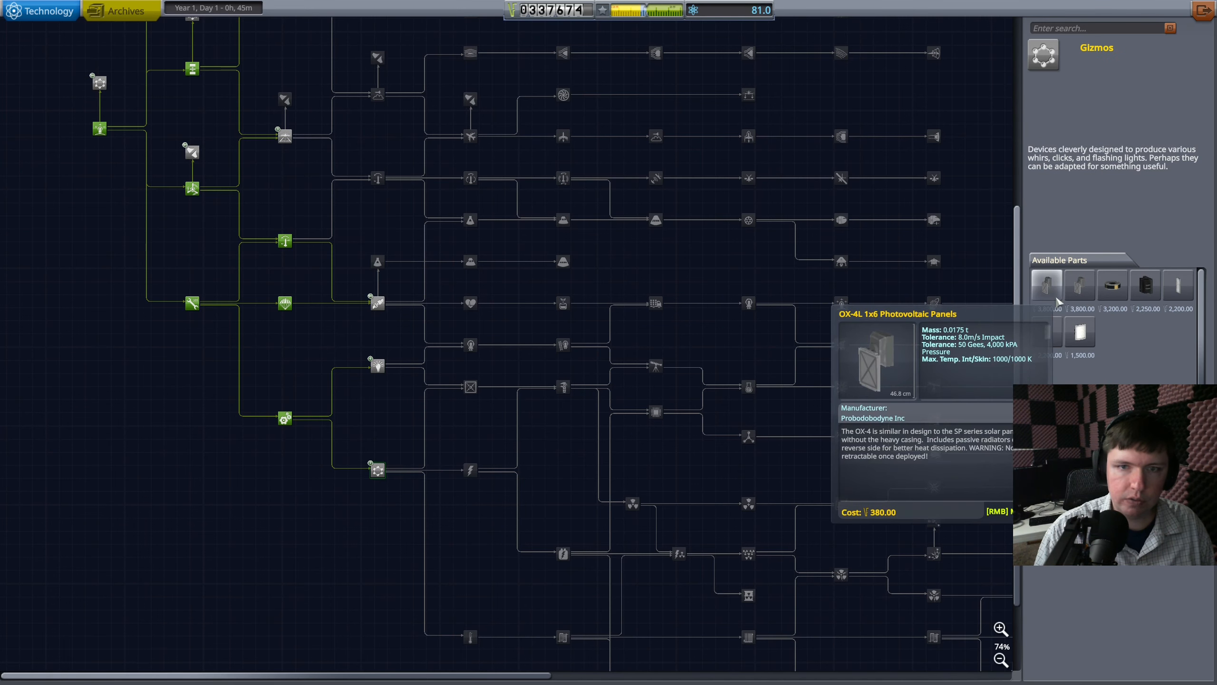
mouse_move(1145, 285)
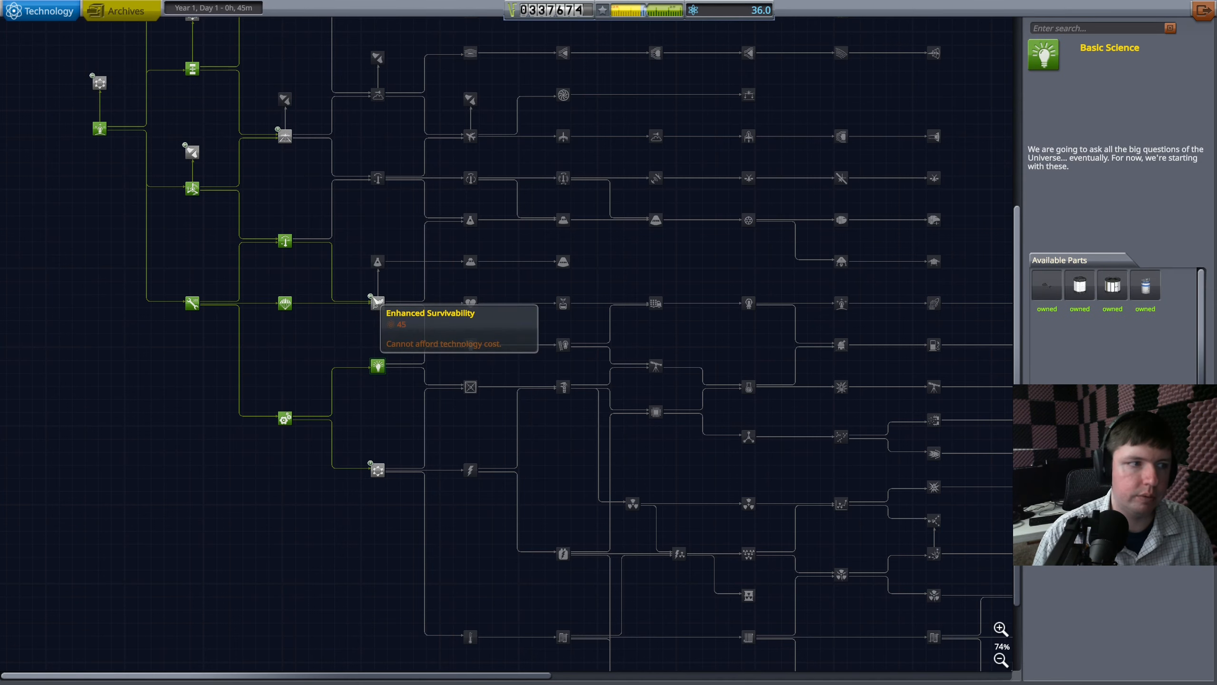
Attempt researching Enhanced Survivability, then leave R&D for the Space Center.
left_click(376, 301)
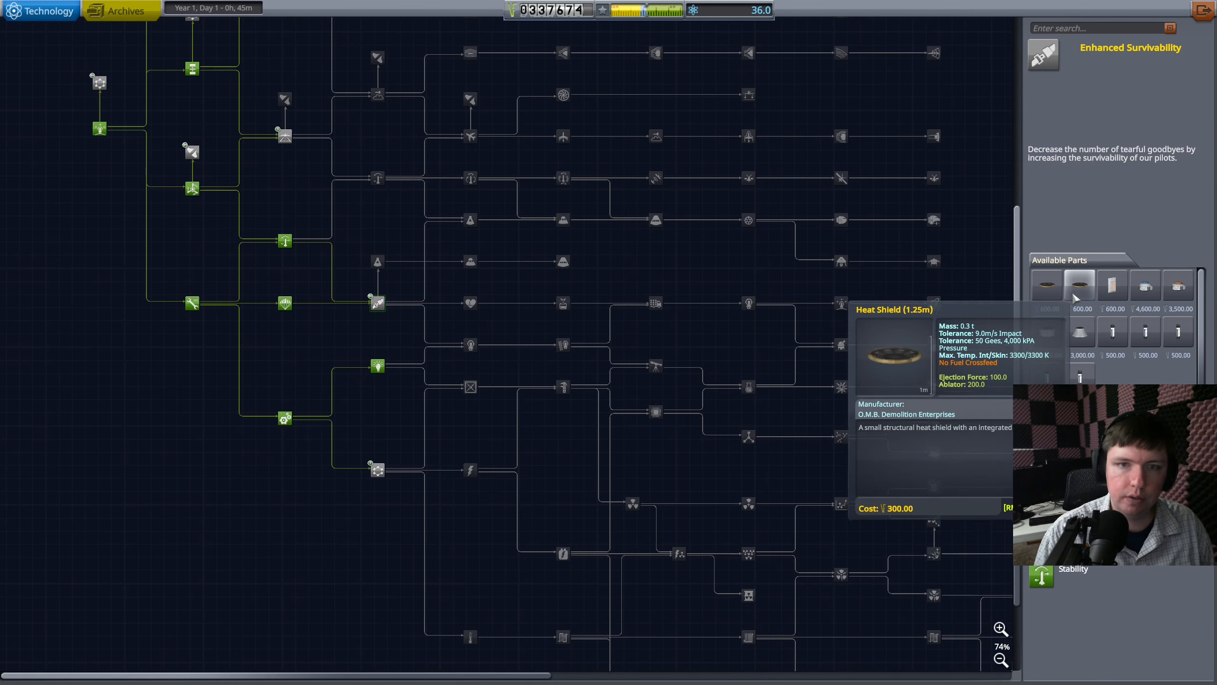
left_click(654, 53)
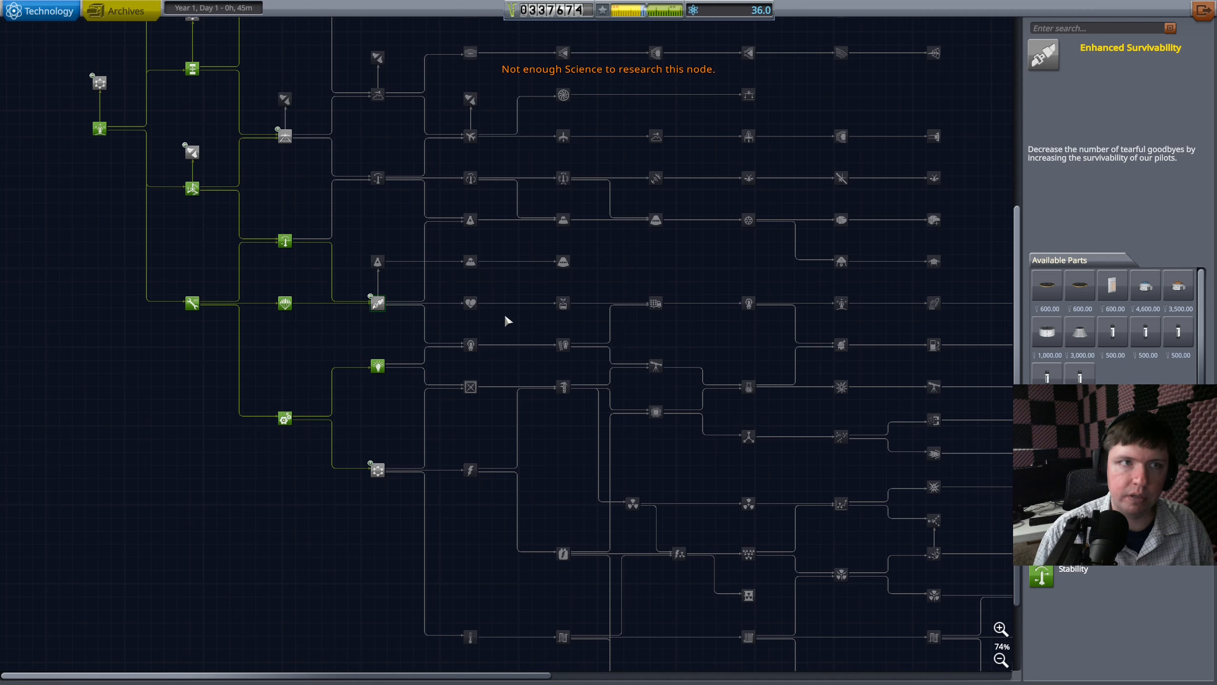
mouse_move(1108, 303)
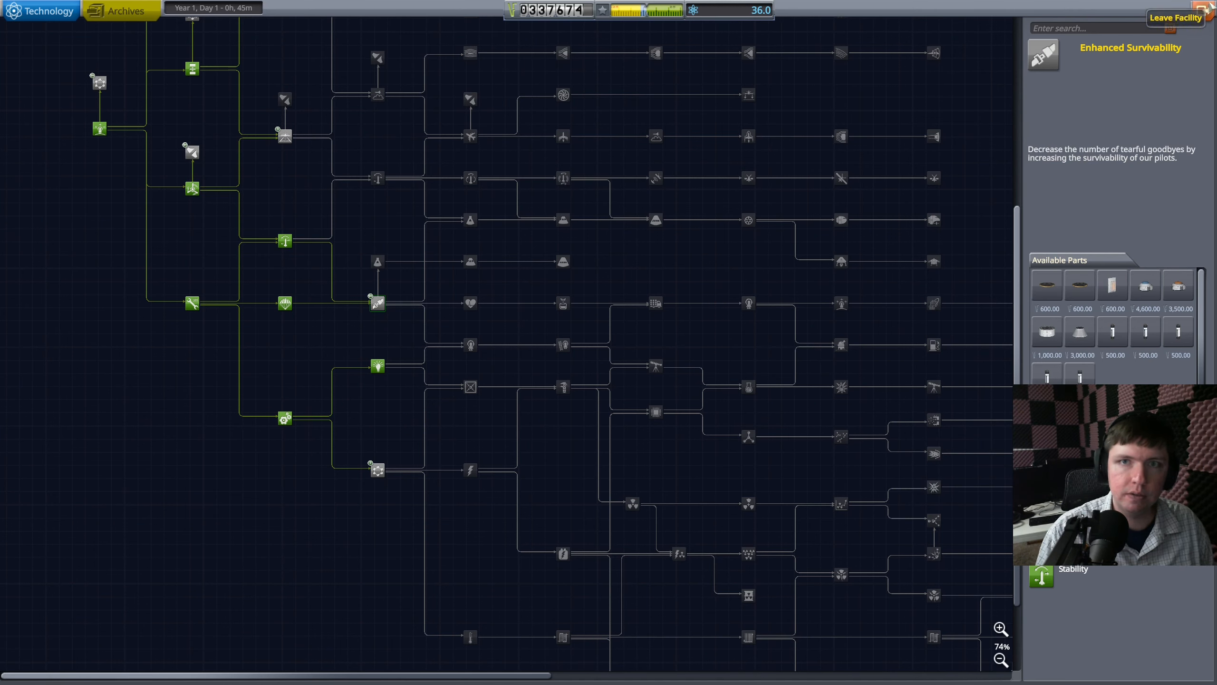
left_click(1174, 17)
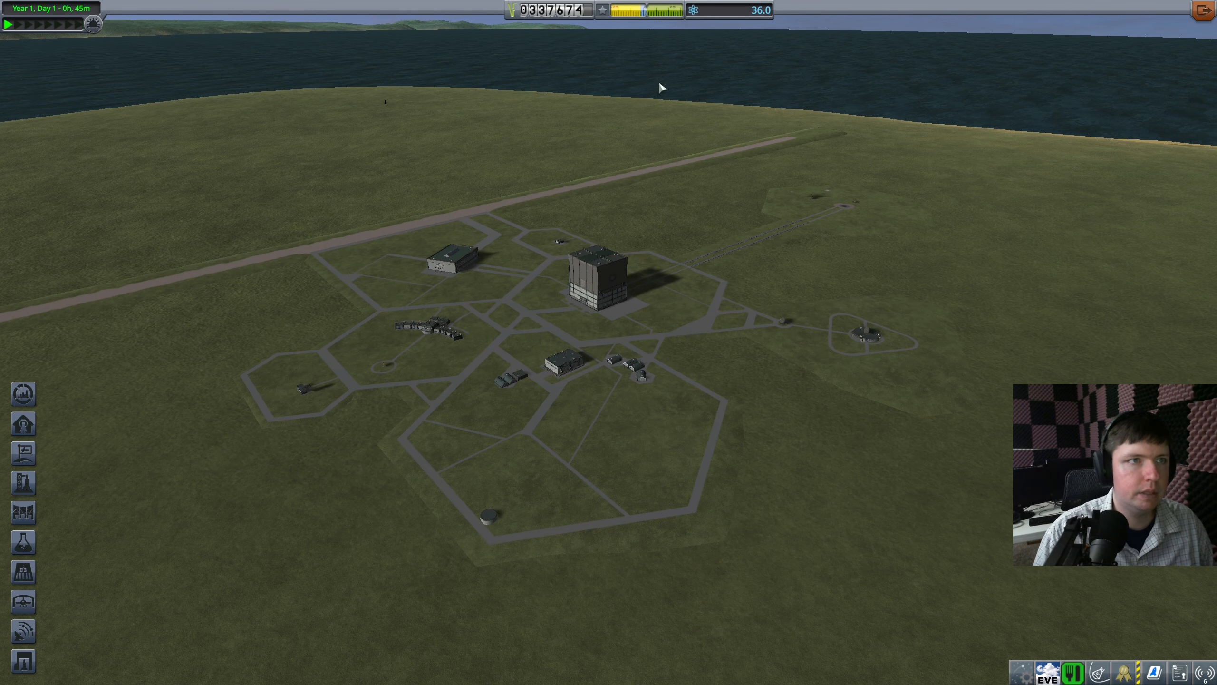
mouse_move(615, 316)
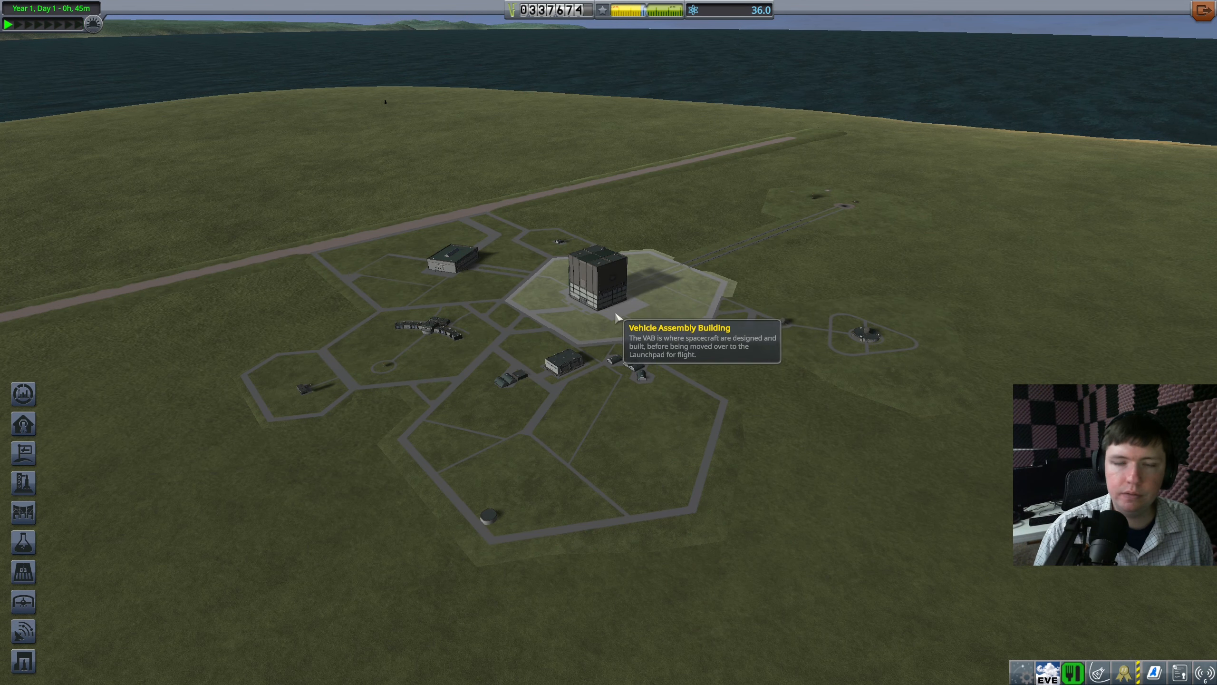
mouse_move(827, 193)
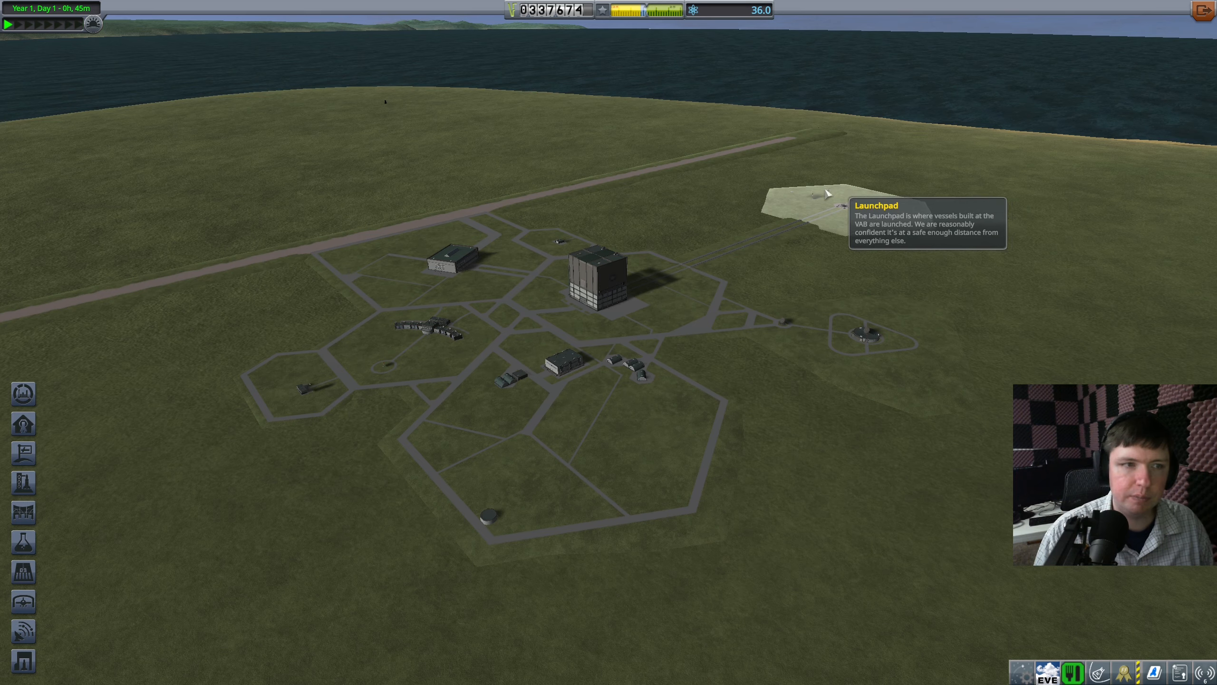
mouse_move(599, 293)
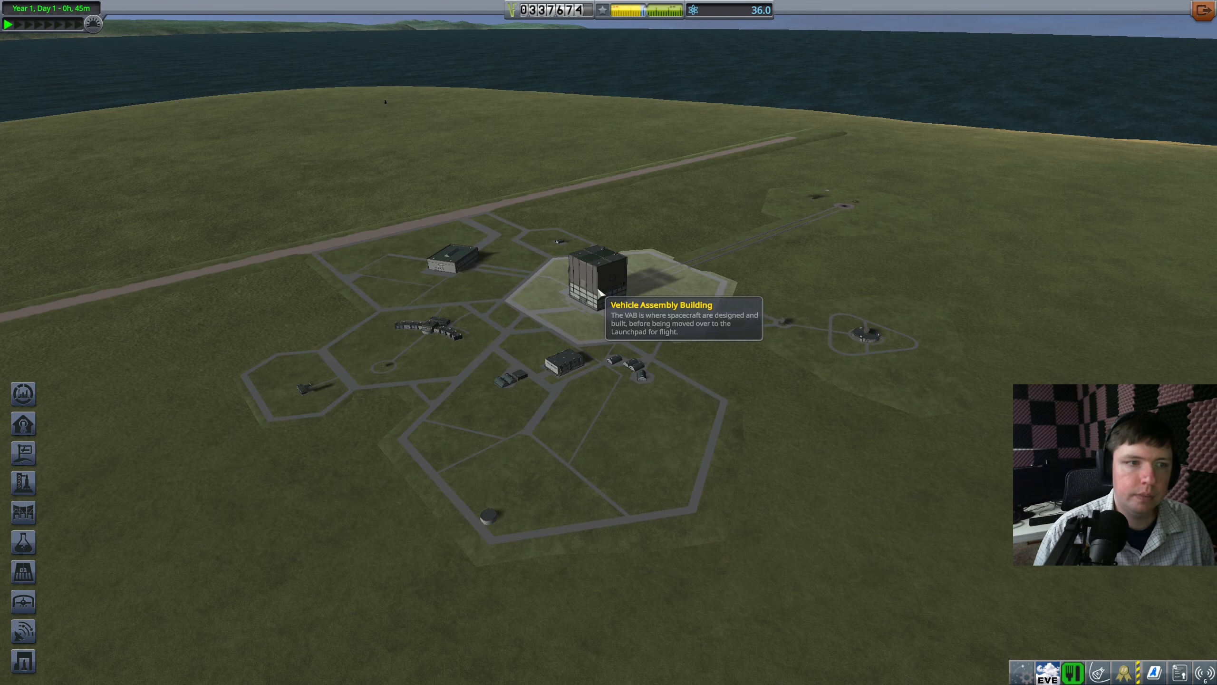
Enter the VAB and read the QBE and Stayputnik probe core details.
left_click(598, 275)
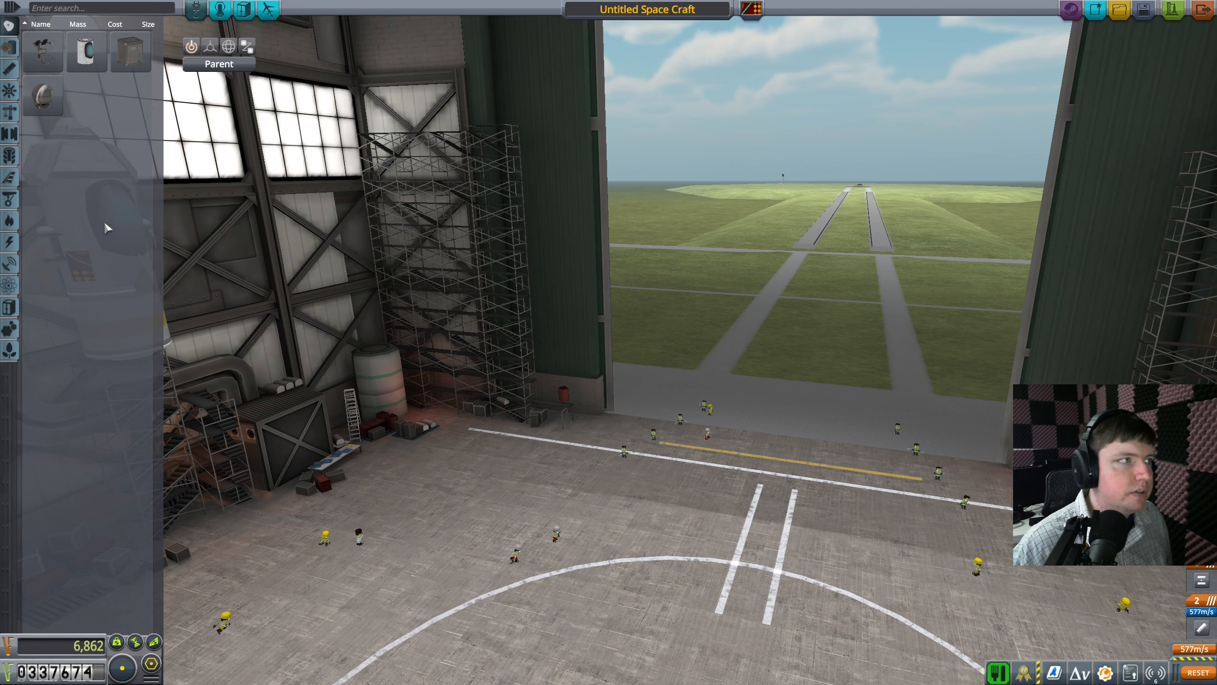
mouse_move(130, 52)
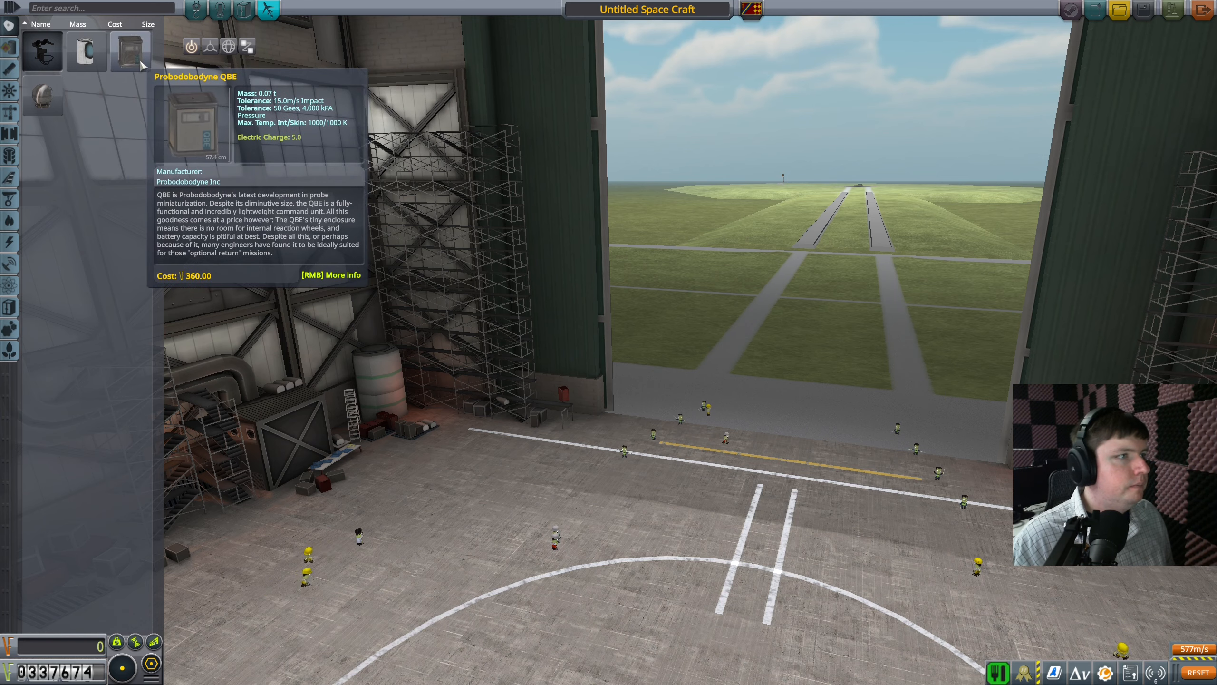
left_click(331, 275)
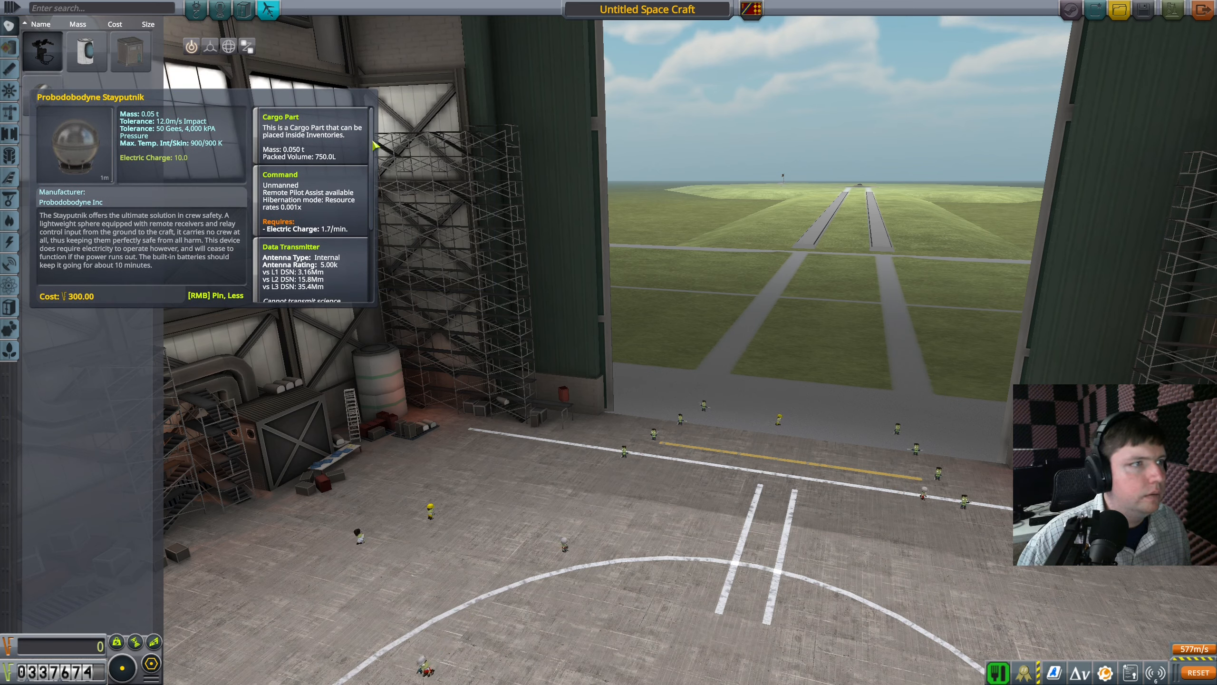
scroll("down", 3)
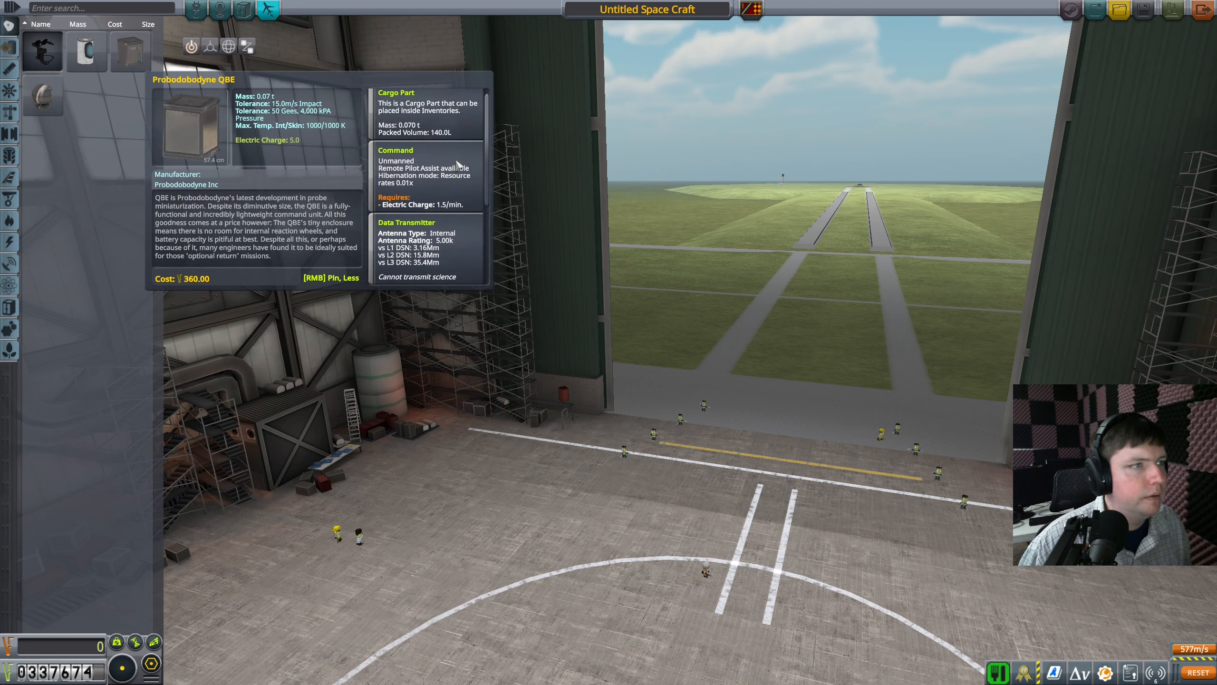
scroll("down", 3)
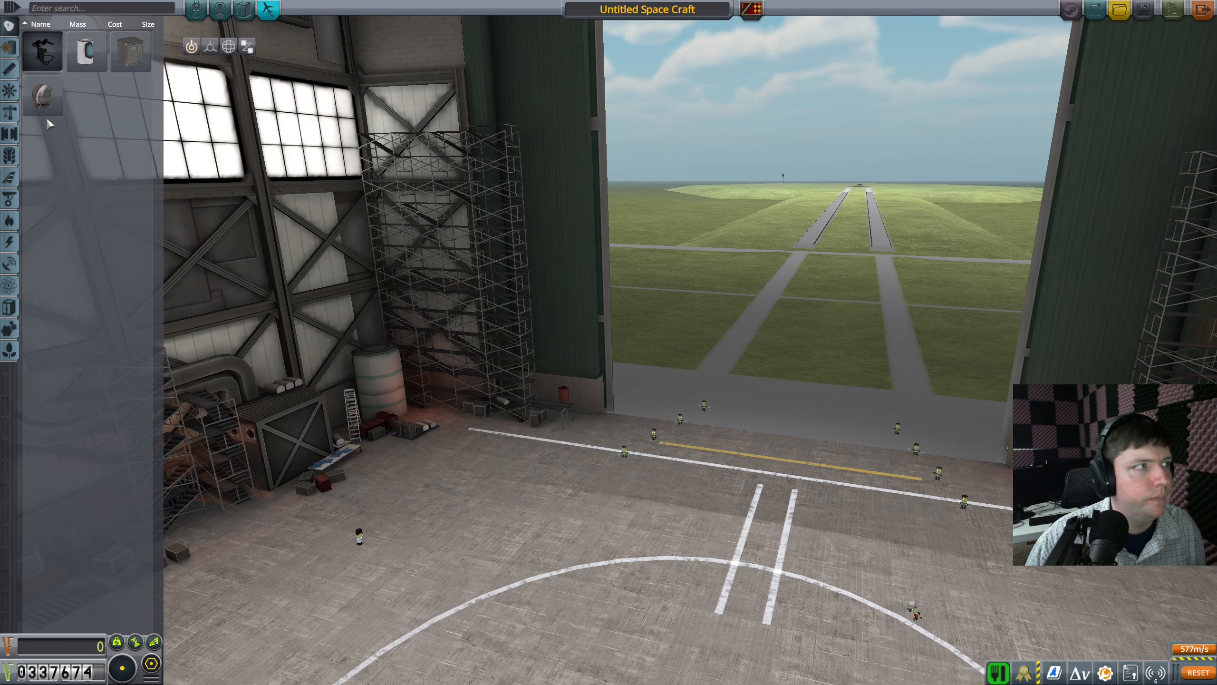
mouse_move(41, 94)
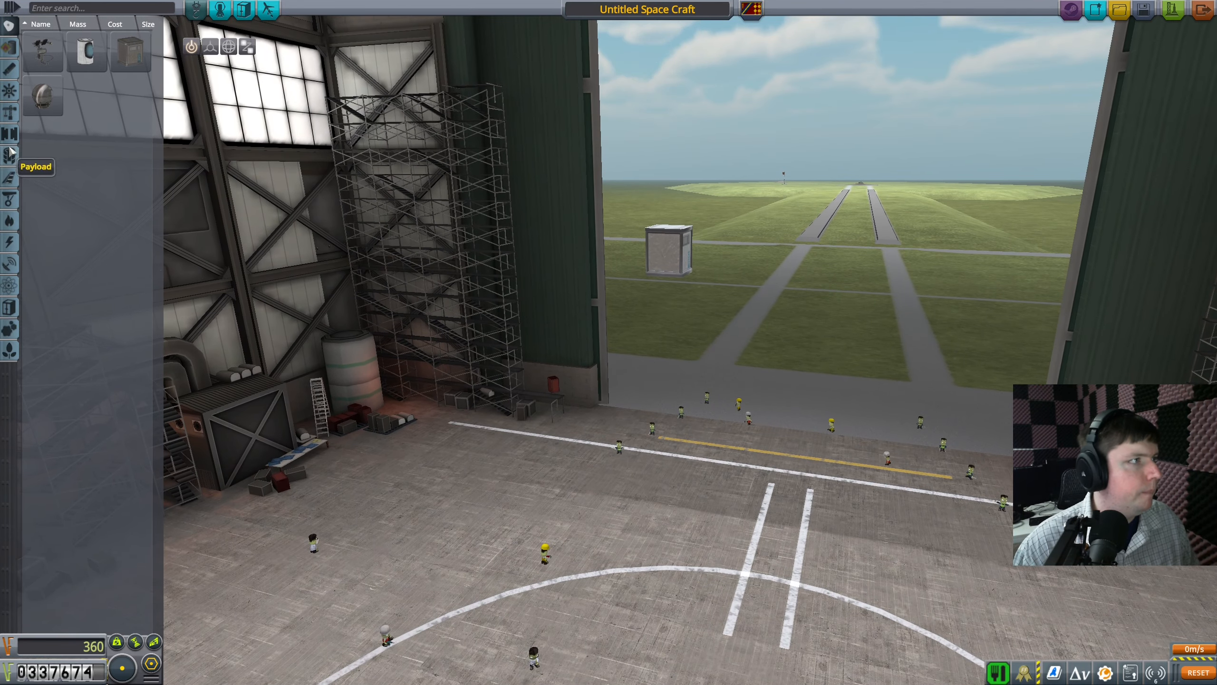
mouse_move(43, 52)
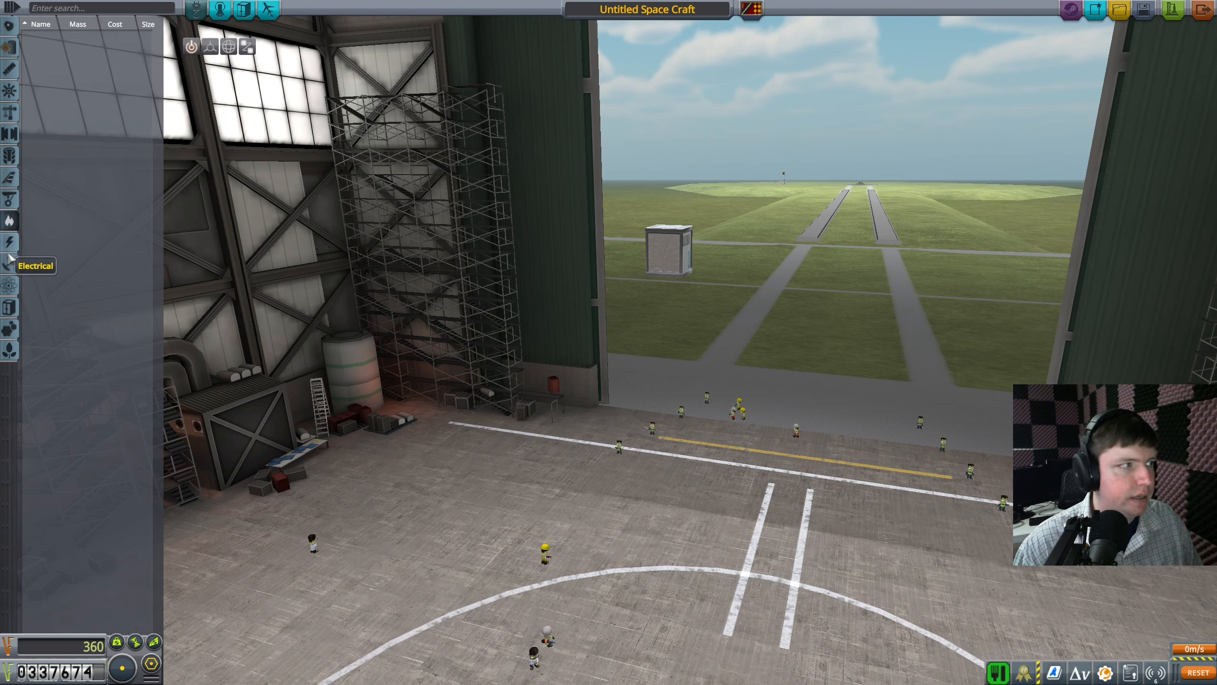
mouse_move(10, 263)
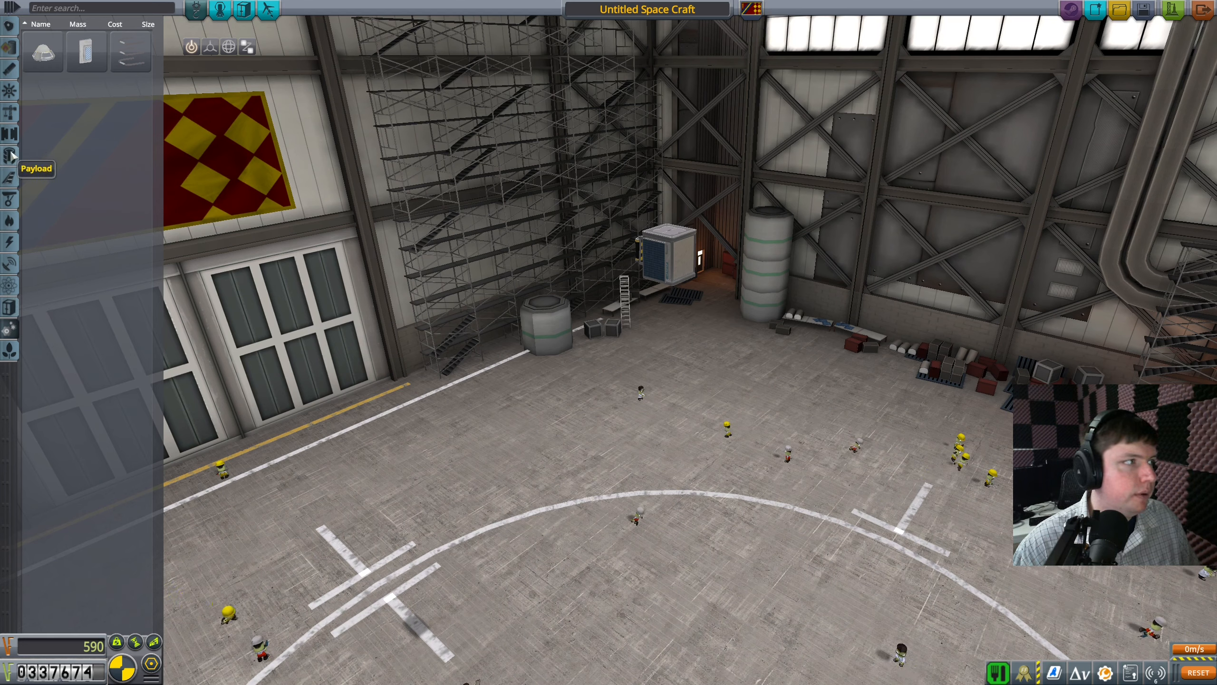
mouse_move(11, 220)
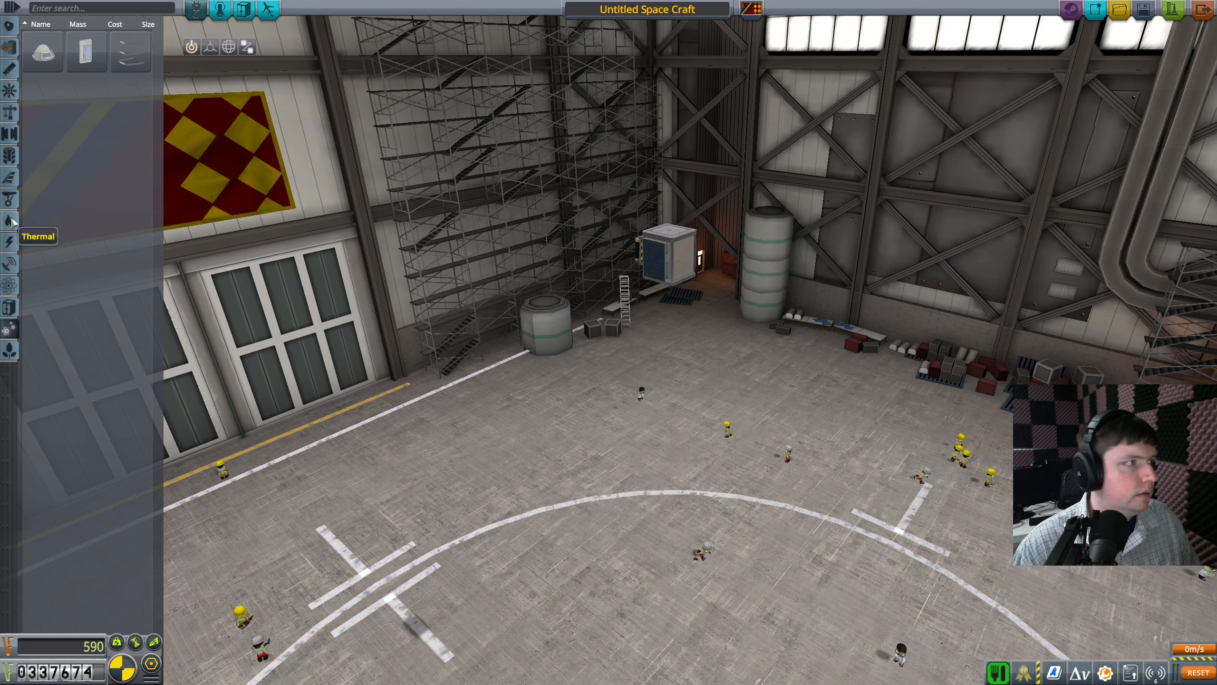
Browse other part categories while fitting the QBE core with a nose cap.
left_click(10, 198)
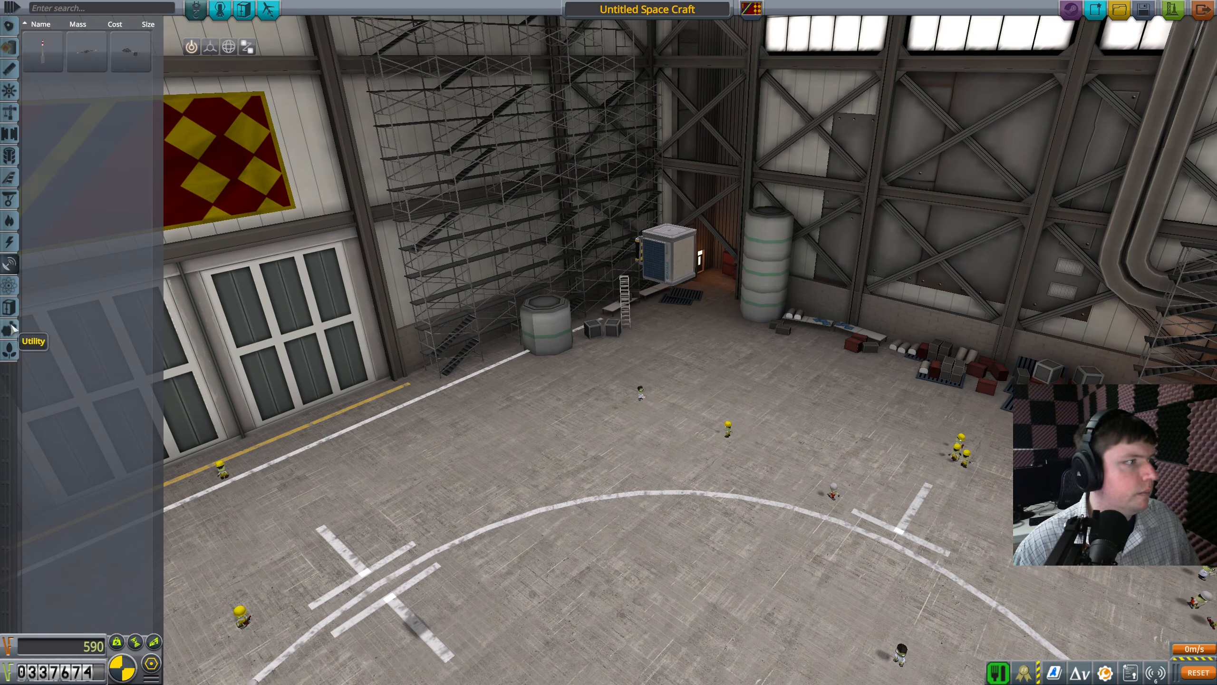
left_click(10, 329)
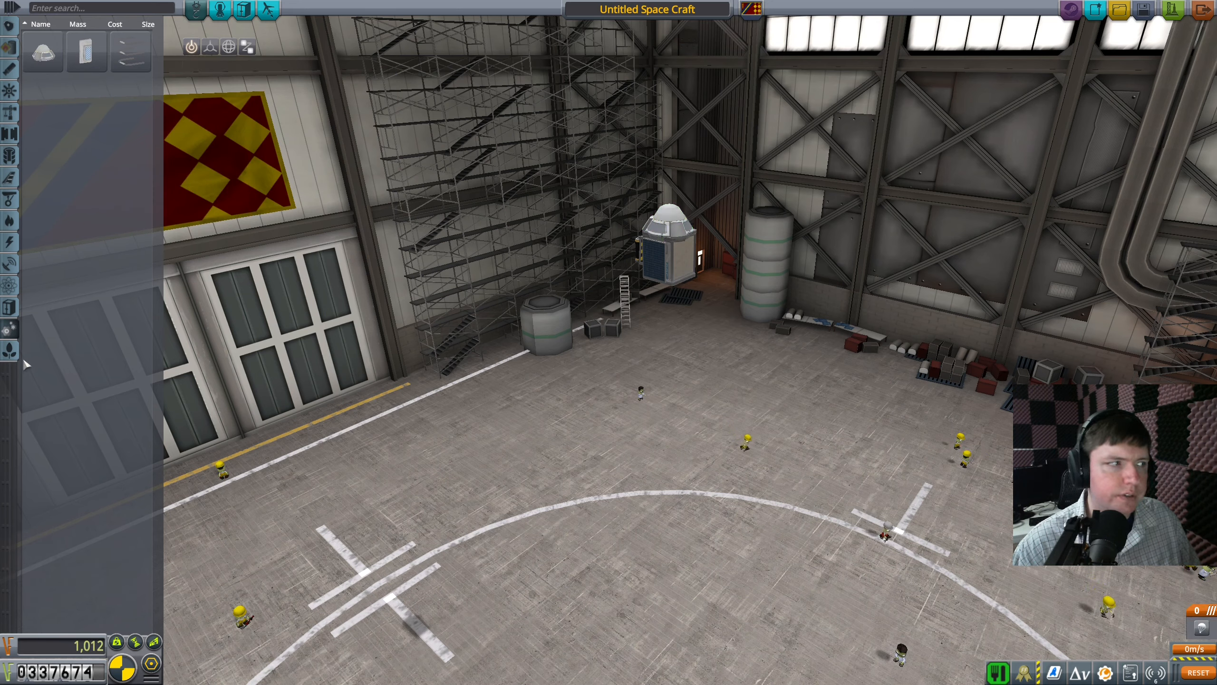
mouse_move(10, 306)
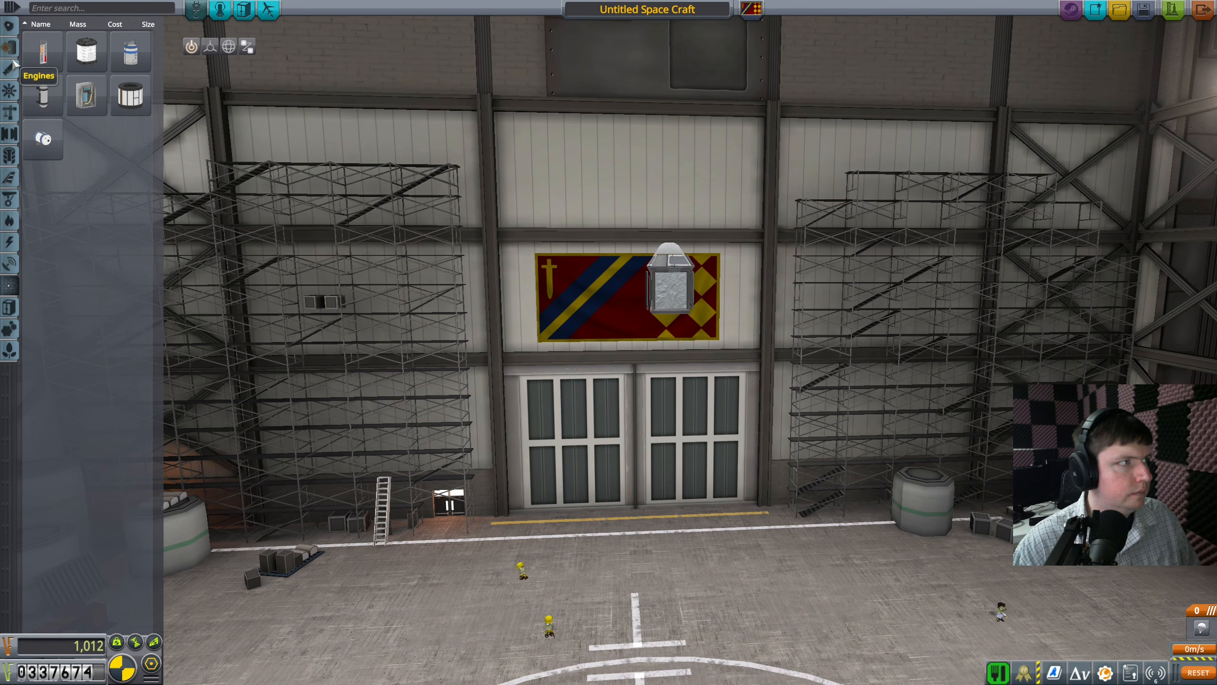
mouse_move(11, 48)
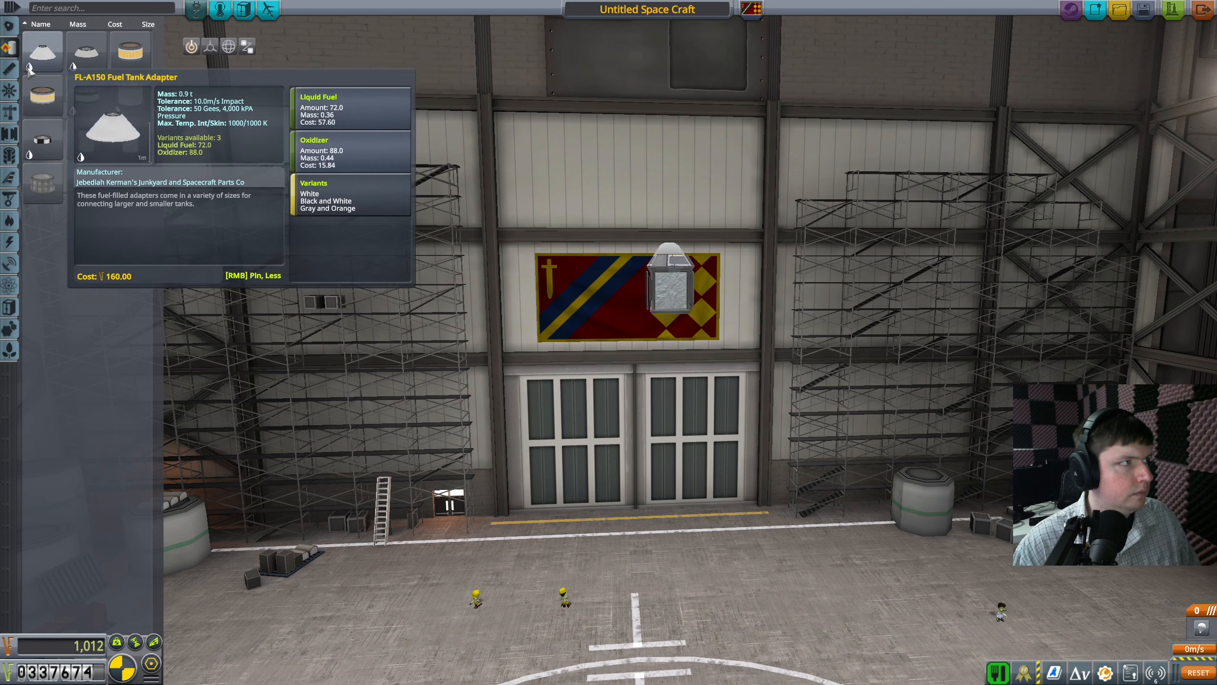
Attach the FL-A150 adapter and wide tank below the core, browsing cargo parts.
left_click(11, 112)
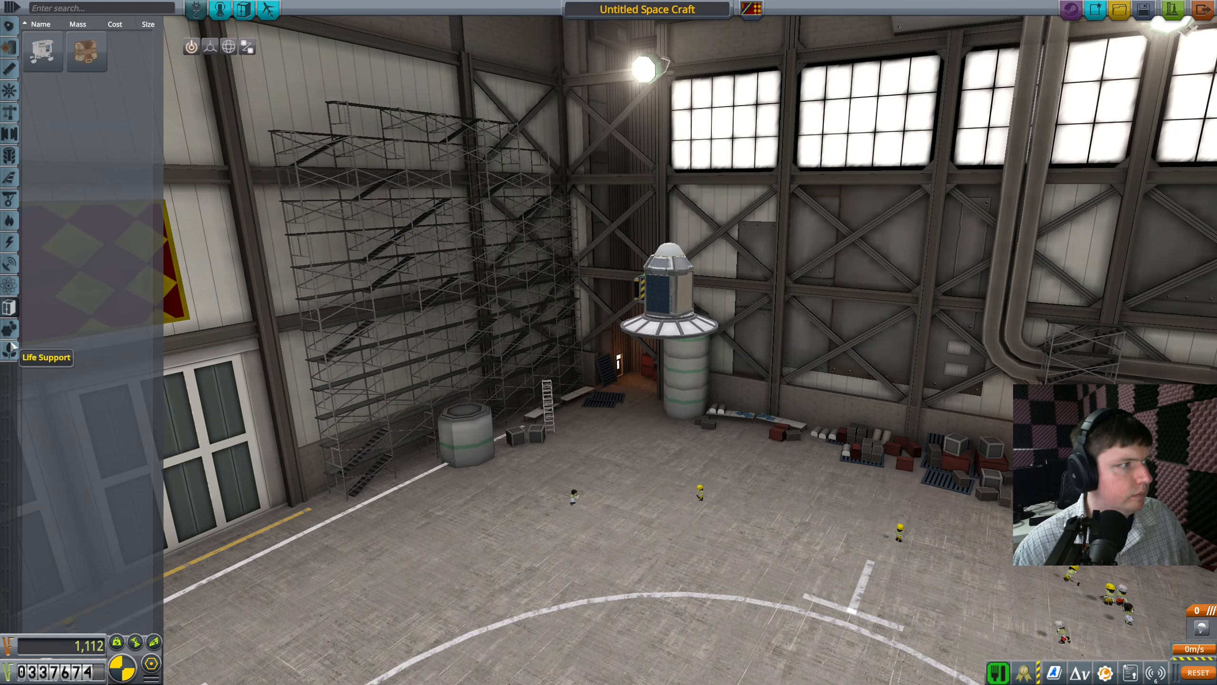
left_click(10, 46)
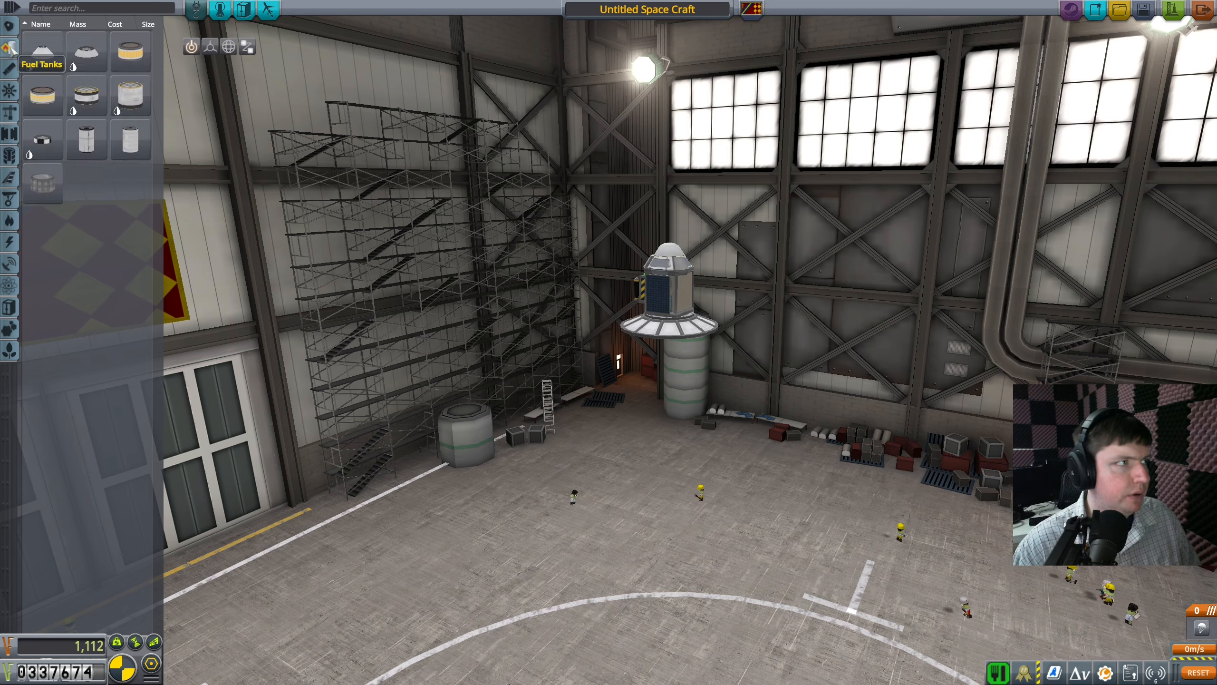
left_click(11, 307)
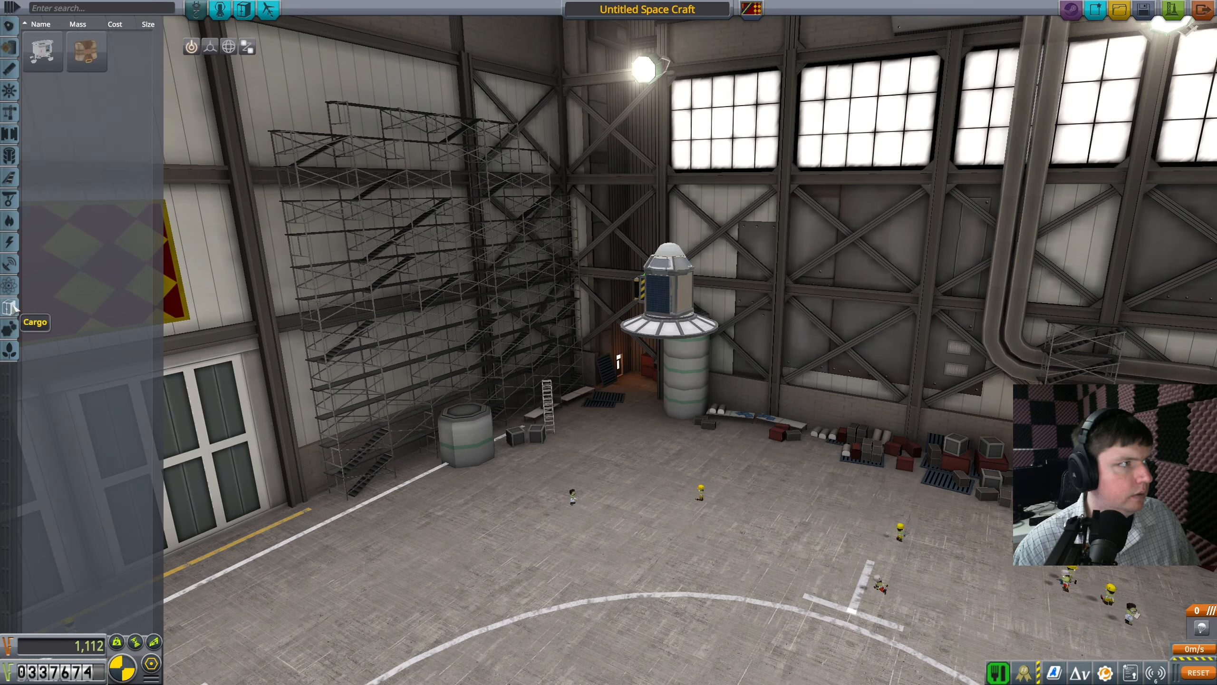
left_click(10, 305)
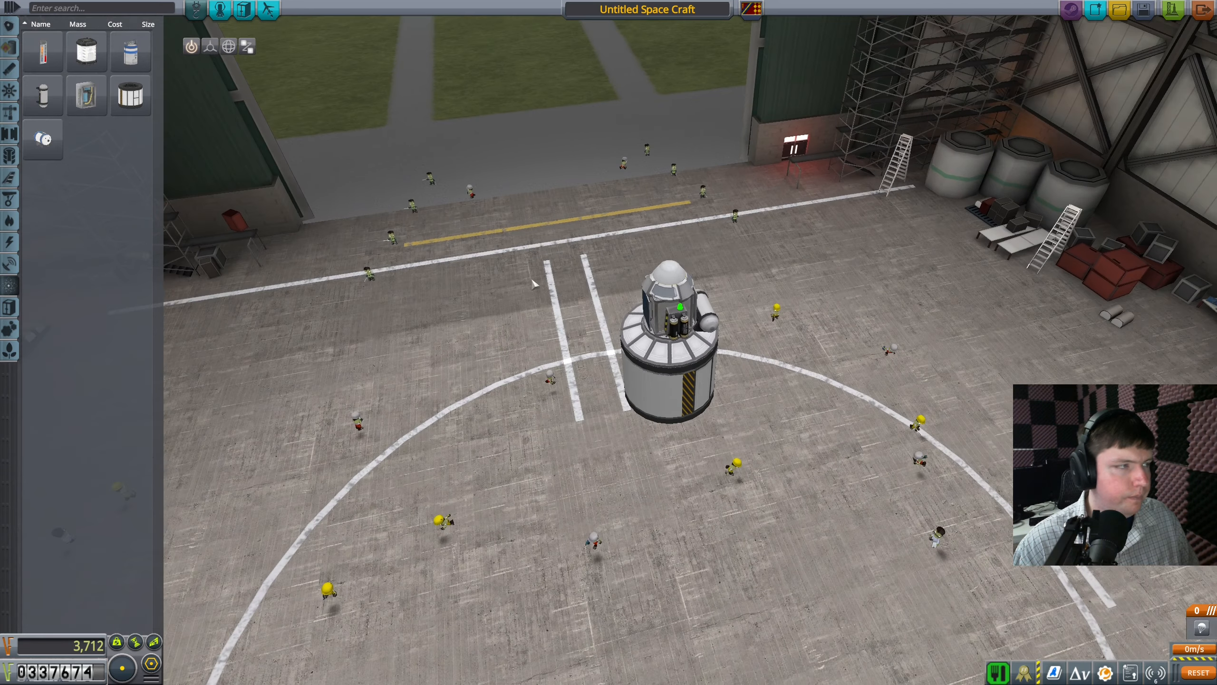
mouse_move(85, 51)
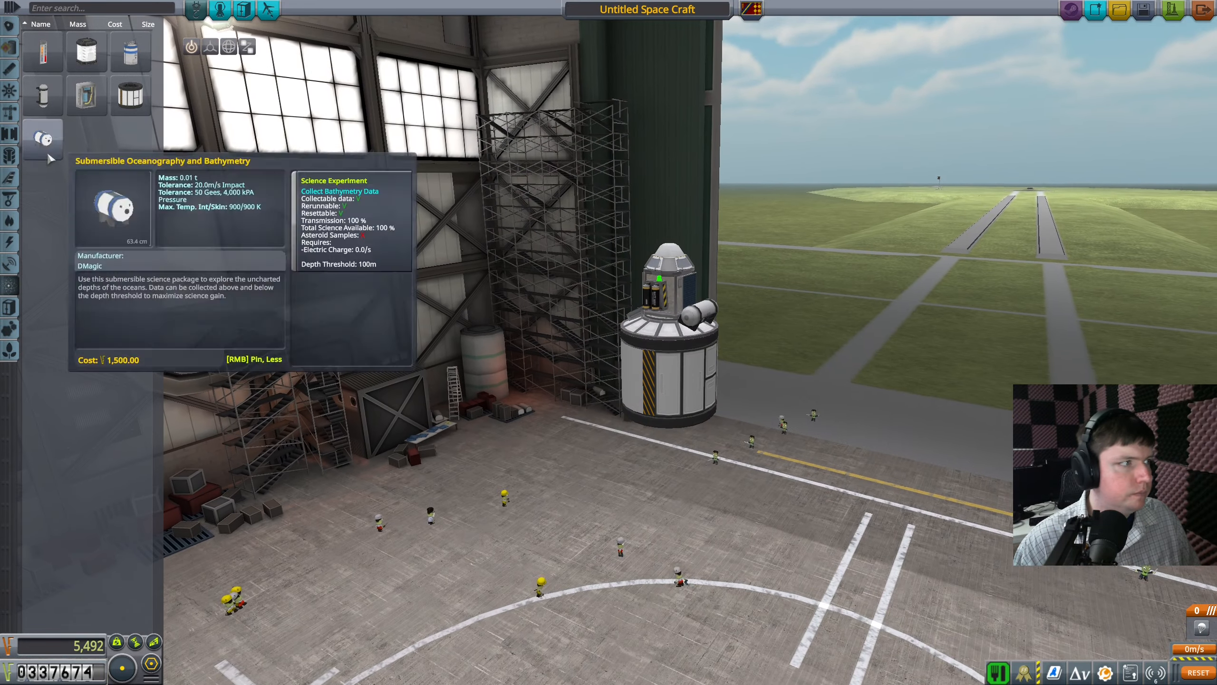
Mount the Submersible Oceanography and Bathymetry experiment on the tank side.
left_click(10, 305)
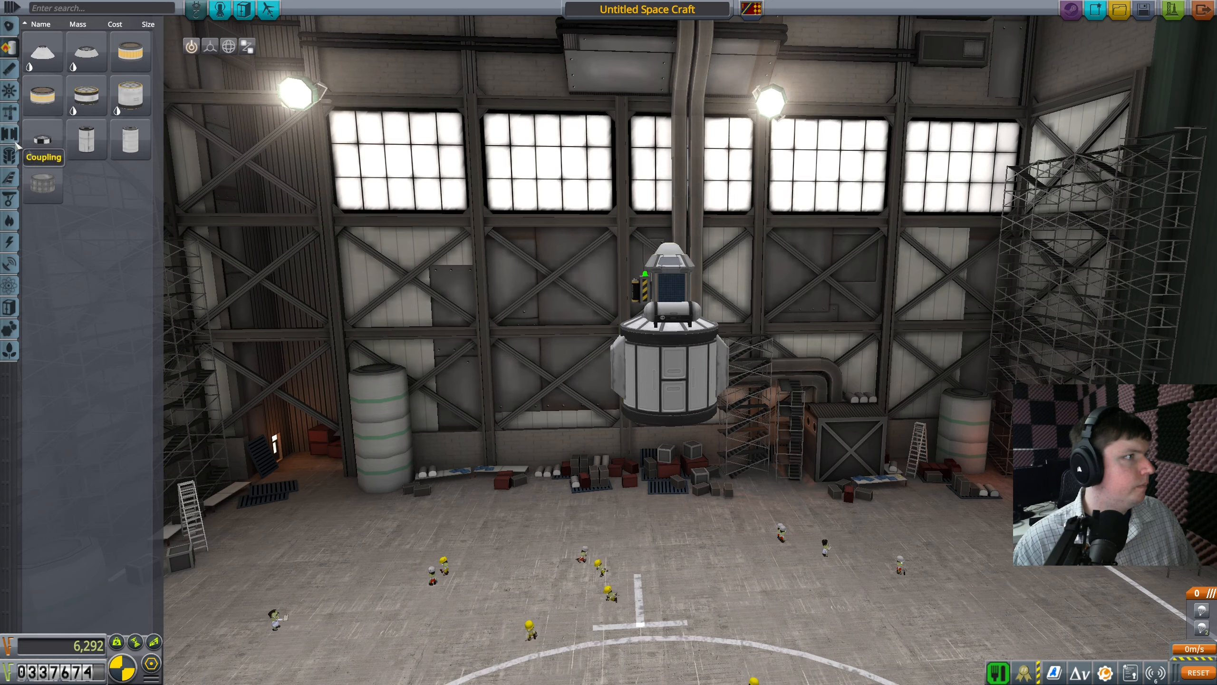
mouse_move(43, 97)
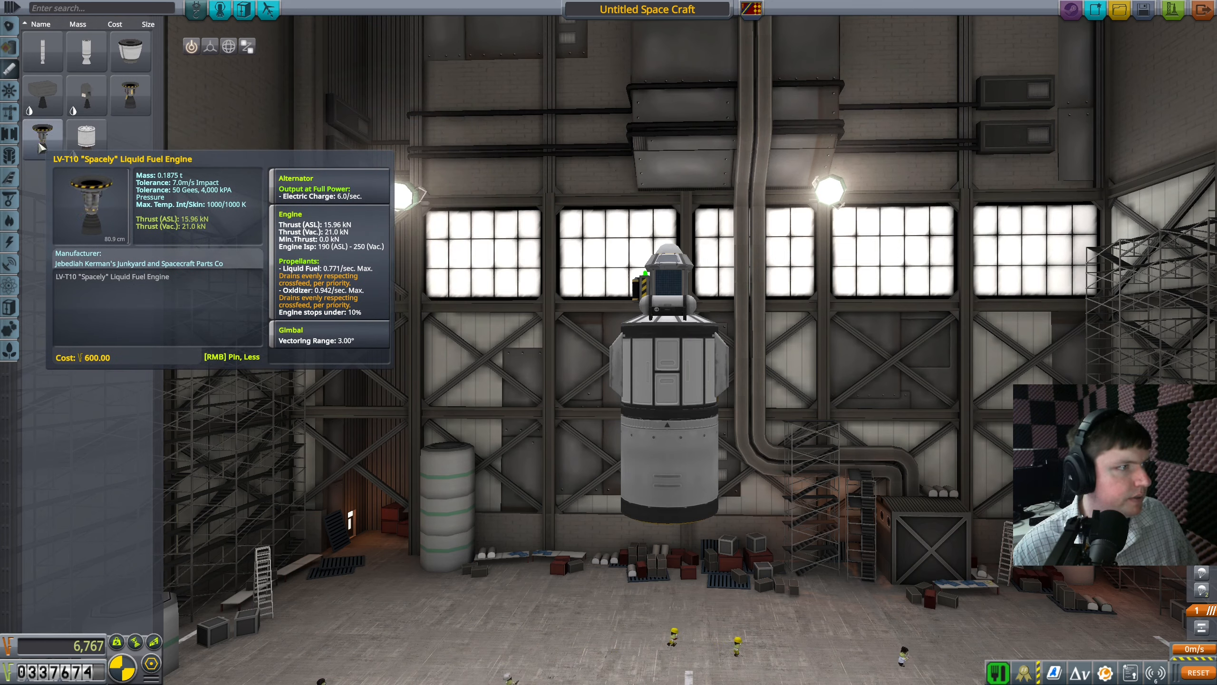
mouse_move(86, 97)
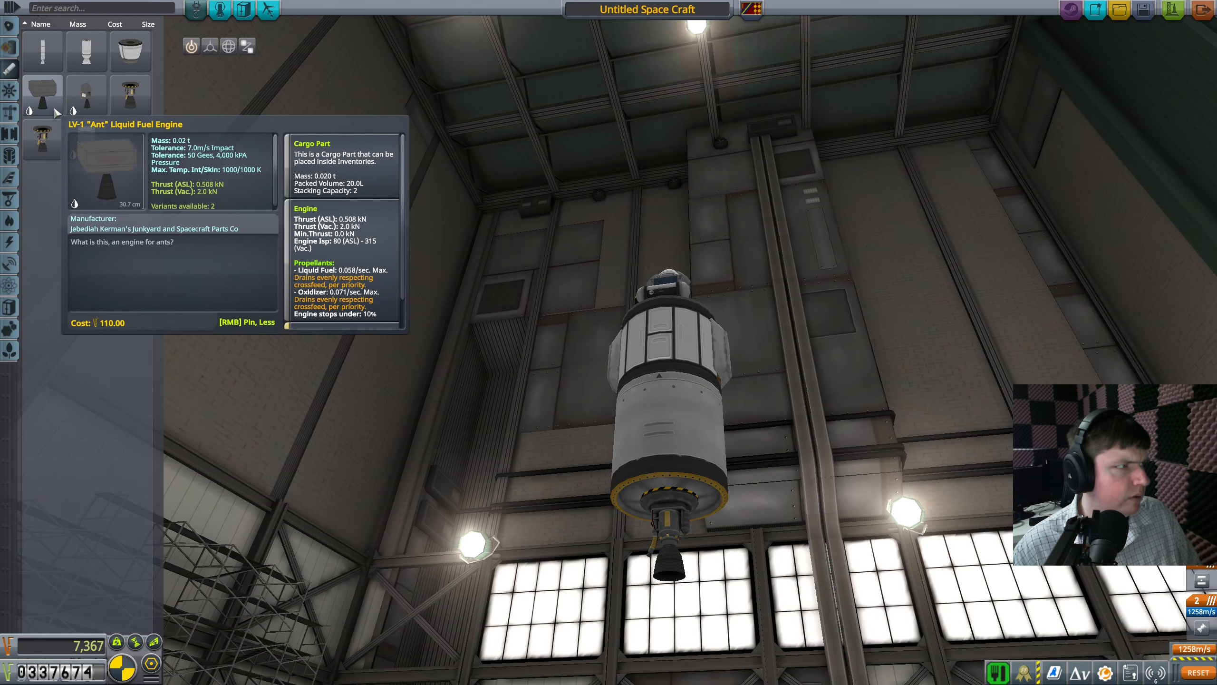
mouse_move(86, 50)
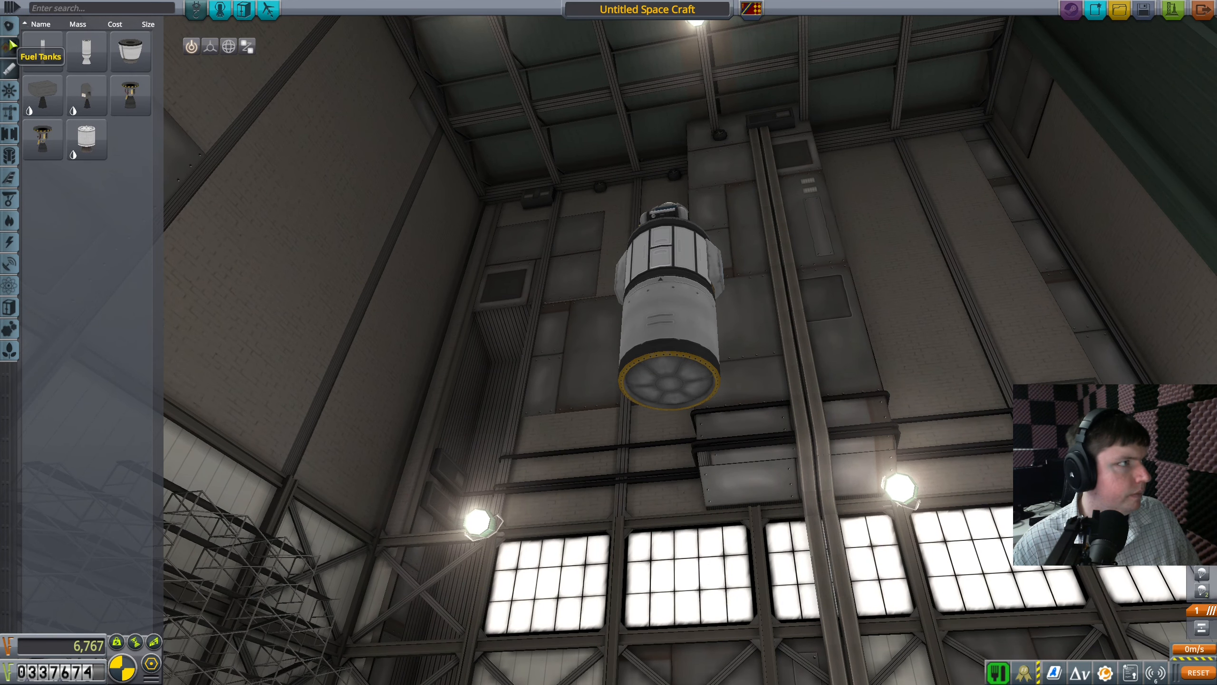
mouse_move(42, 51)
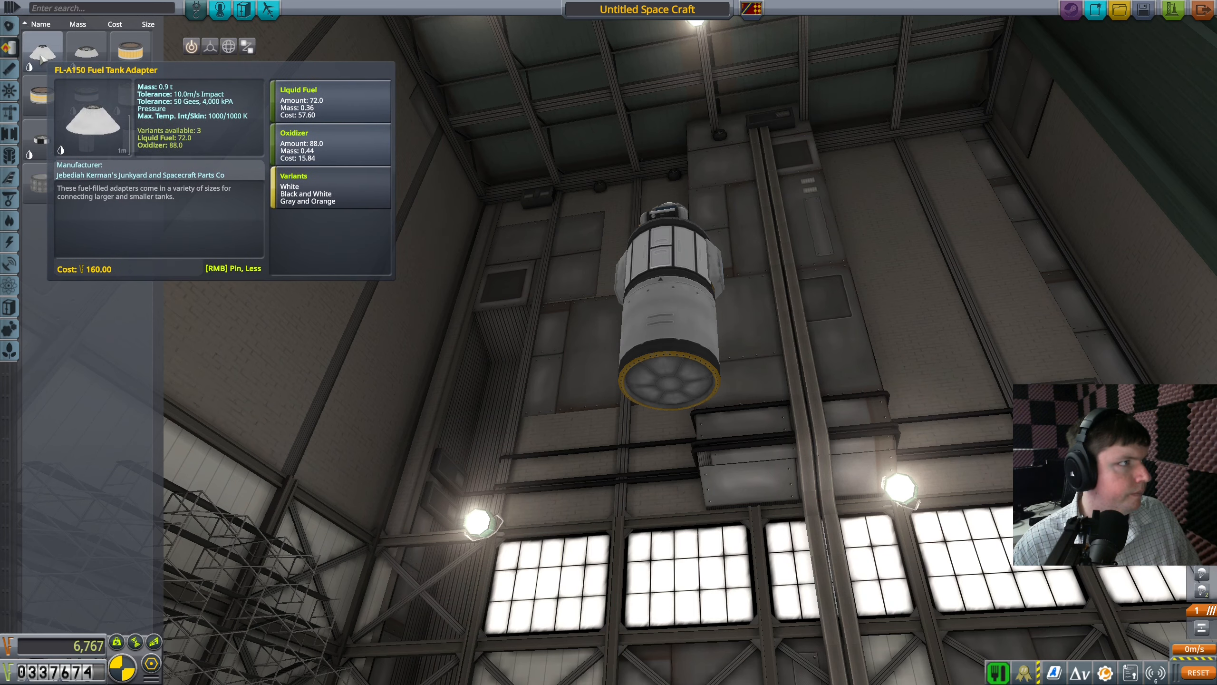
Pick a small liquid fuel engine and fit it under the tank.
left_click(43, 50)
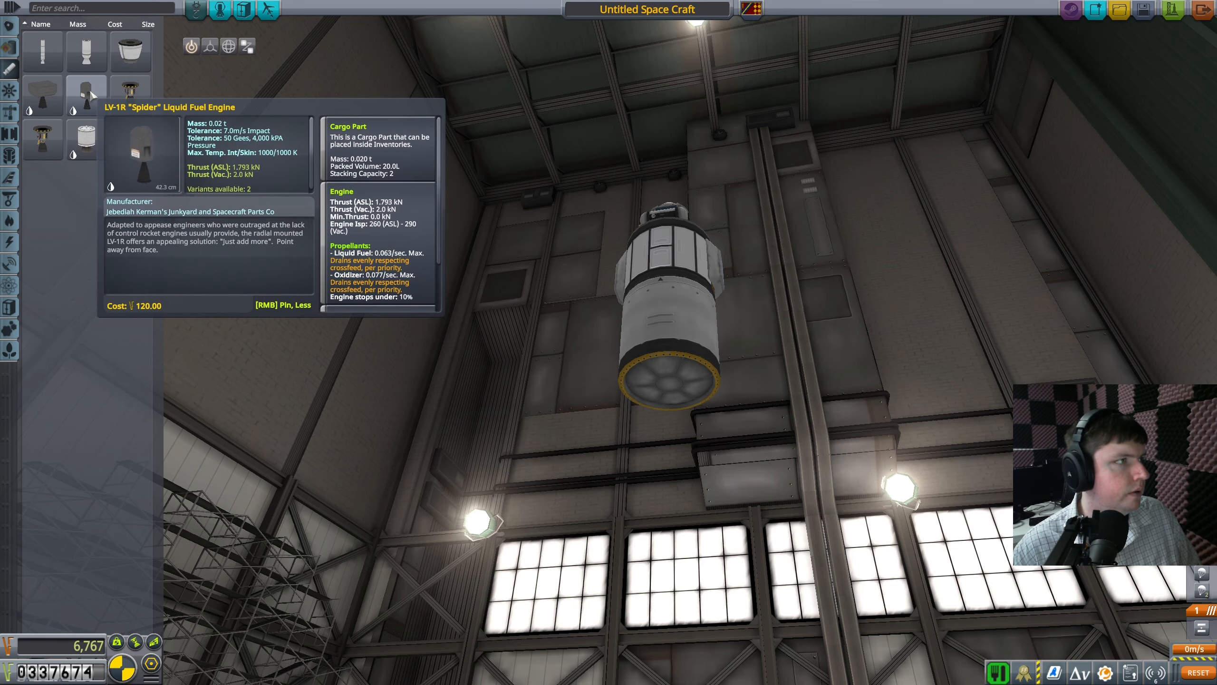
mouse_move(42, 86)
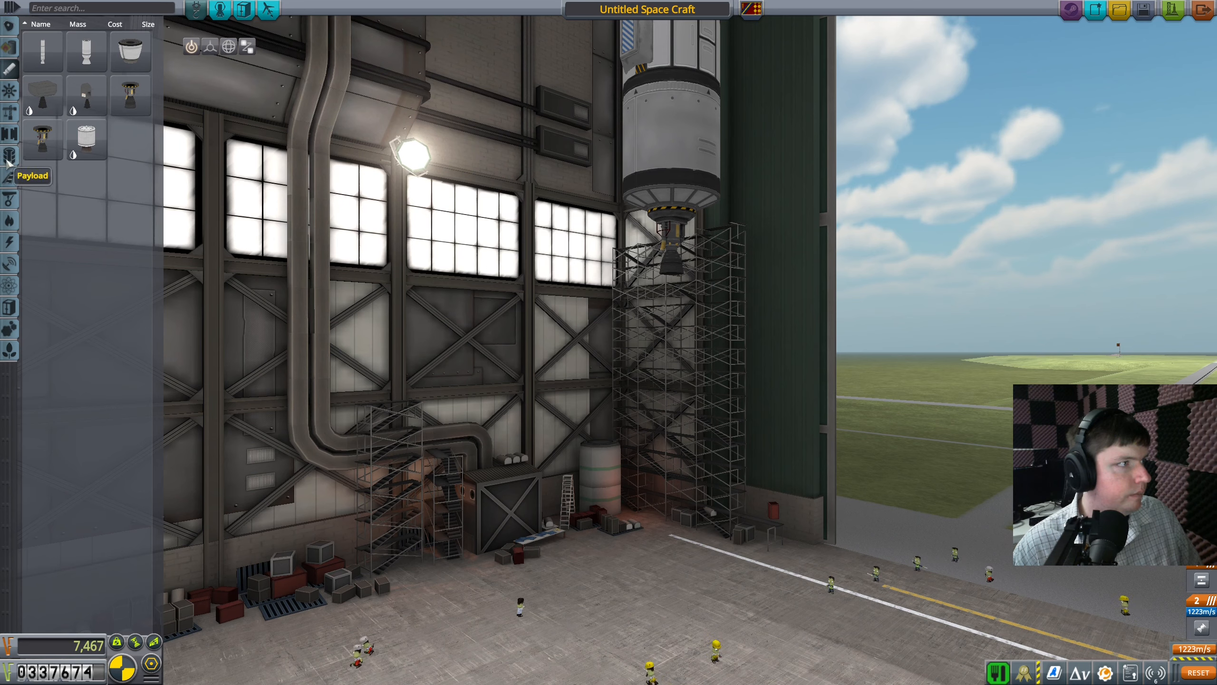
Remove the tank and engine, leaving only the probe core.
left_click(10, 156)
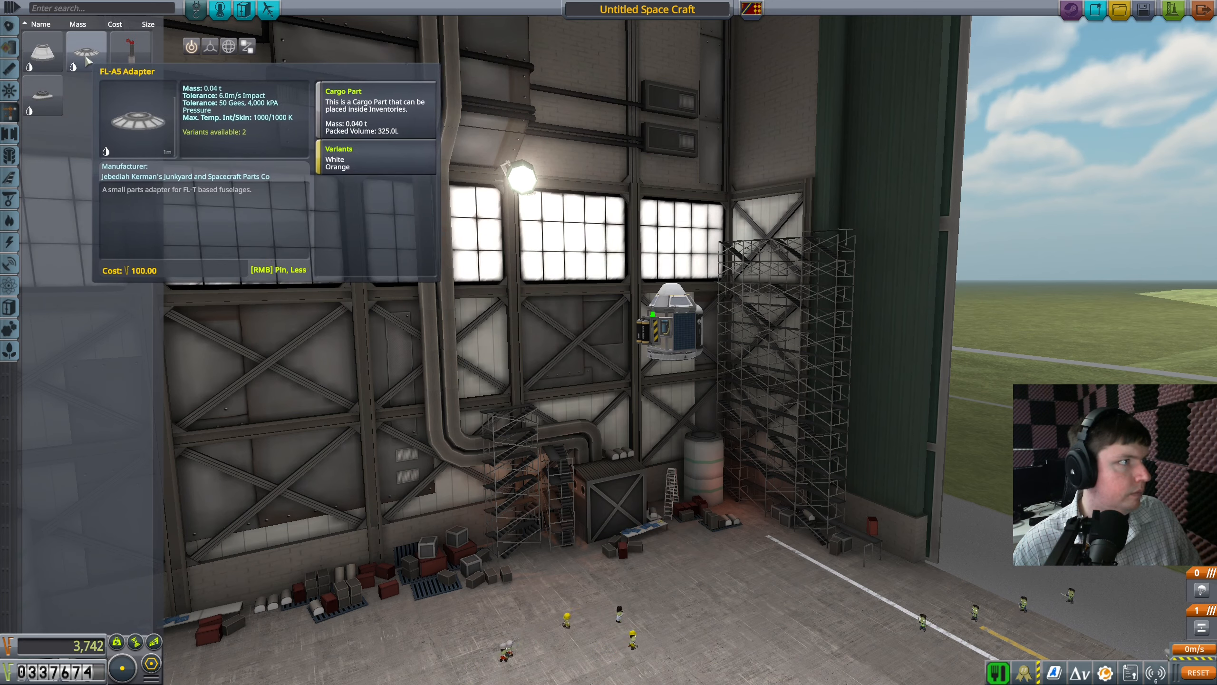
Show the Fuel Tanks category to pick a small tank.
left_click(10, 48)
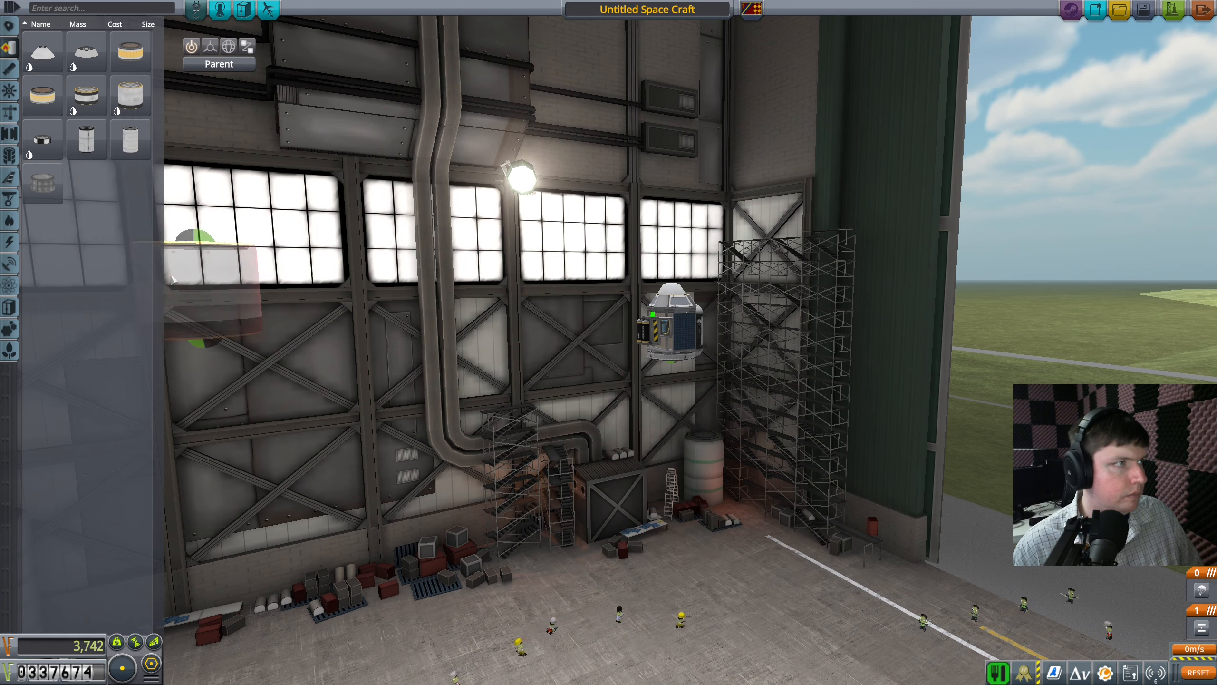
mouse_move(86, 95)
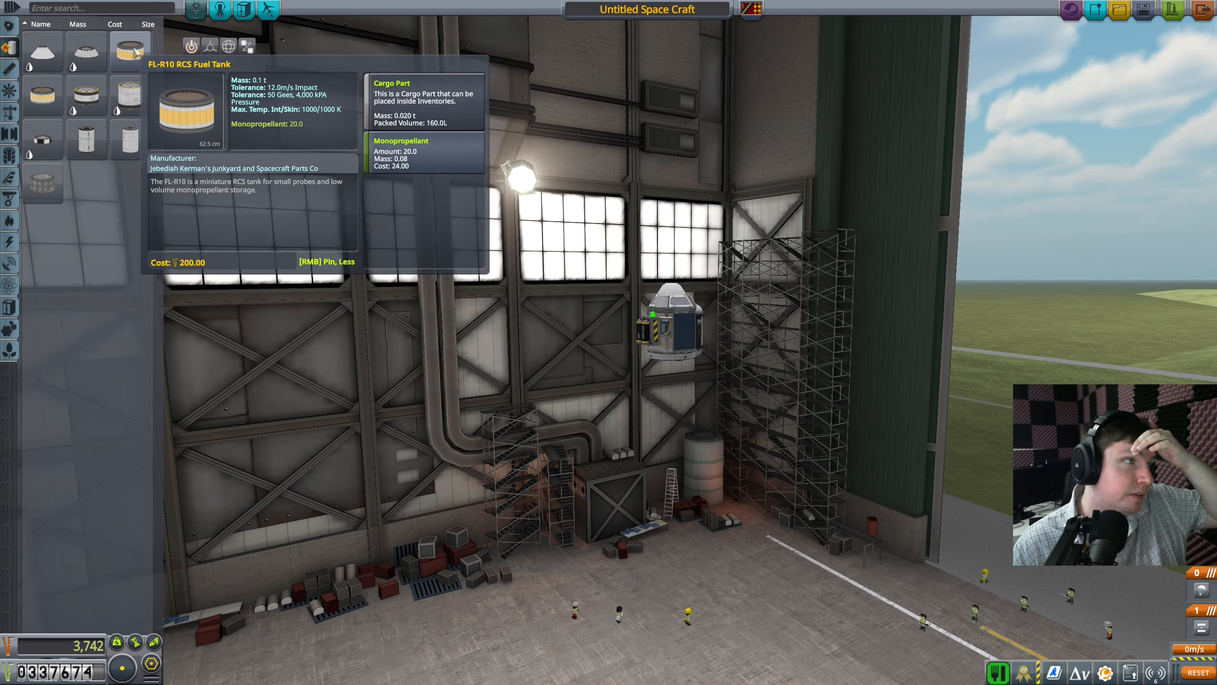
mouse_move(41, 182)
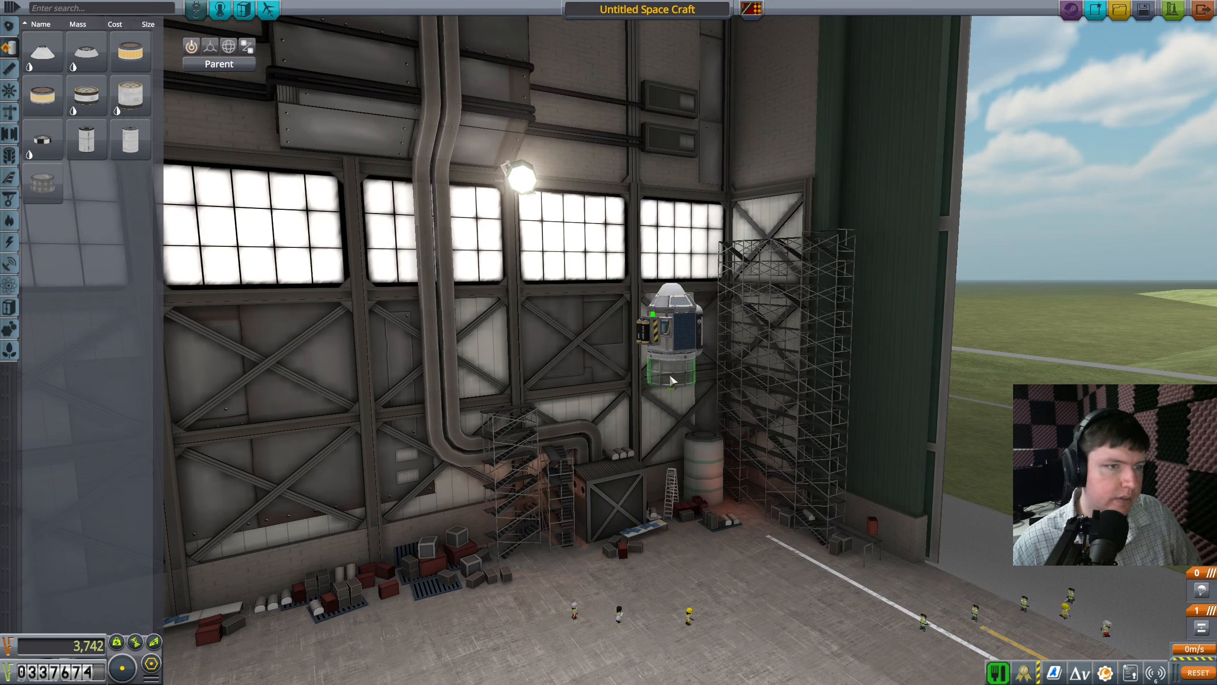
mouse_move(42, 185)
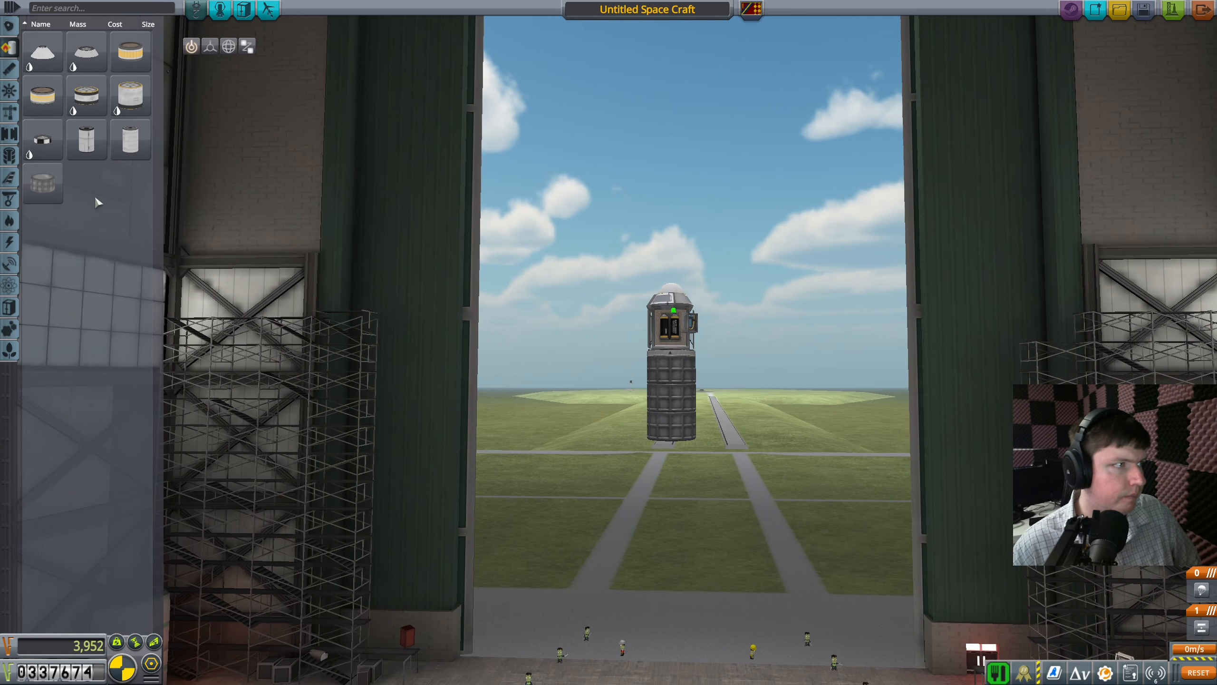
mouse_move(42, 183)
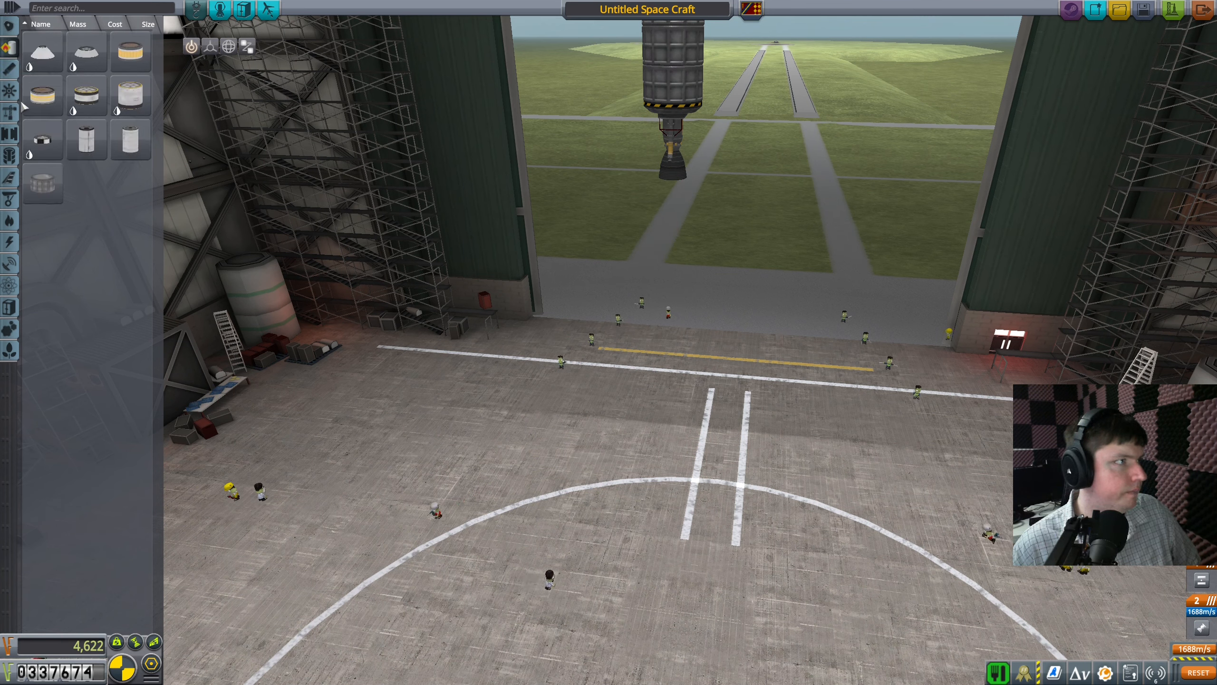
mouse_move(85, 51)
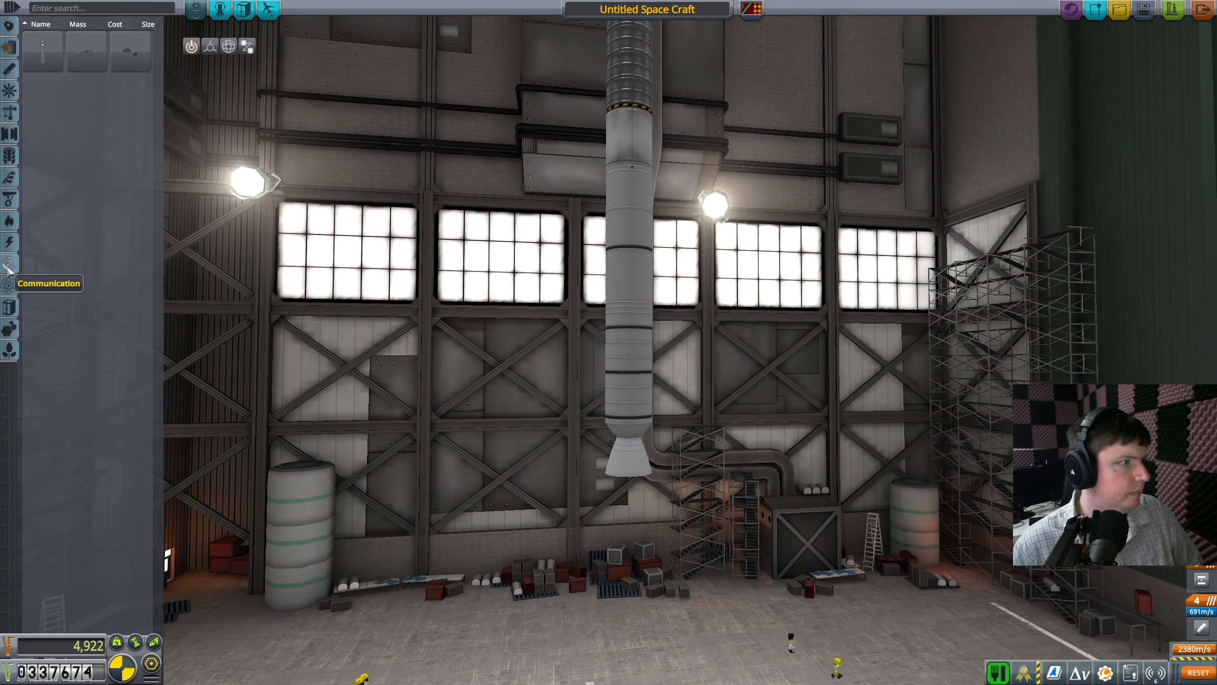
Browse the Electrical and Ground part categories for the rocket's remaining parts.
left_click(10, 242)
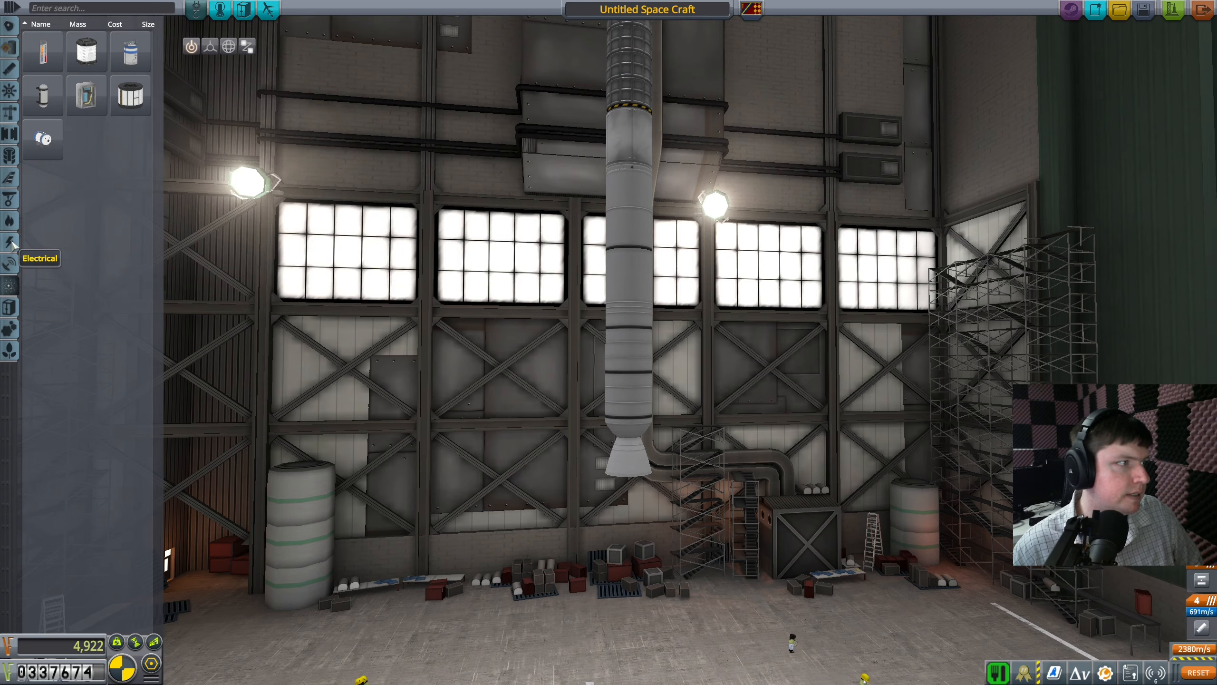
mouse_move(10, 264)
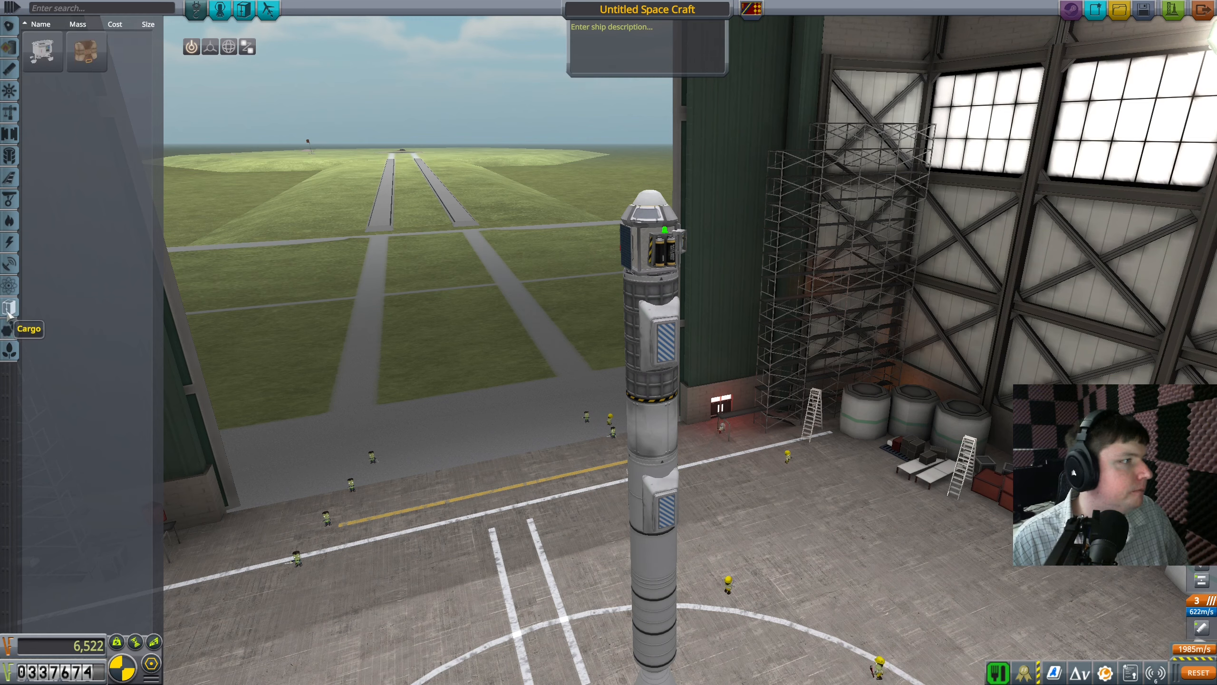
left_click(9, 198)
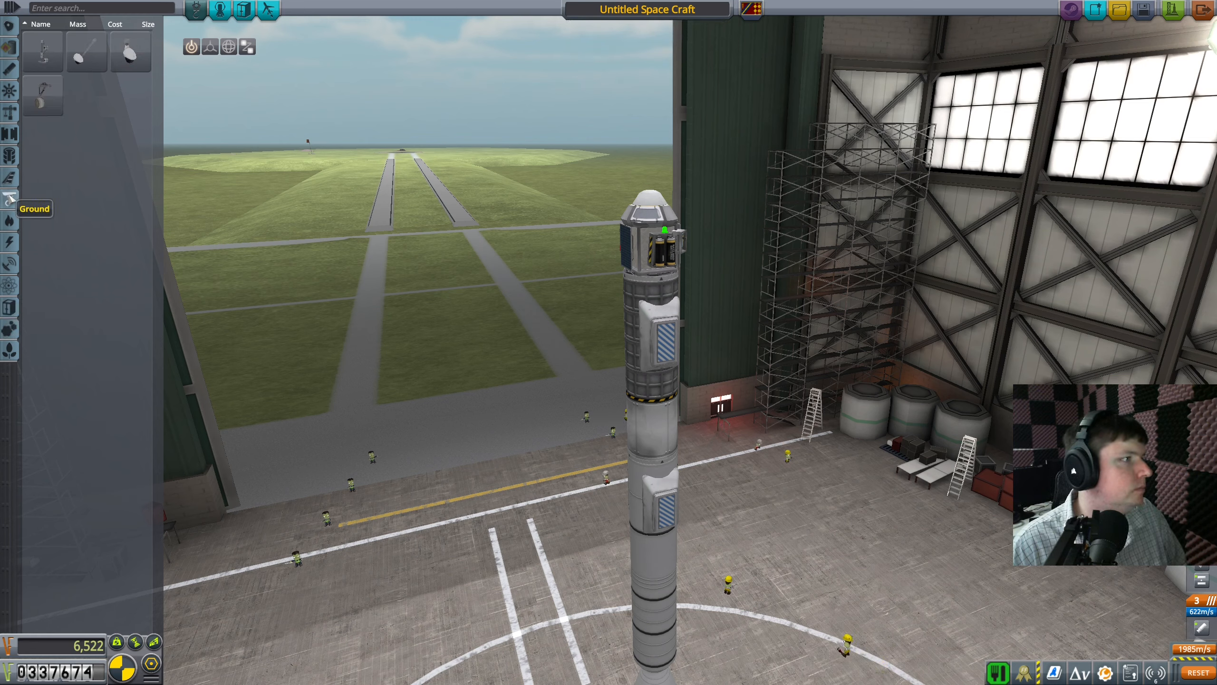
mouse_move(9, 243)
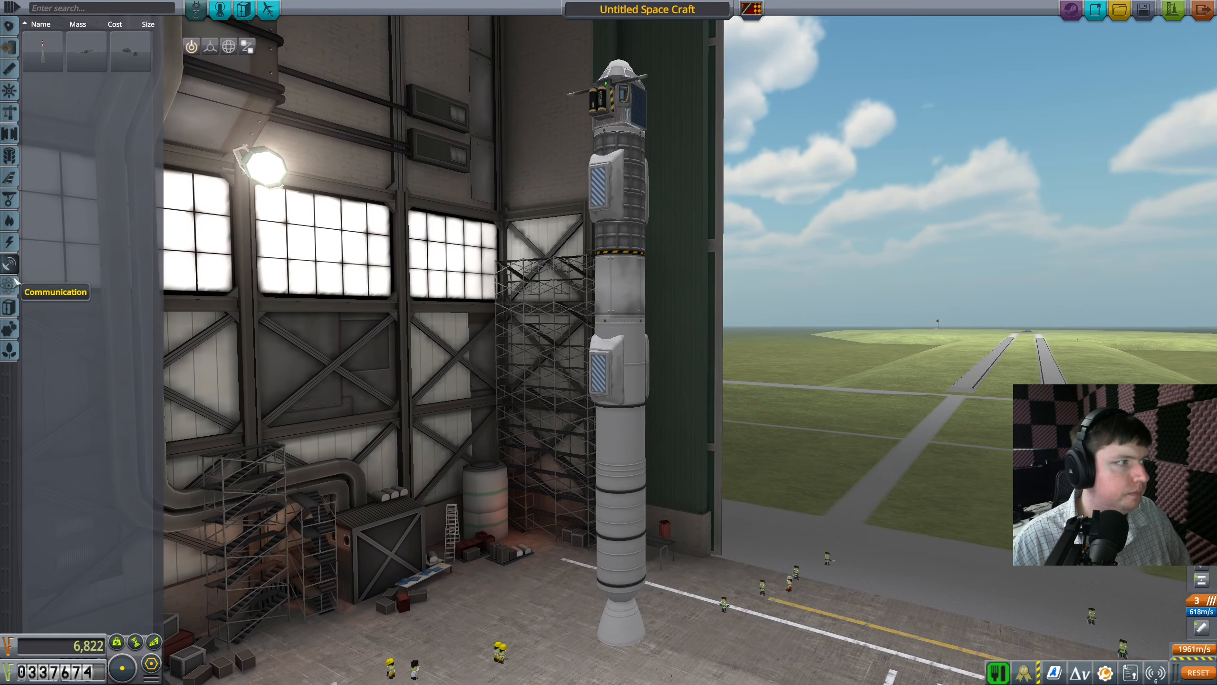
Fit Delta-Deluxe Winglet fins symmetrically around the base, raising cost to 8,622.
left_click(10, 177)
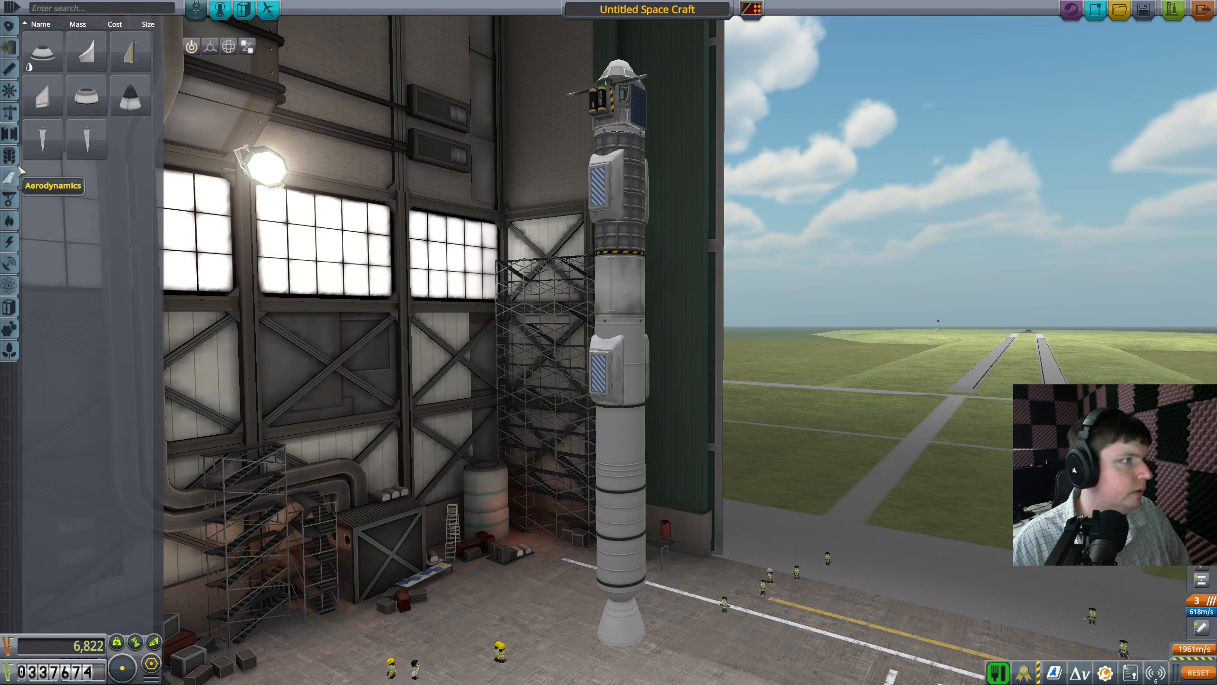
mouse_move(42, 96)
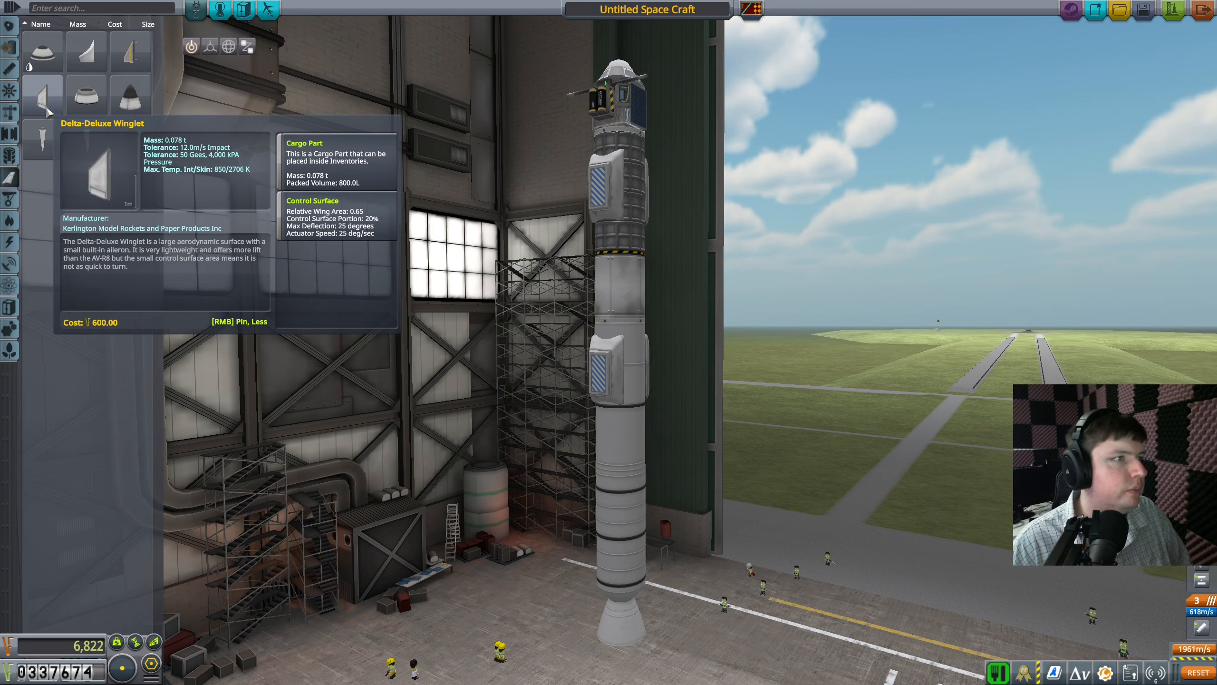
mouse_move(120, 53)
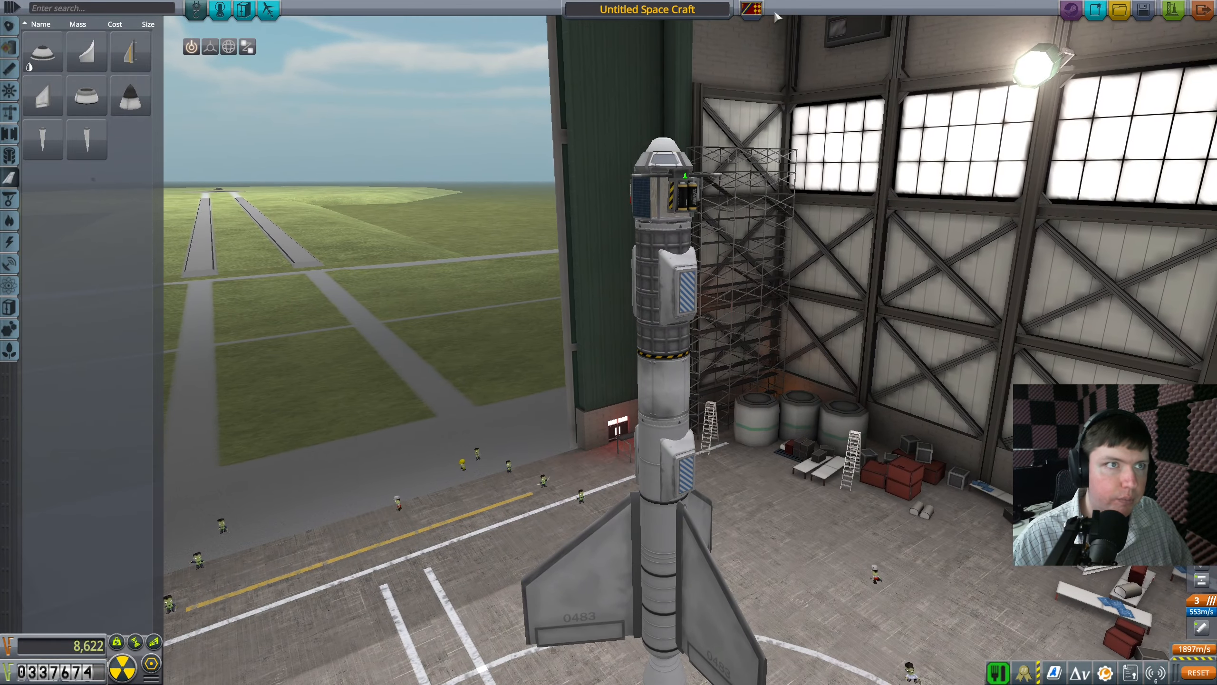
left_click(645, 9)
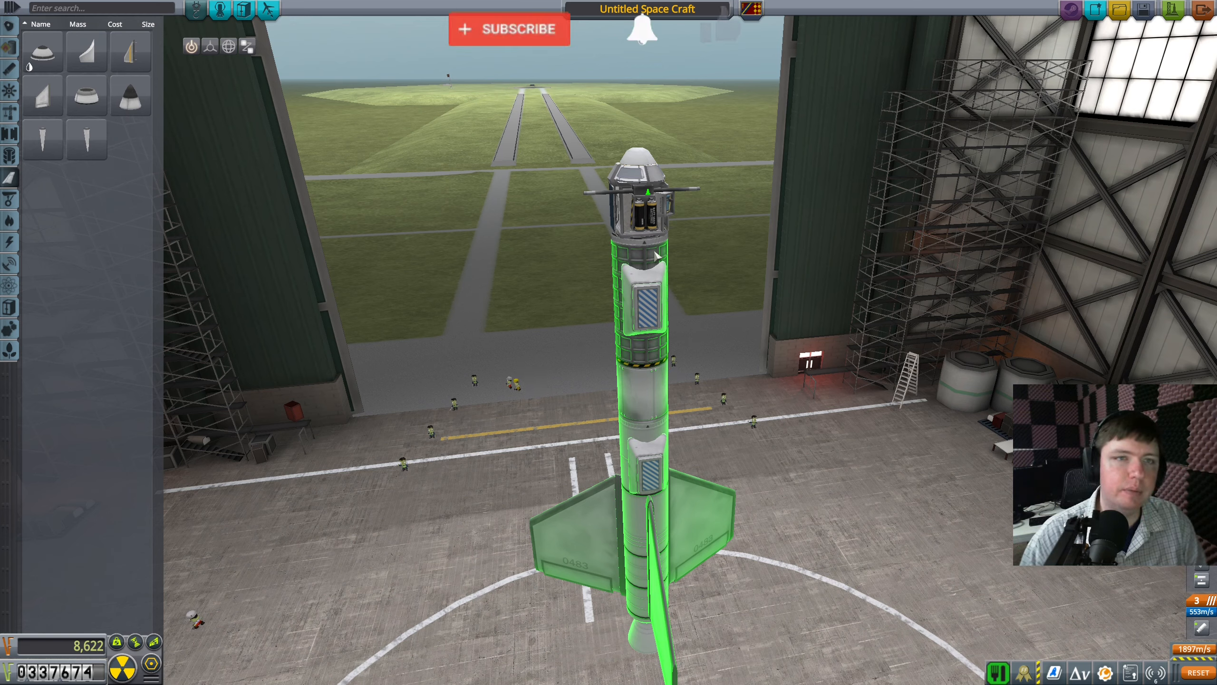
left_click(508, 29)
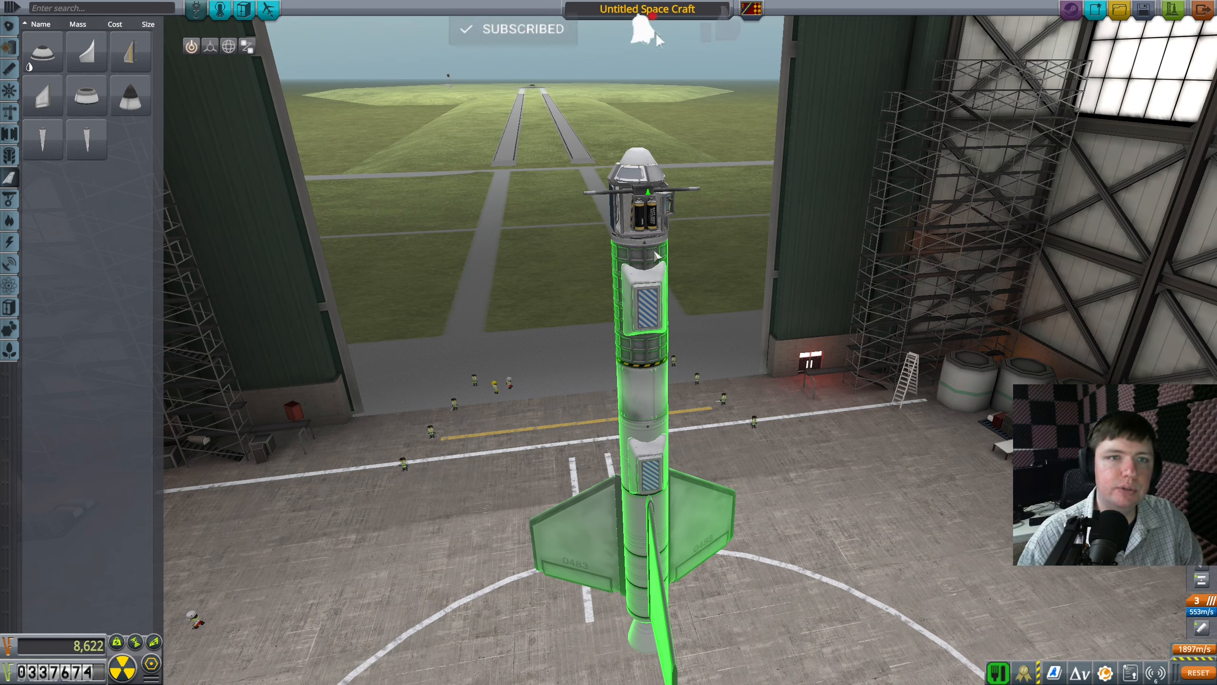